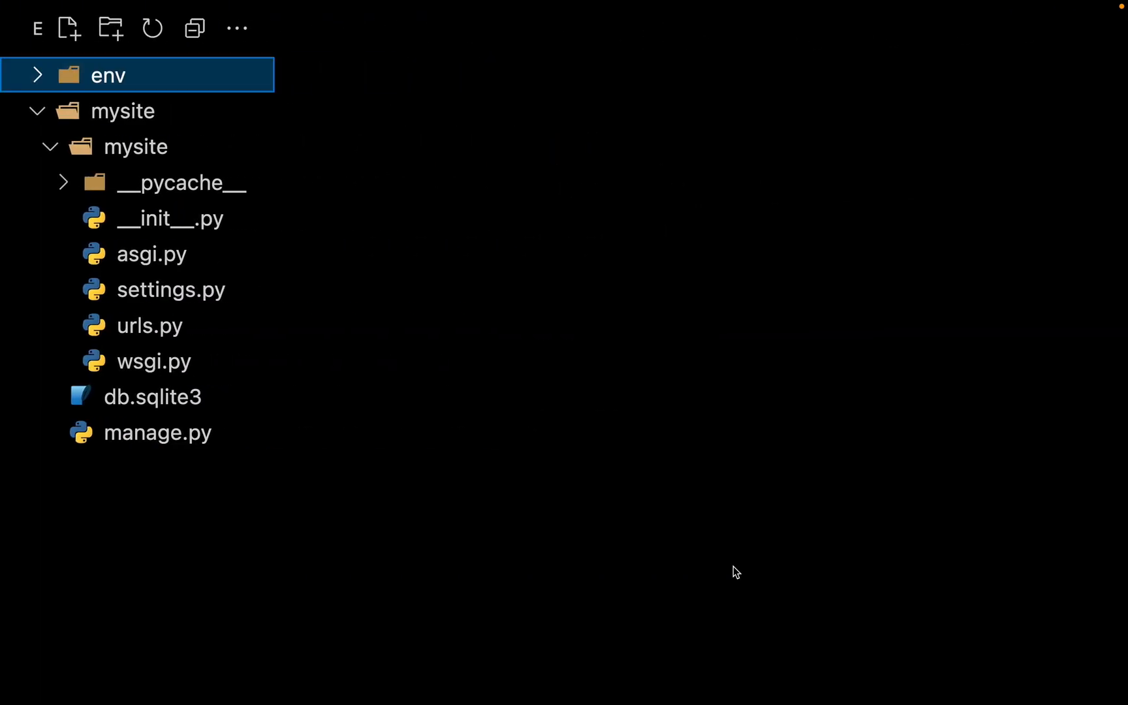
{"action": "mouse_move", "coordinate": [133, 75]}
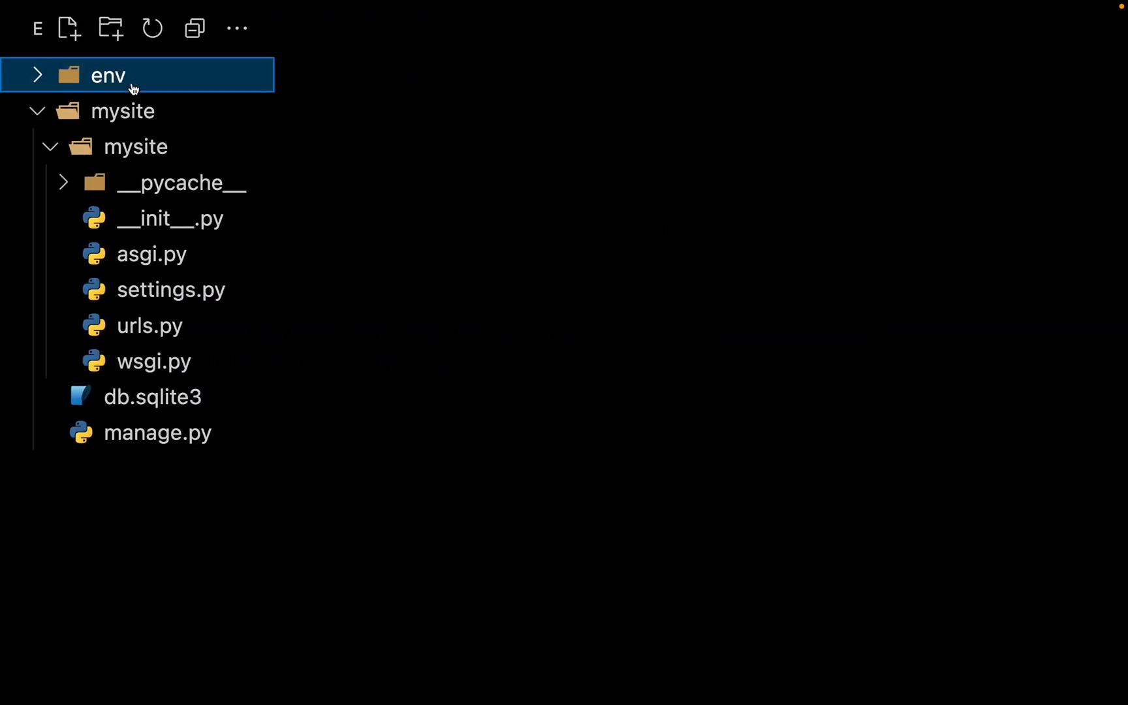
{"action": "mouse_move", "coordinate": [131, 547]}
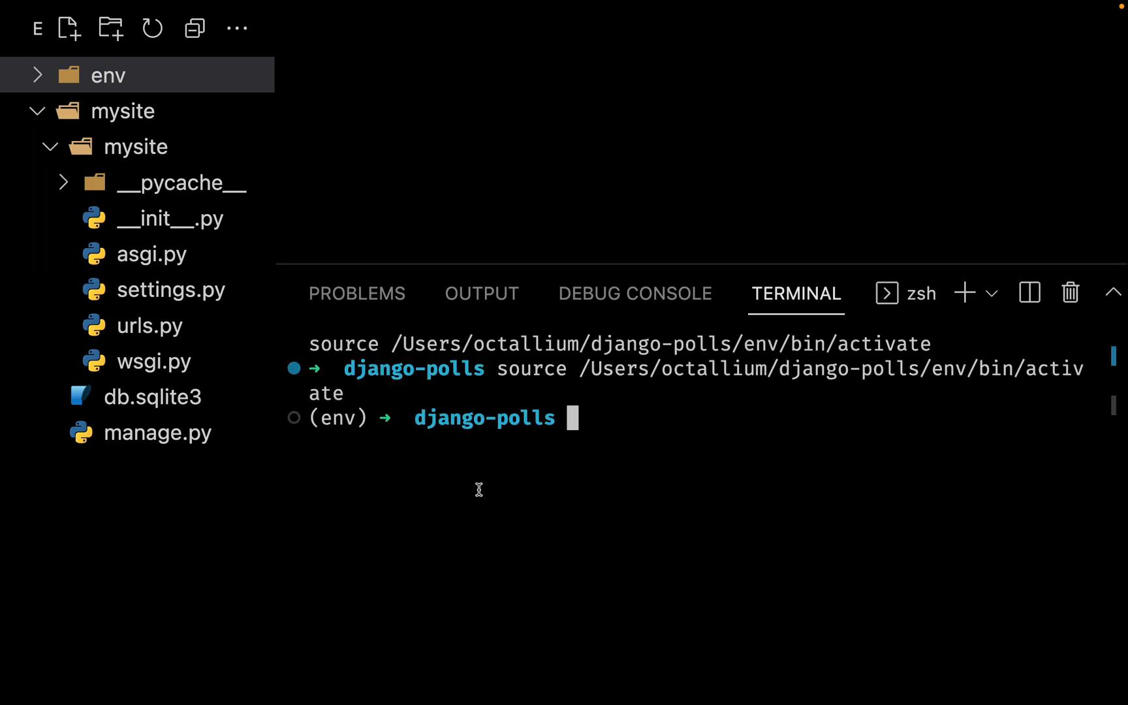
Step: Write the pinned packages to requirements.txt with pip freeze and open the new file
{"action": "type", "text": "pip install django"}
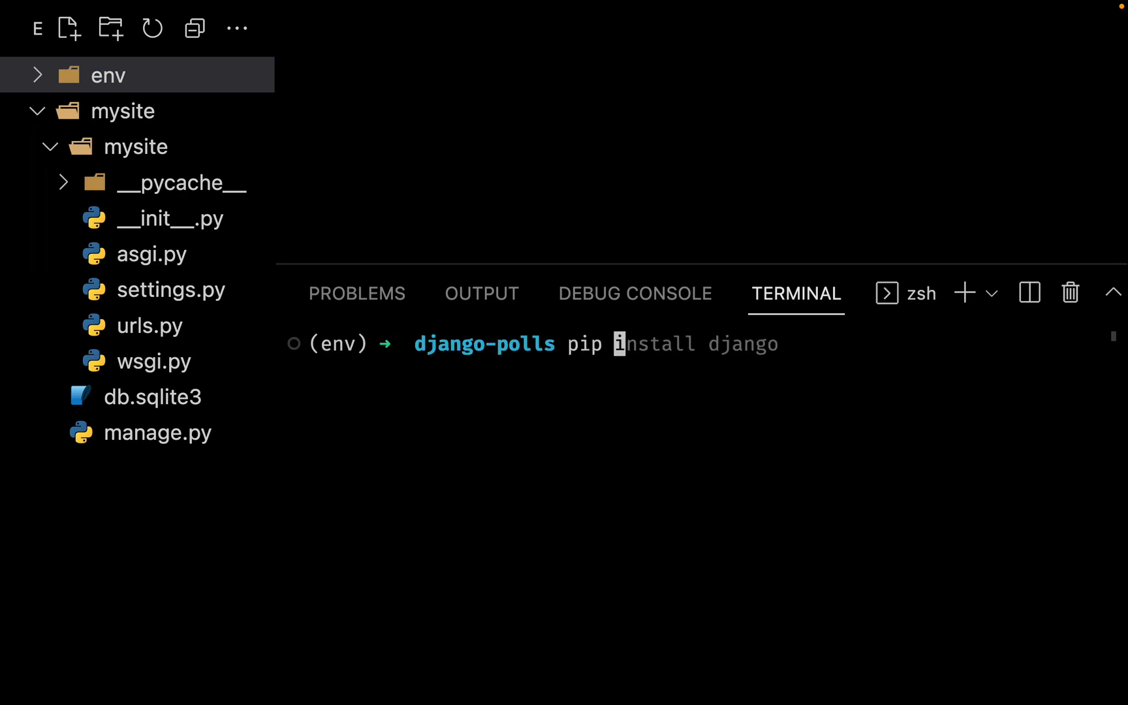
{"action": "type", "text": "freeze > requirements.txt"}
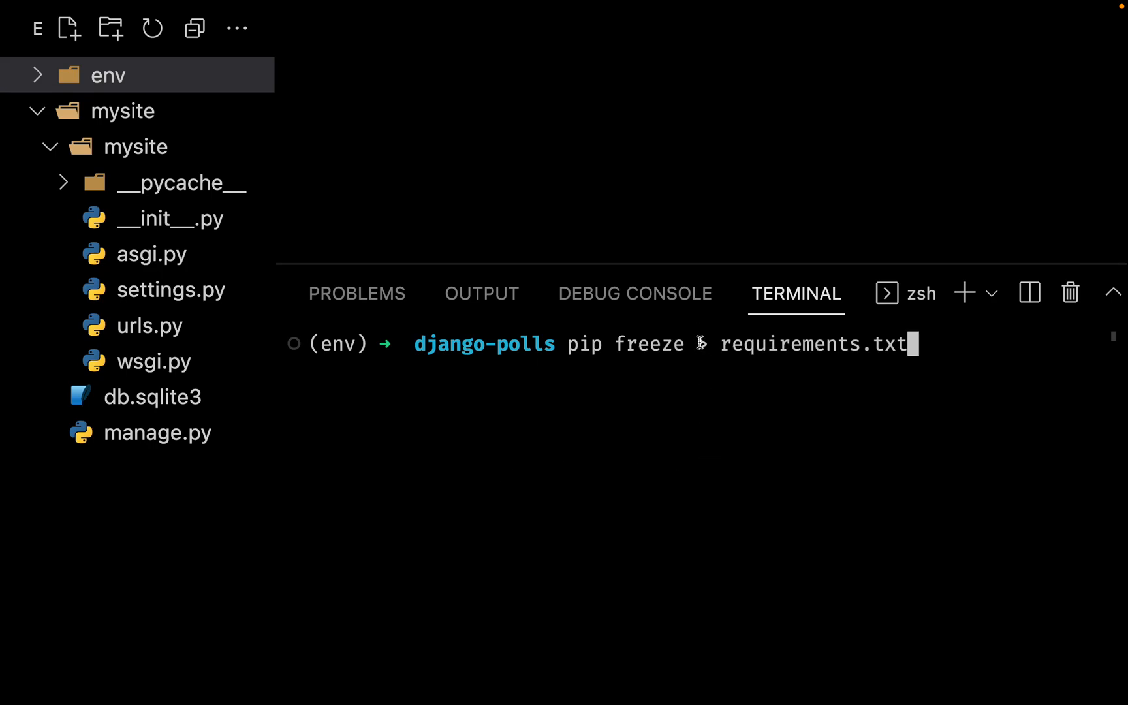
{"action": "mouse_move", "coordinate": [880, 405]}
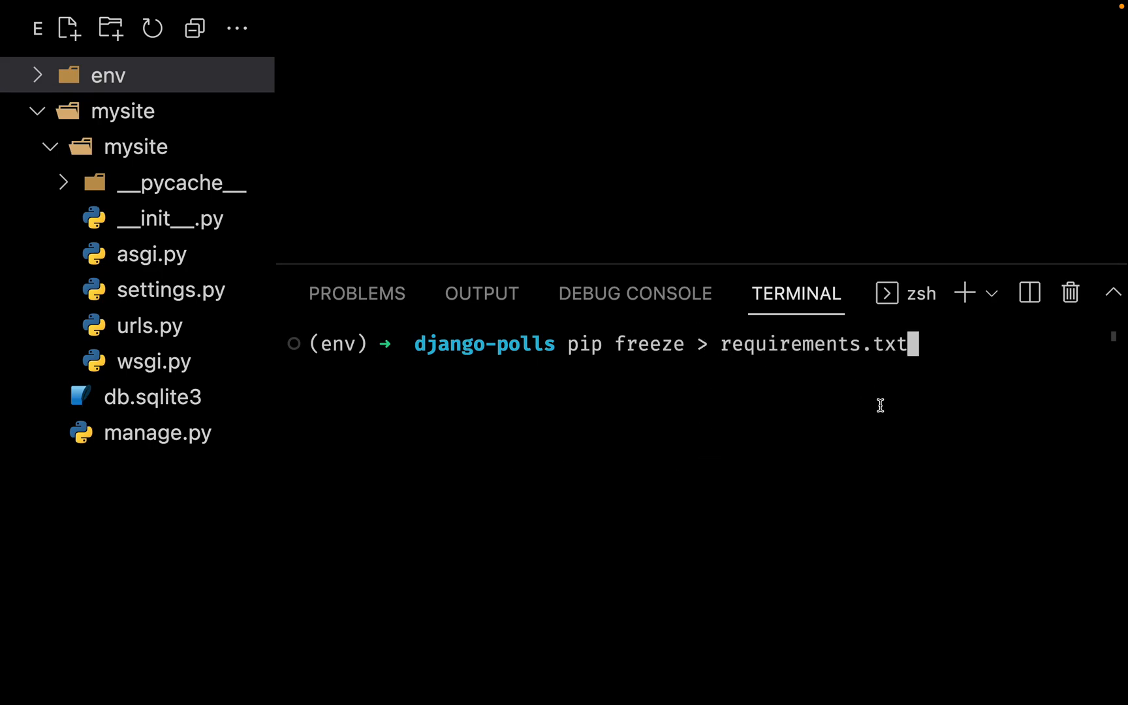
{"action": "key", "text": "Return"}
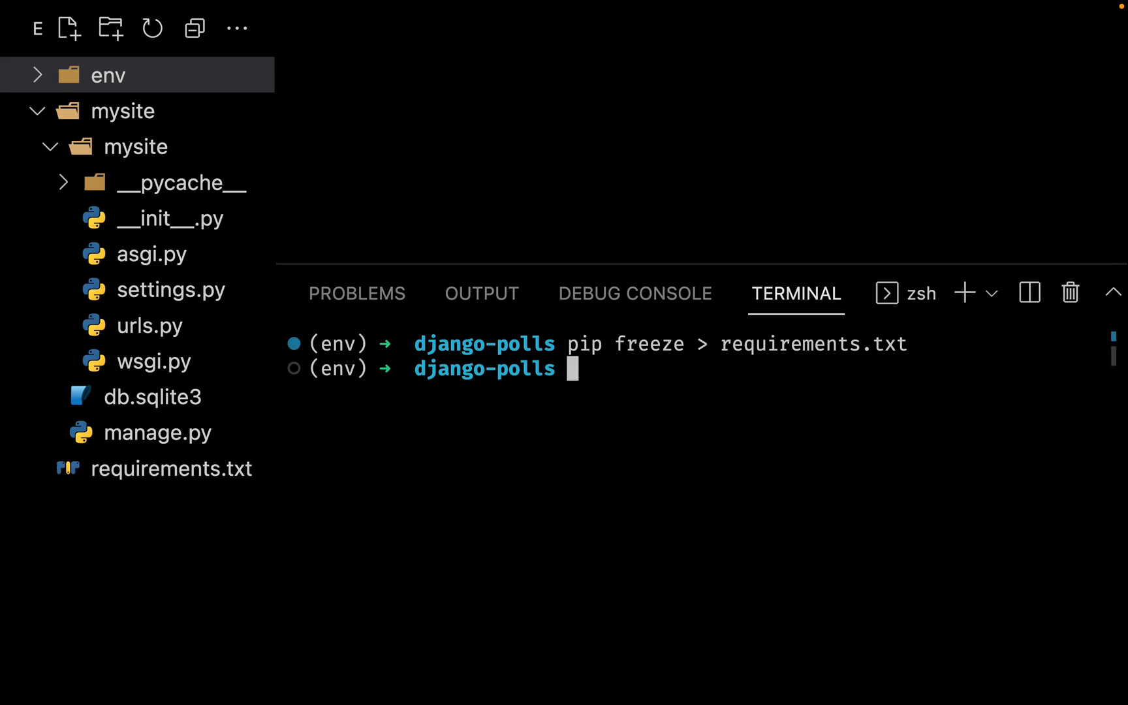
{"action": "left_click", "coordinate": [171, 468]}
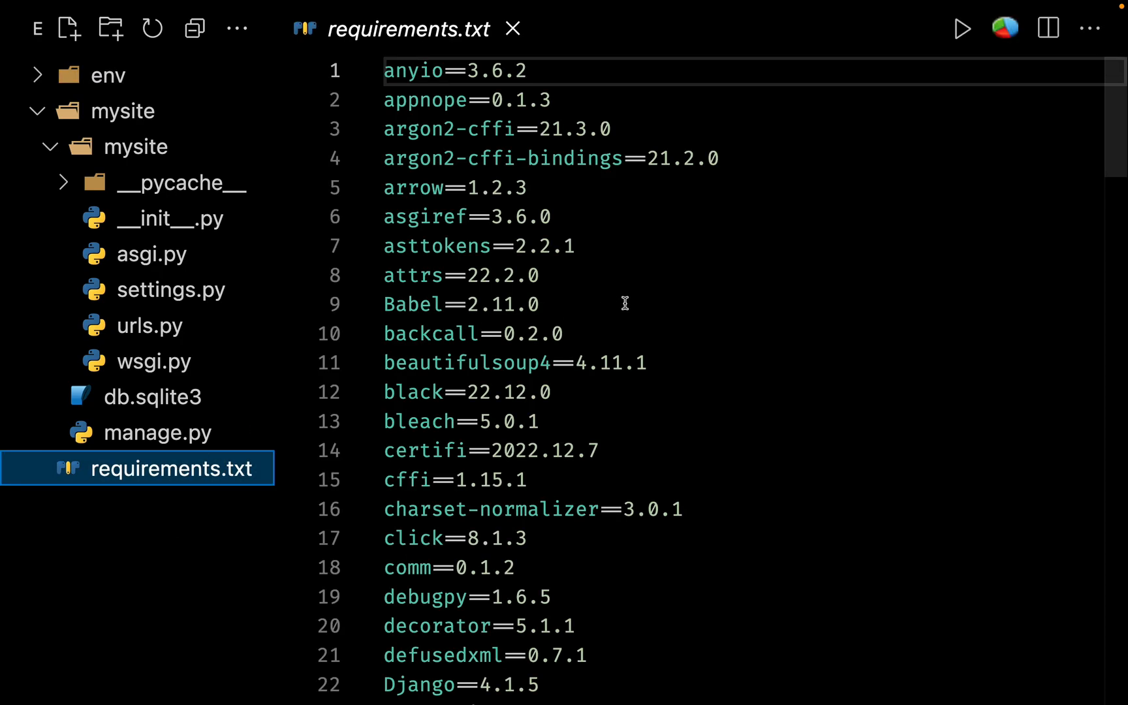
Step: Scroll through requirements.txt to review pinned packages like Jupyter tools alongside Django 4.1.5
{"action": "scroll", "scroll_direction": "down", "scroll_amount": 3}
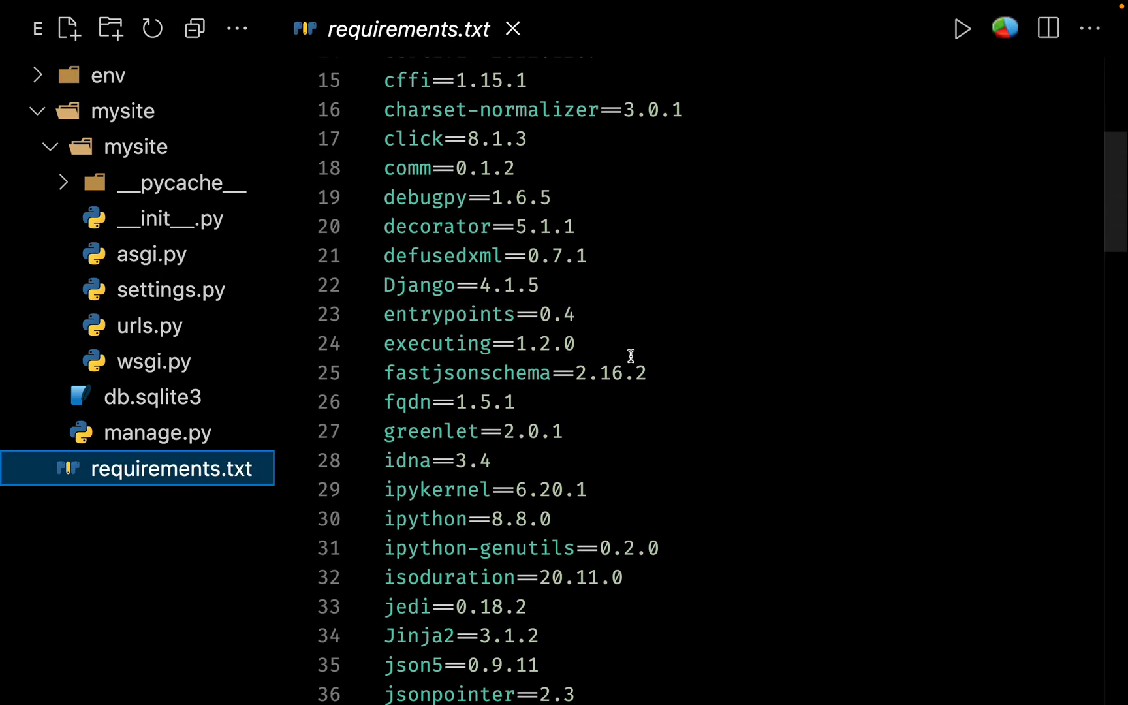
{"action": "scroll", "scroll_direction": "down", "scroll_amount": 3}
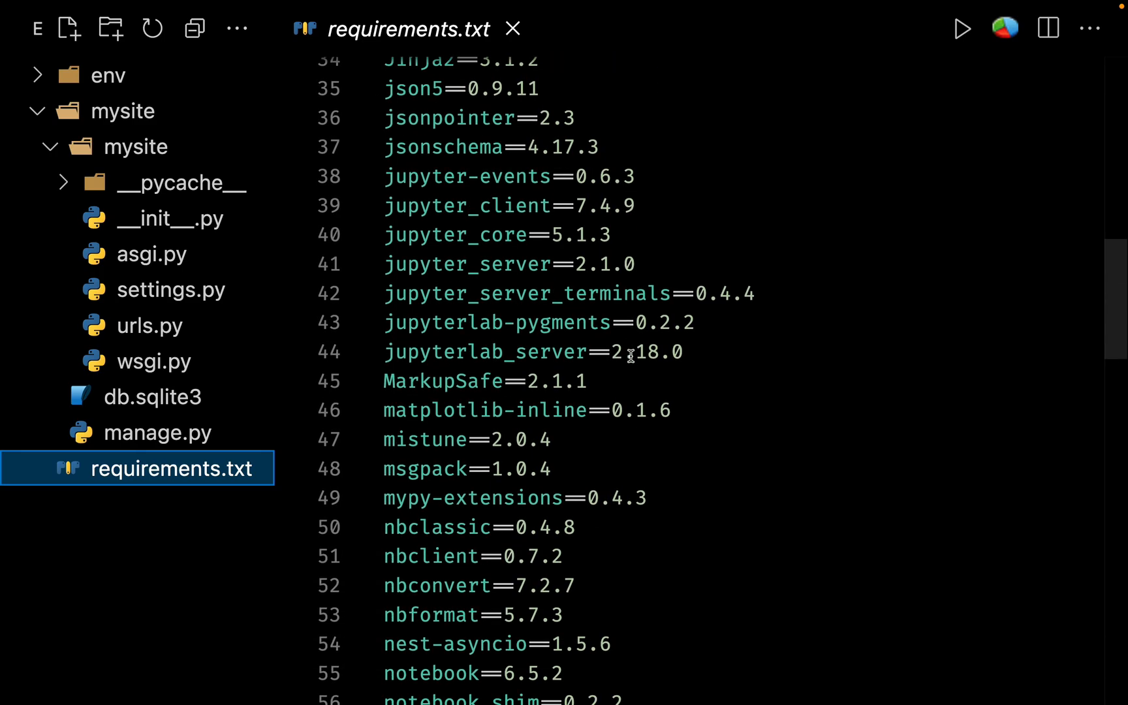
{"action": "scroll", "scroll_direction": "up", "scroll_amount": 3}
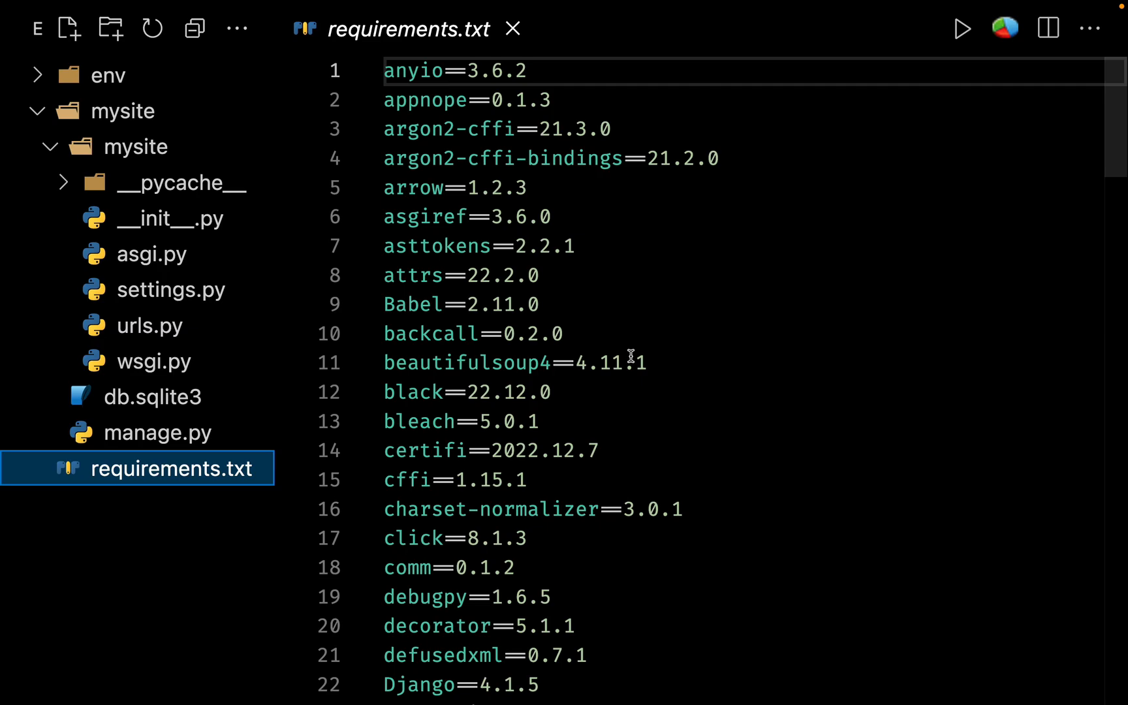
{"action": "mouse_move", "coordinate": [568, 149]}
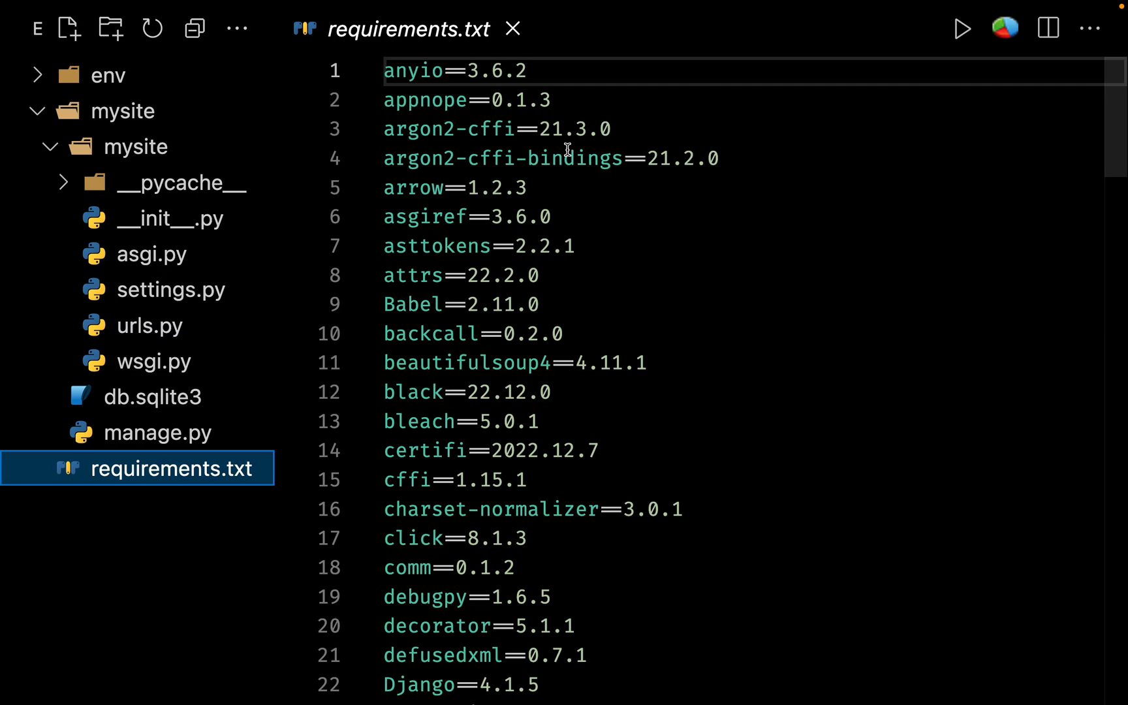
Step: Close requirements.txt, leaving it in the project tree beside manage.py
{"action": "left_click", "coordinate": [513, 29]}
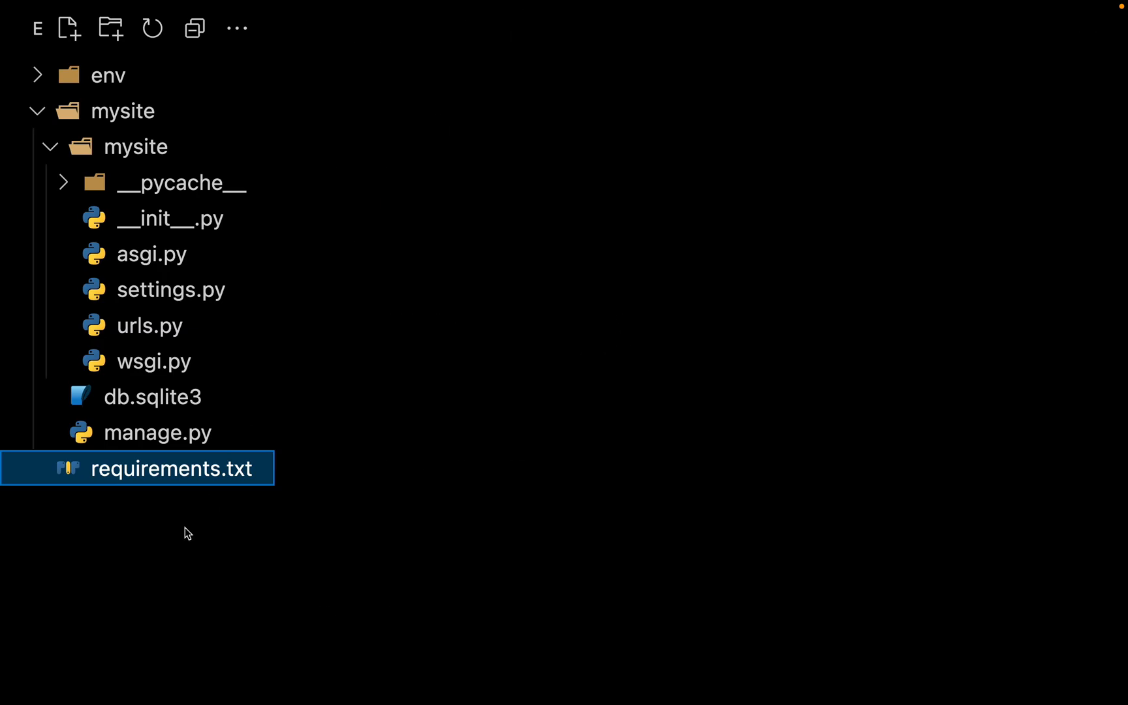
{"action": "mouse_move", "coordinate": [439, 442]}
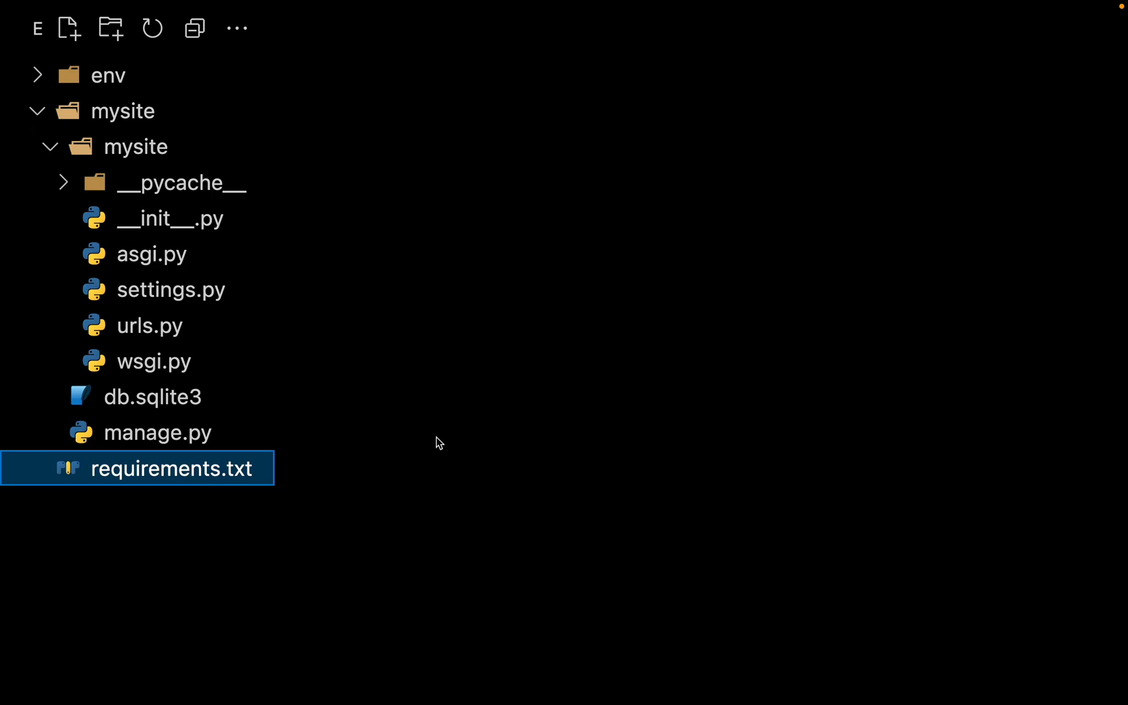
{"action": "mouse_move", "coordinate": [674, 559]}
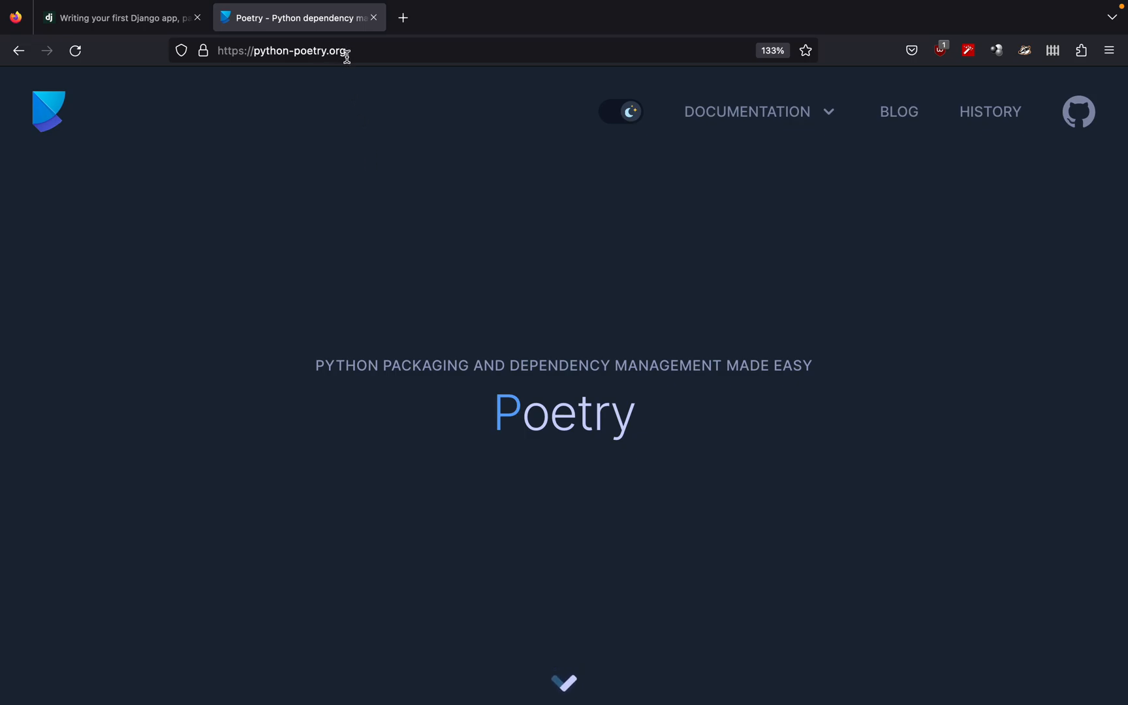
{"action": "mouse_move", "coordinate": [747, 112]}
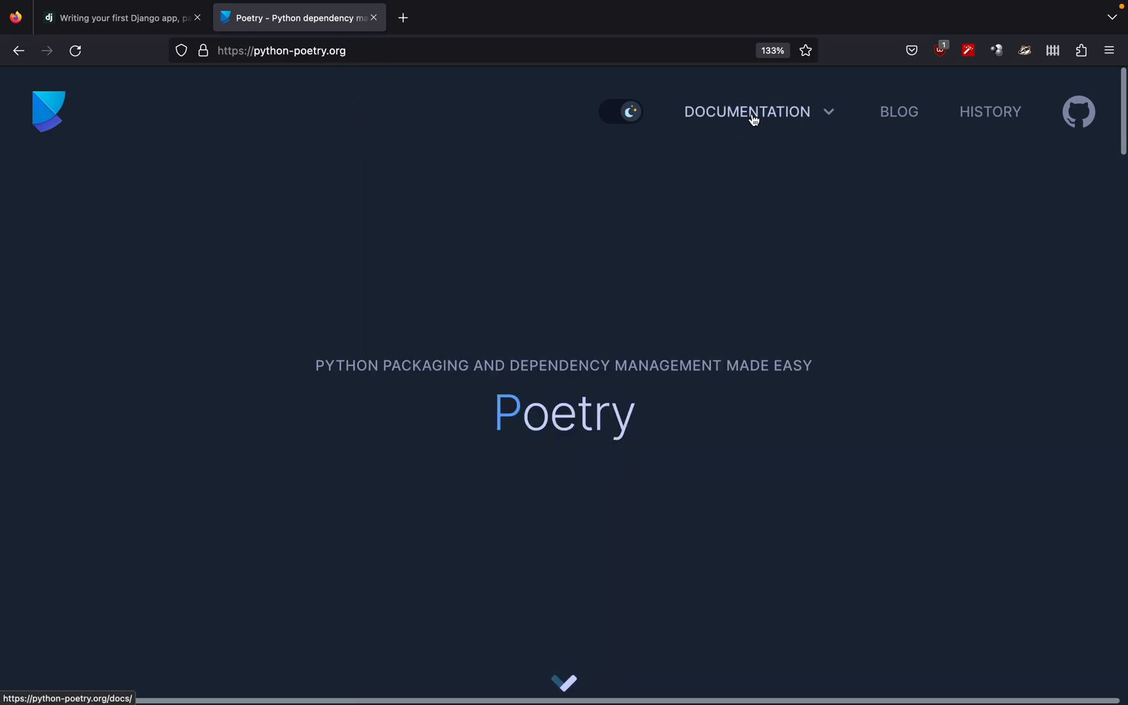
Step: Go to the Installation section of the Poetry Introduction page
{"action": "left_click", "coordinate": [745, 111]}
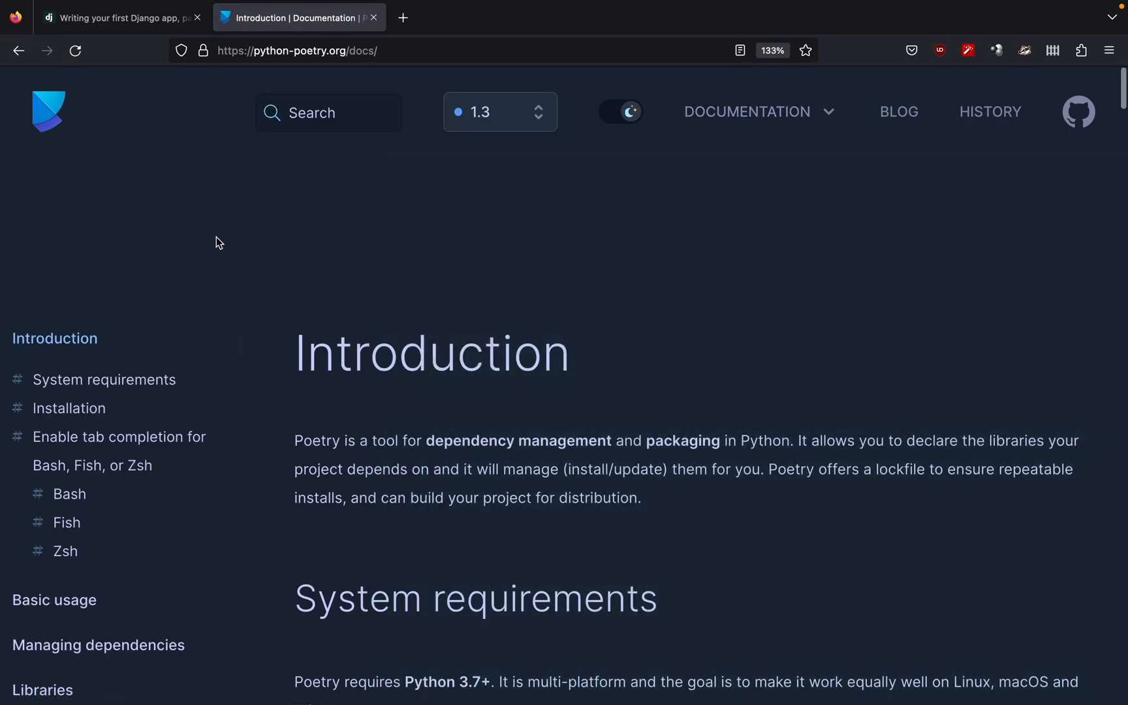
{"action": "scroll", "scroll_direction": "down", "scroll_amount": 3}
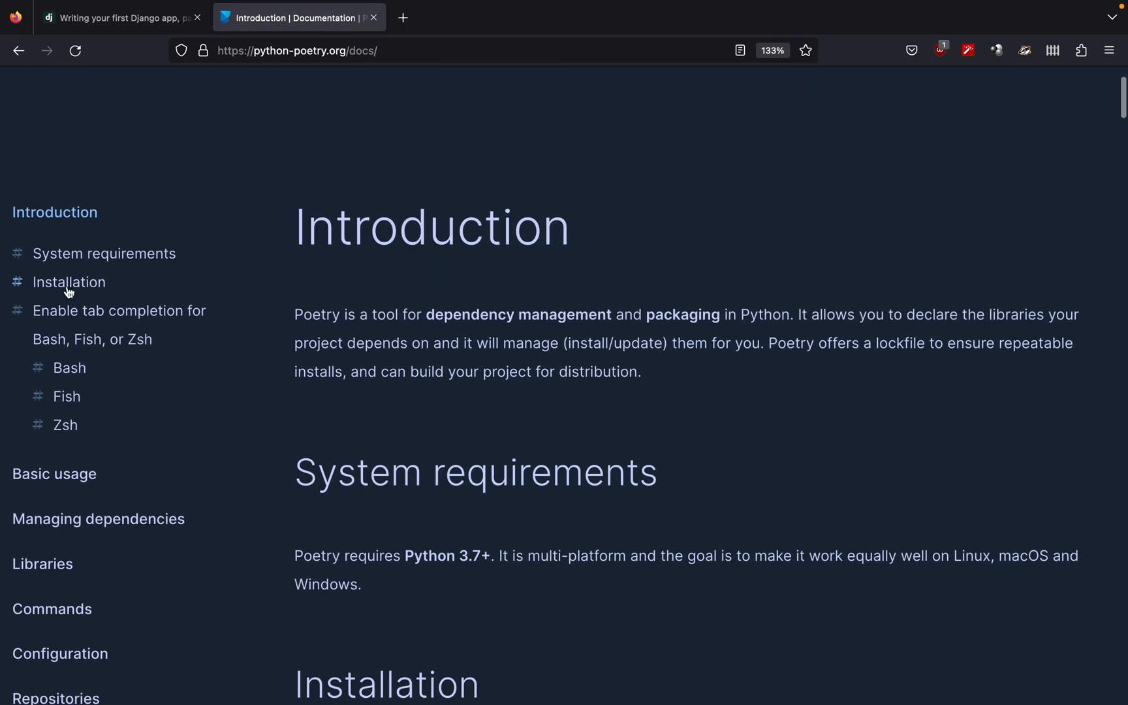
{"action": "left_click", "coordinate": [69, 281]}
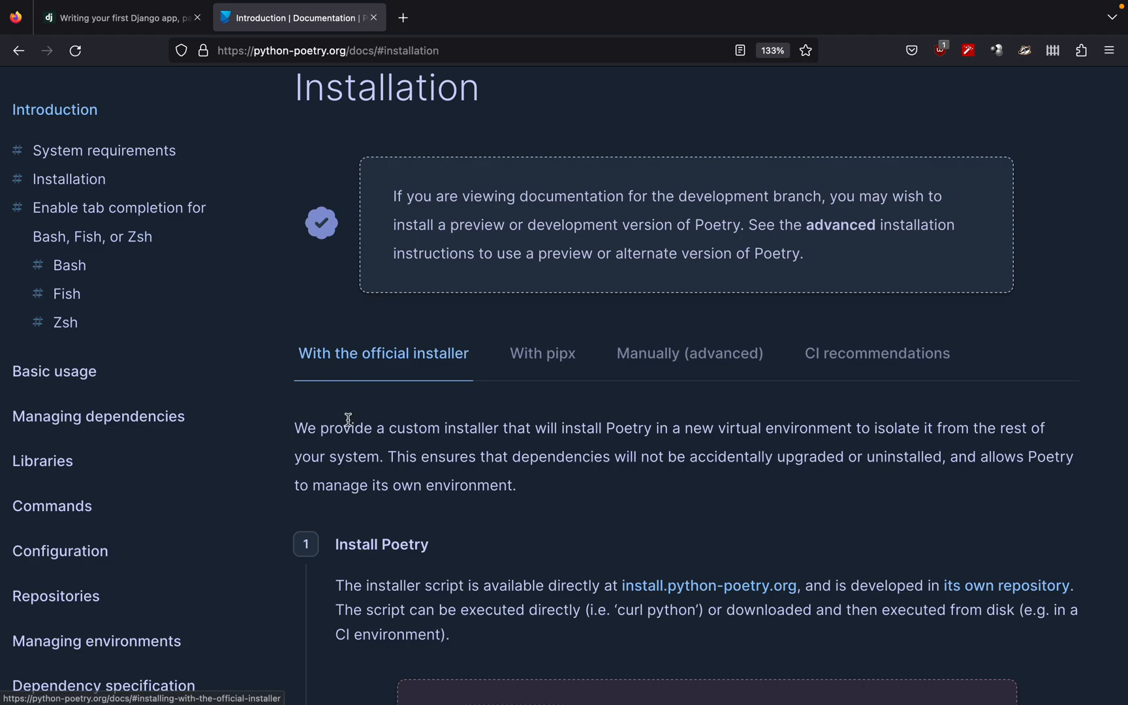
{"action": "scroll", "scroll_direction": "down", "scroll_amount": 3}
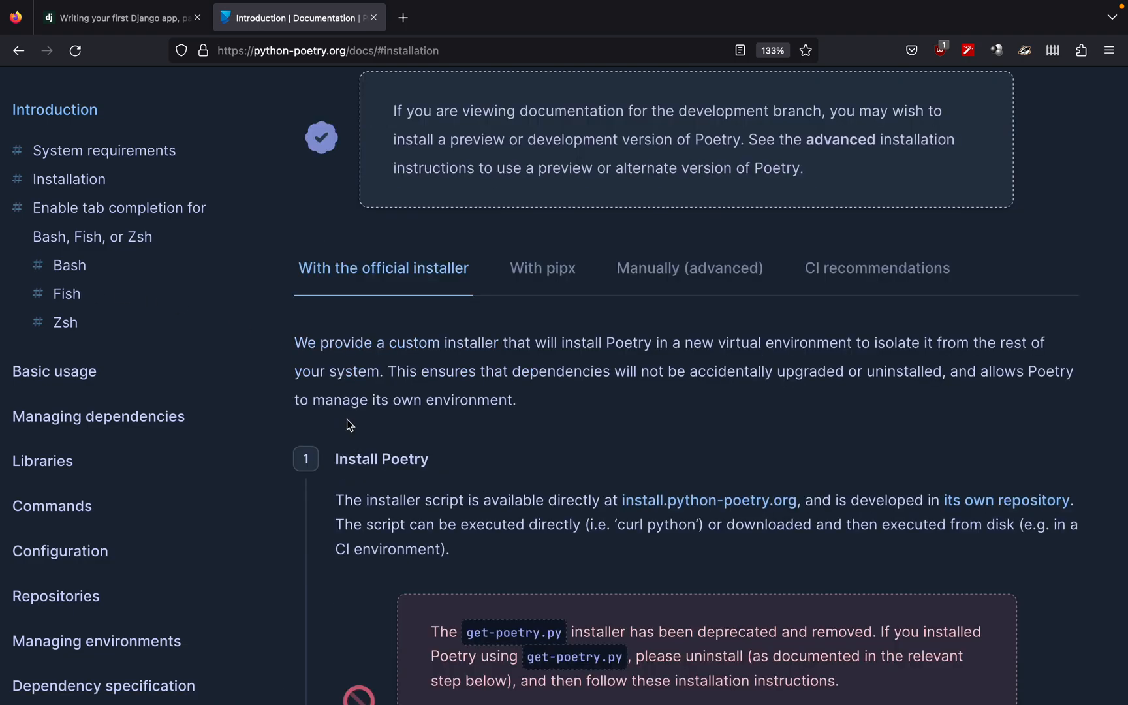
{"action": "scroll", "scroll_direction": "down", "scroll_amount": 3}
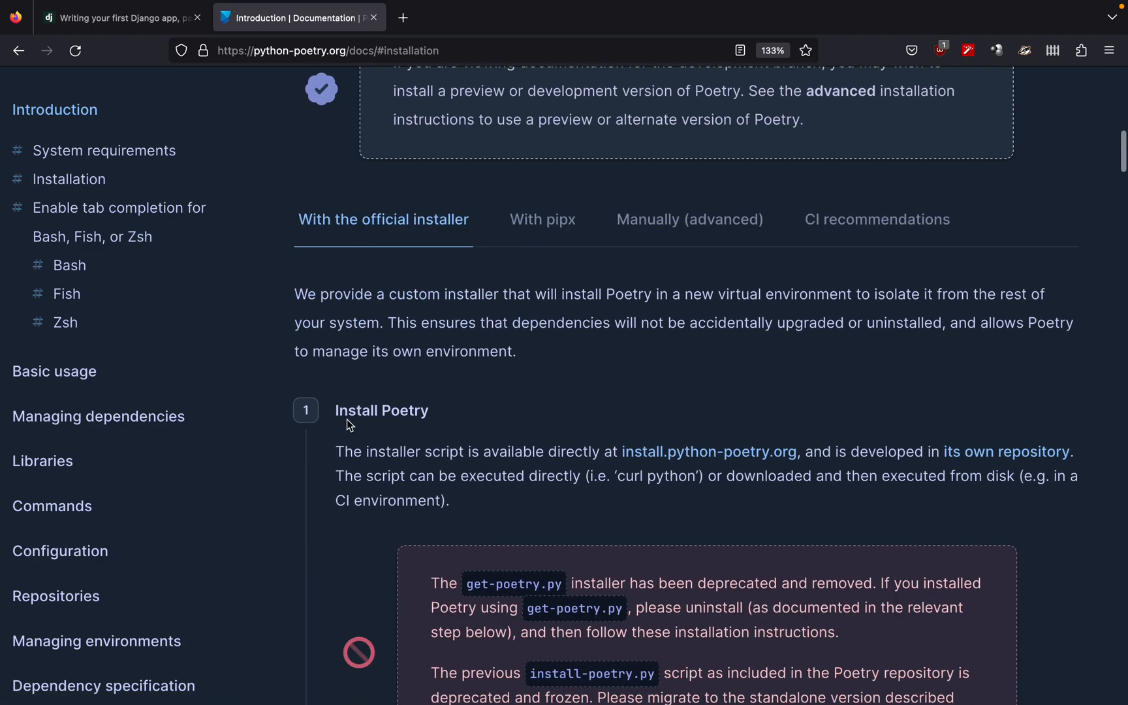
Step: Scroll to the curl installer command for Linux/macOS and the PowerShell alternative
{"action": "scroll", "scroll_direction": "down", "scroll_amount": 3}
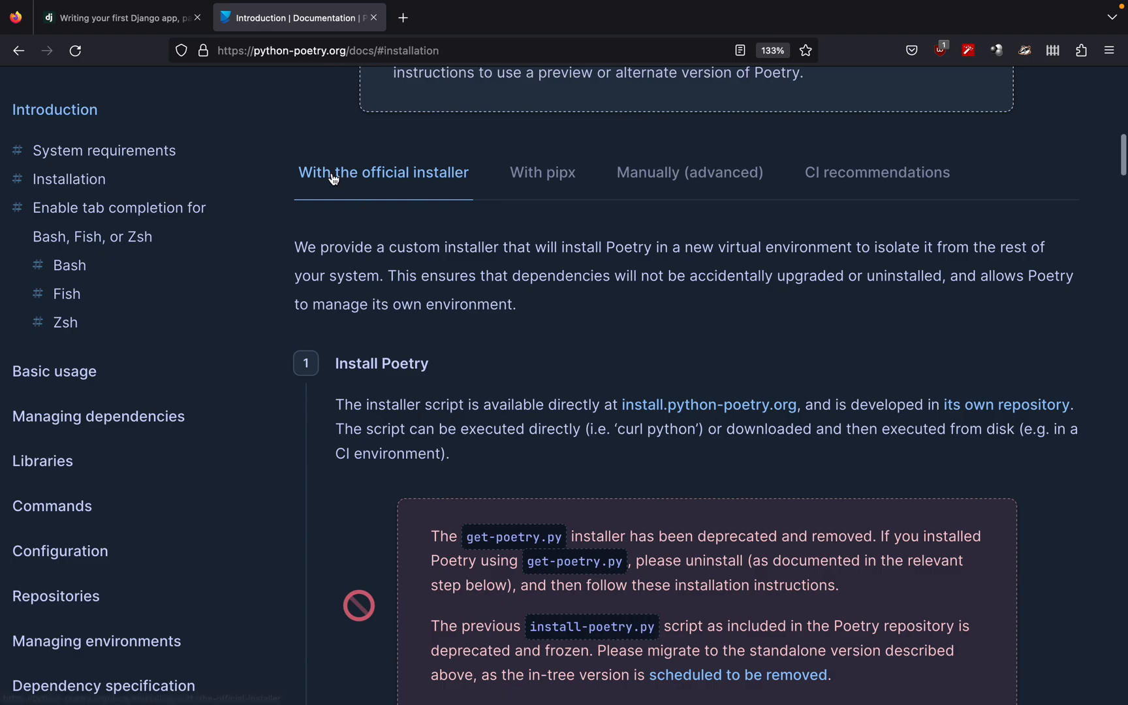
{"action": "mouse_move", "coordinate": [461, 218]}
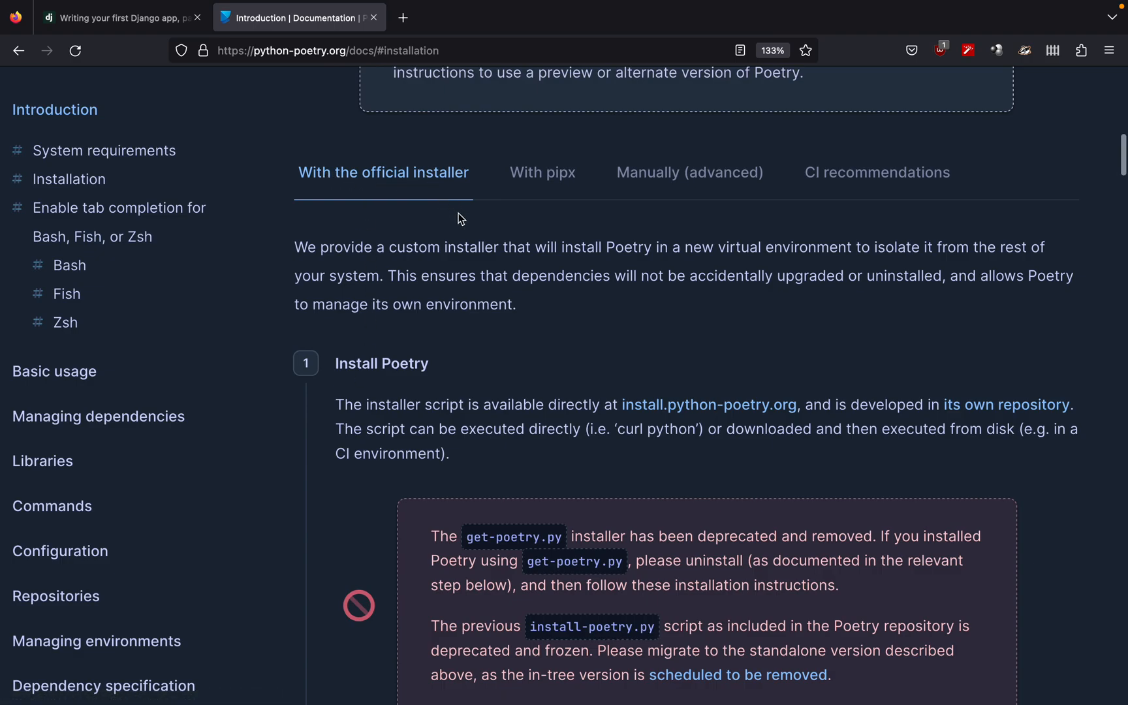
{"action": "scroll", "scroll_direction": "down", "scroll_amount": 3}
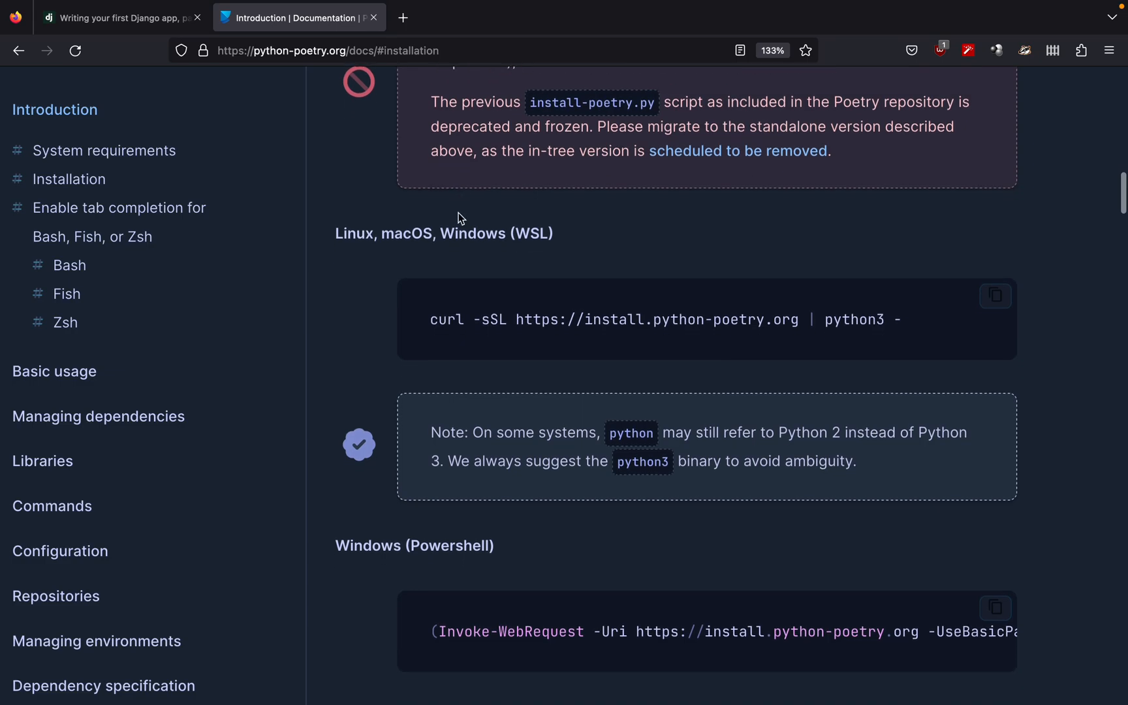
{"action": "scroll", "scroll_direction": "down", "scroll_amount": 3}
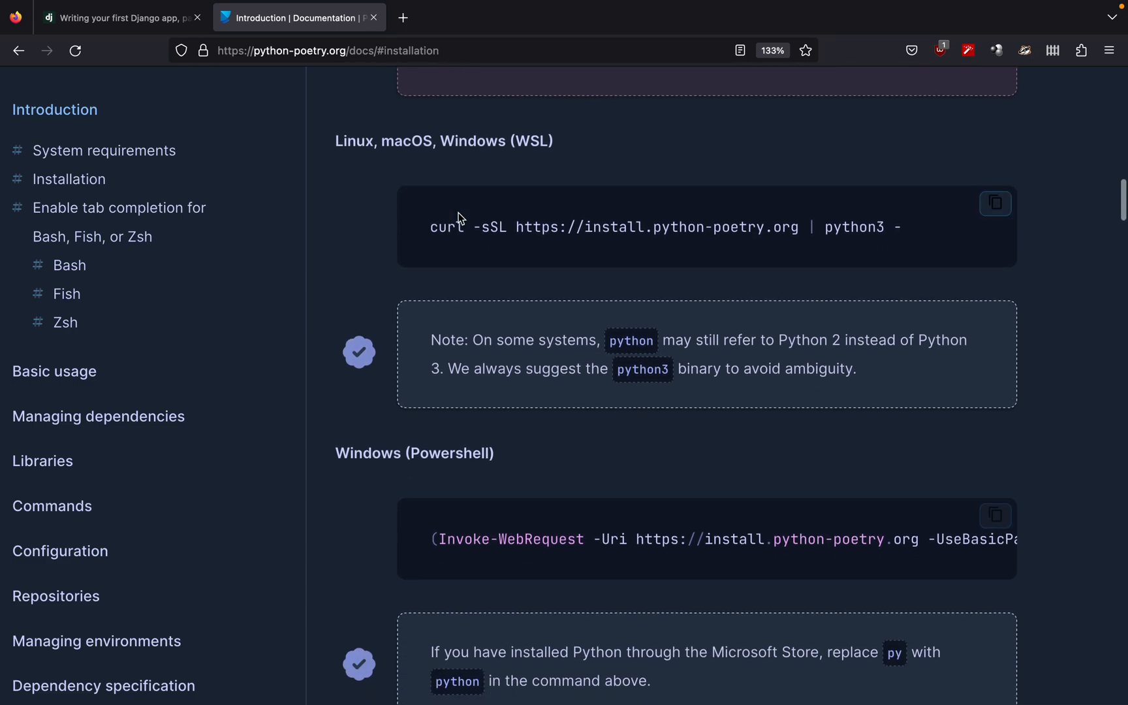
{"action": "mouse_move", "coordinate": [404, 159]}
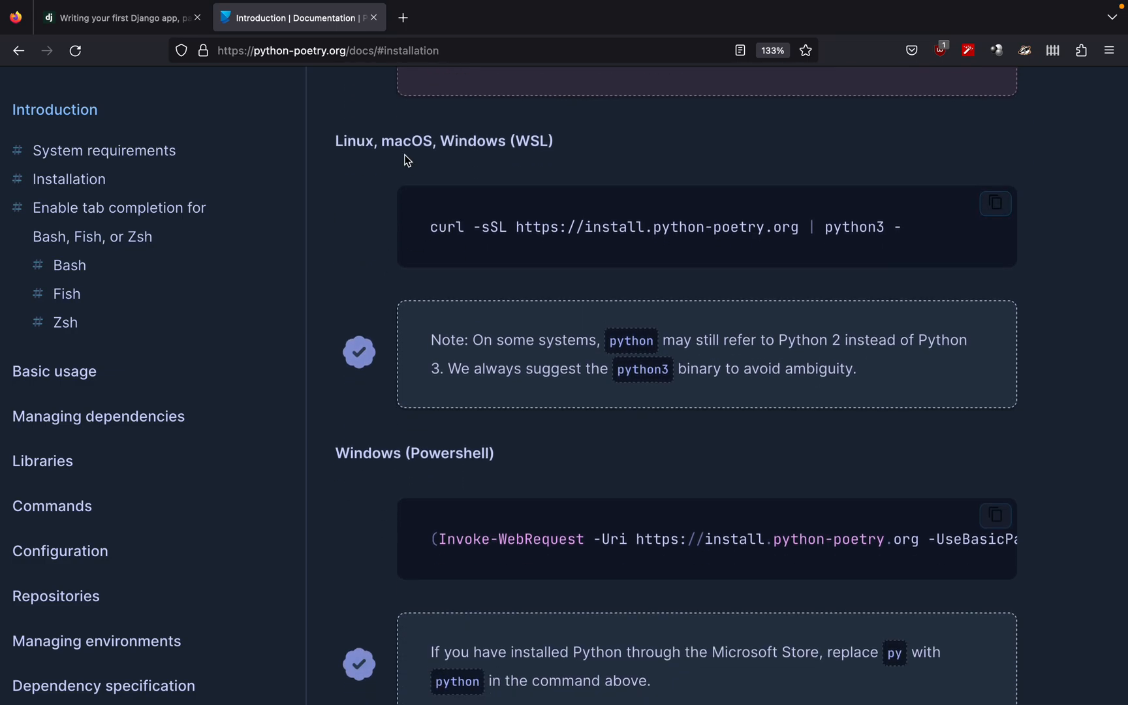
{"action": "mouse_move", "coordinate": [467, 162]}
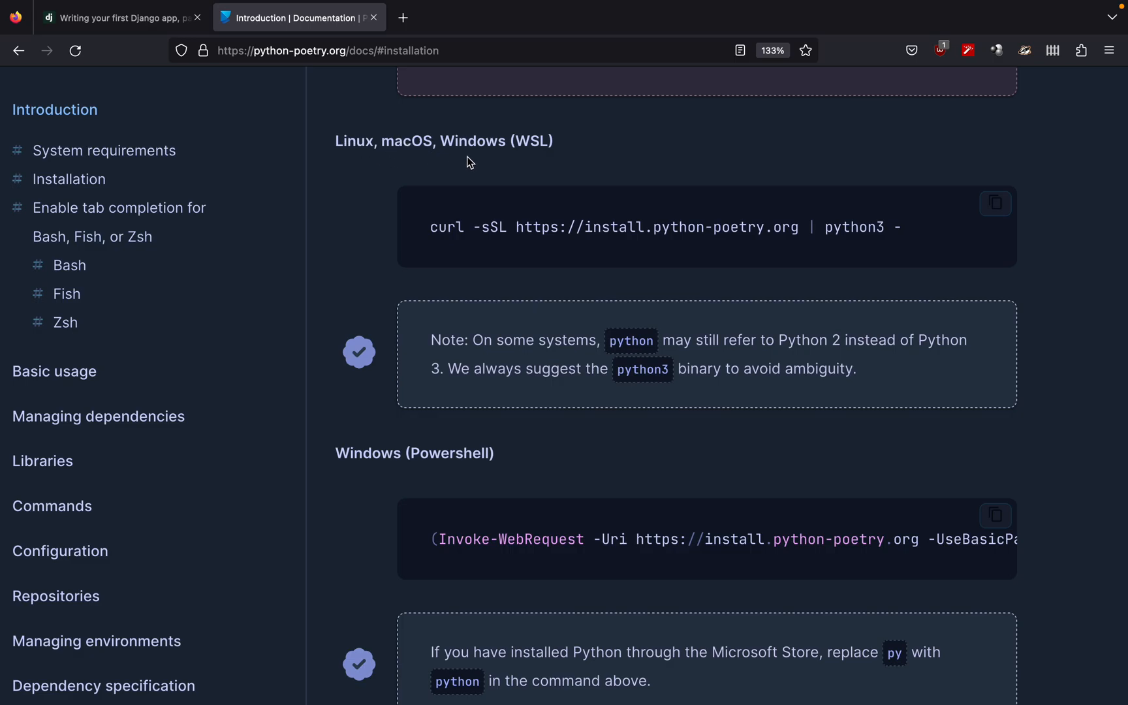
{"action": "mouse_move", "coordinate": [623, 154]}
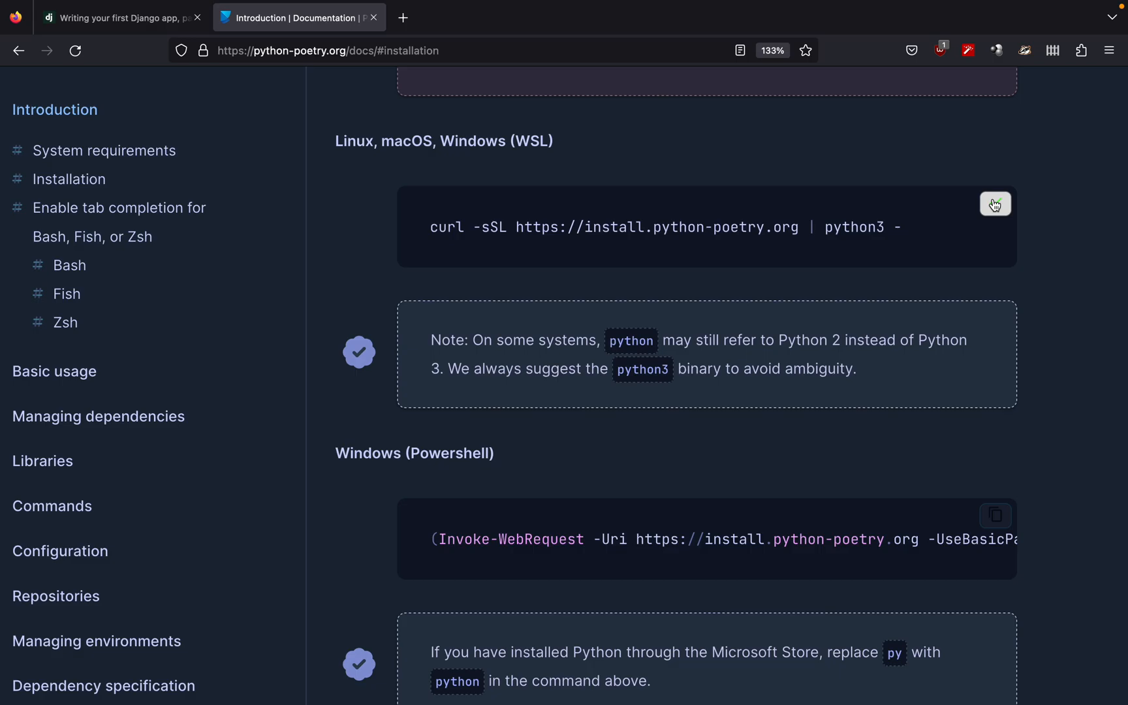
{"action": "scroll", "scroll_direction": "down", "scroll_amount": 3}
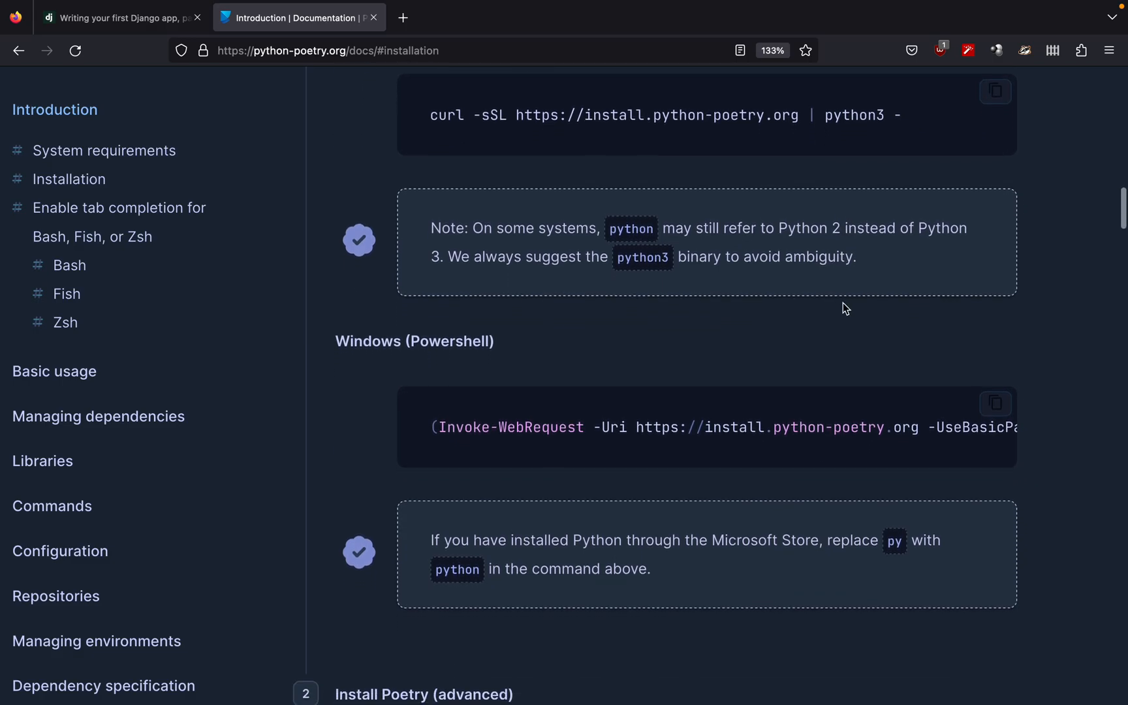
{"action": "mouse_move", "coordinate": [847, 422]}
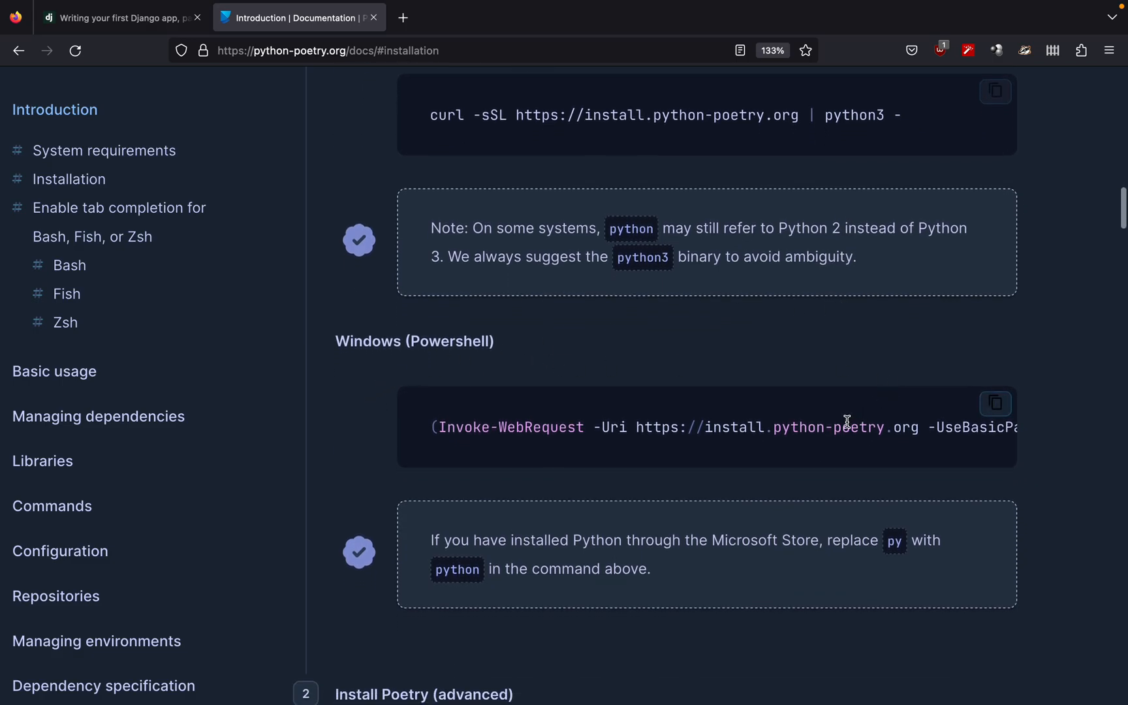
{"action": "scroll", "scroll_direction": "down", "scroll_amount": 3}
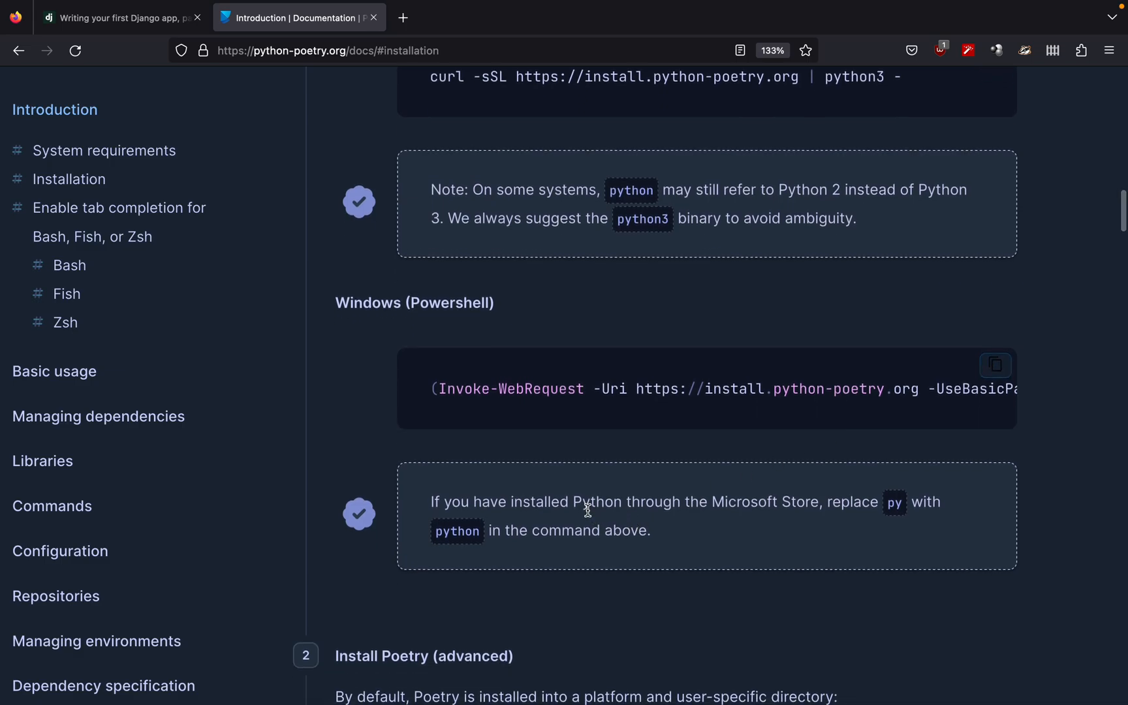
{"action": "mouse_move", "coordinate": [802, 495]}
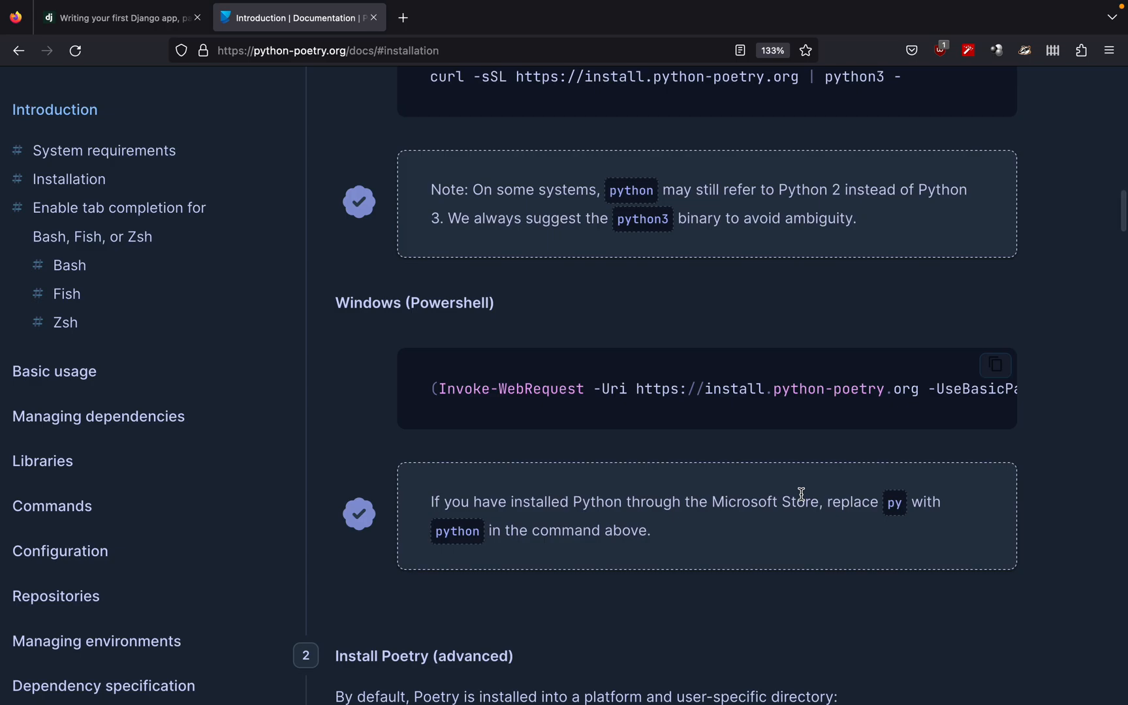
{"action": "mouse_move", "coordinate": [460, 550]}
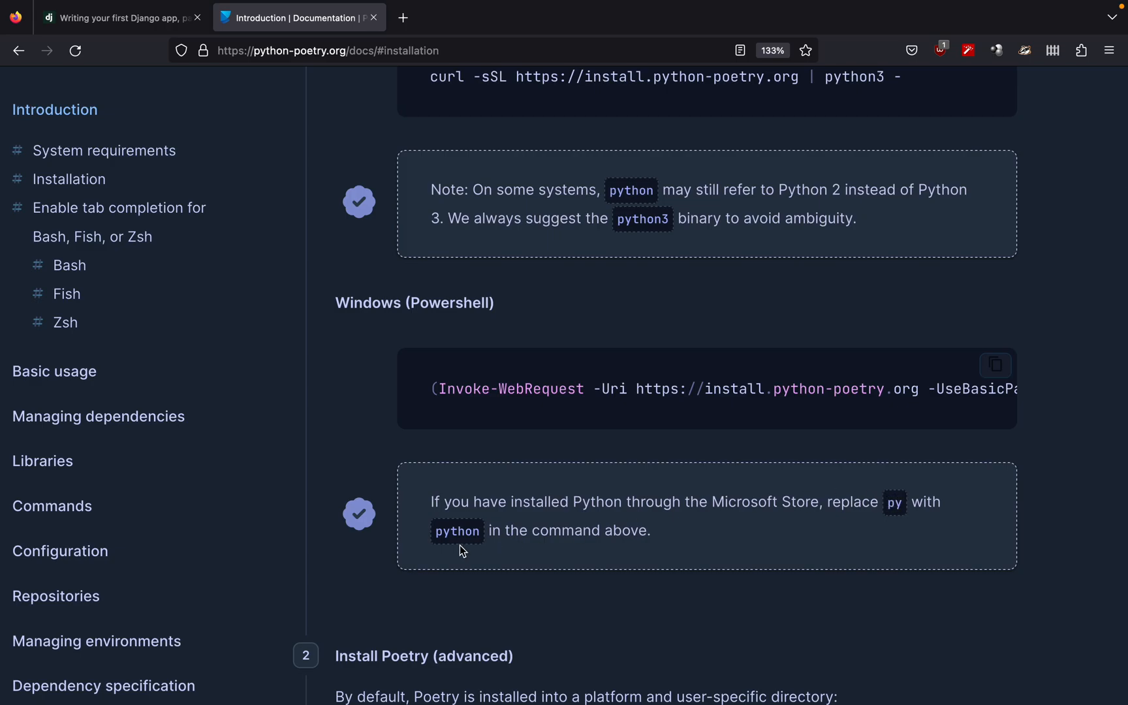
{"action": "mouse_move", "coordinate": [334, 577]}
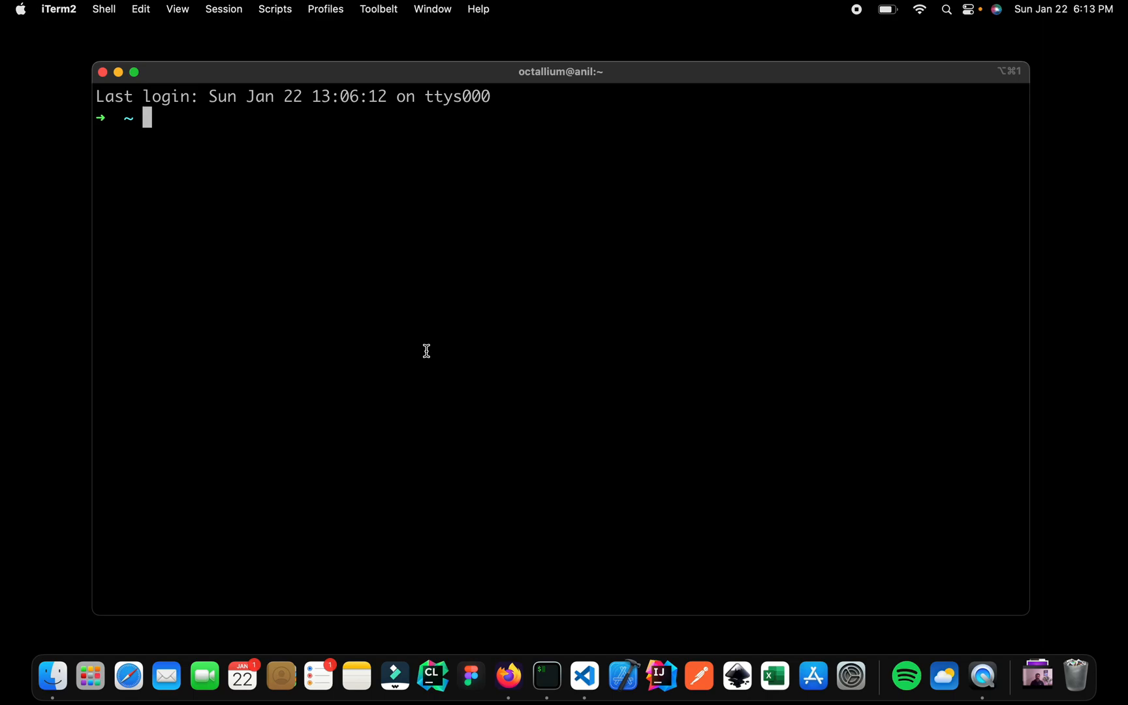
{"action": "type", "text": "curl -sSL https://install.python-poetry.org | python3 -"}
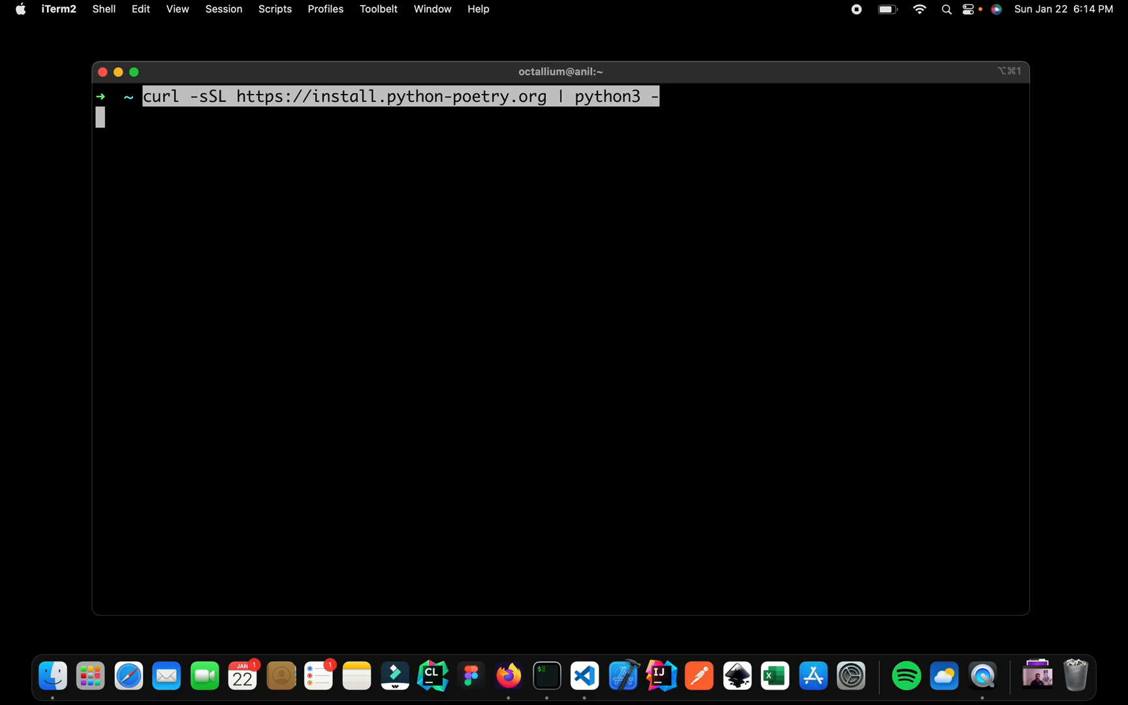
{"action": "key", "text": "Return"}
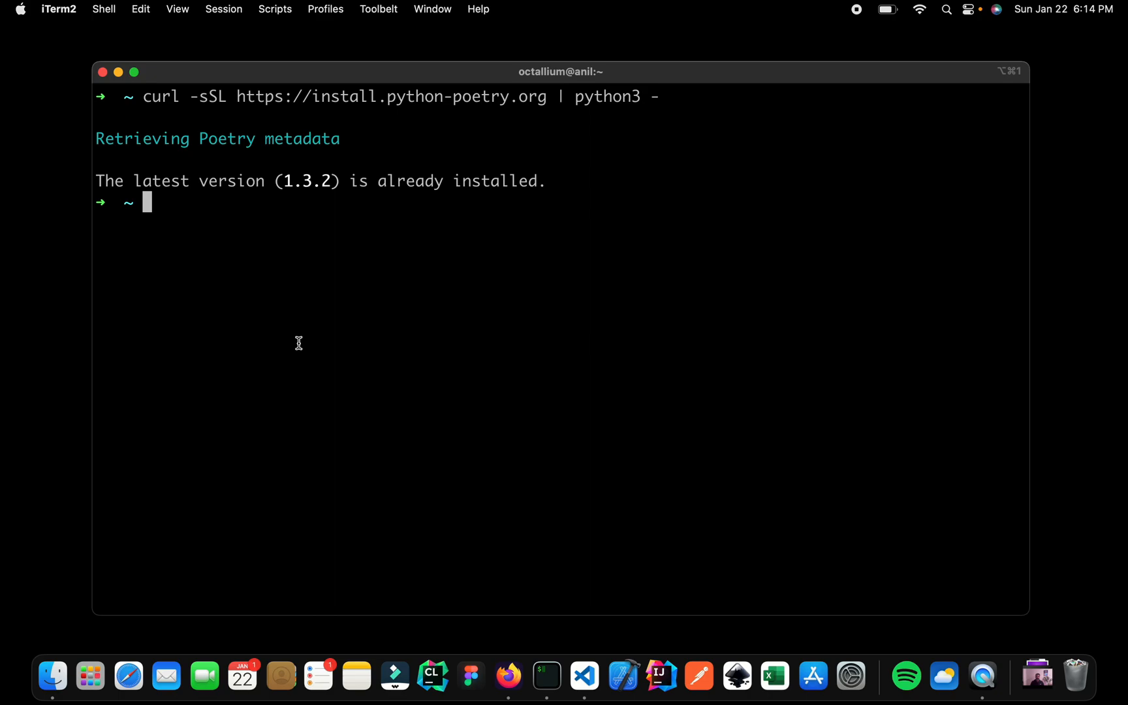
{"action": "mouse_move", "coordinate": [283, 173]}
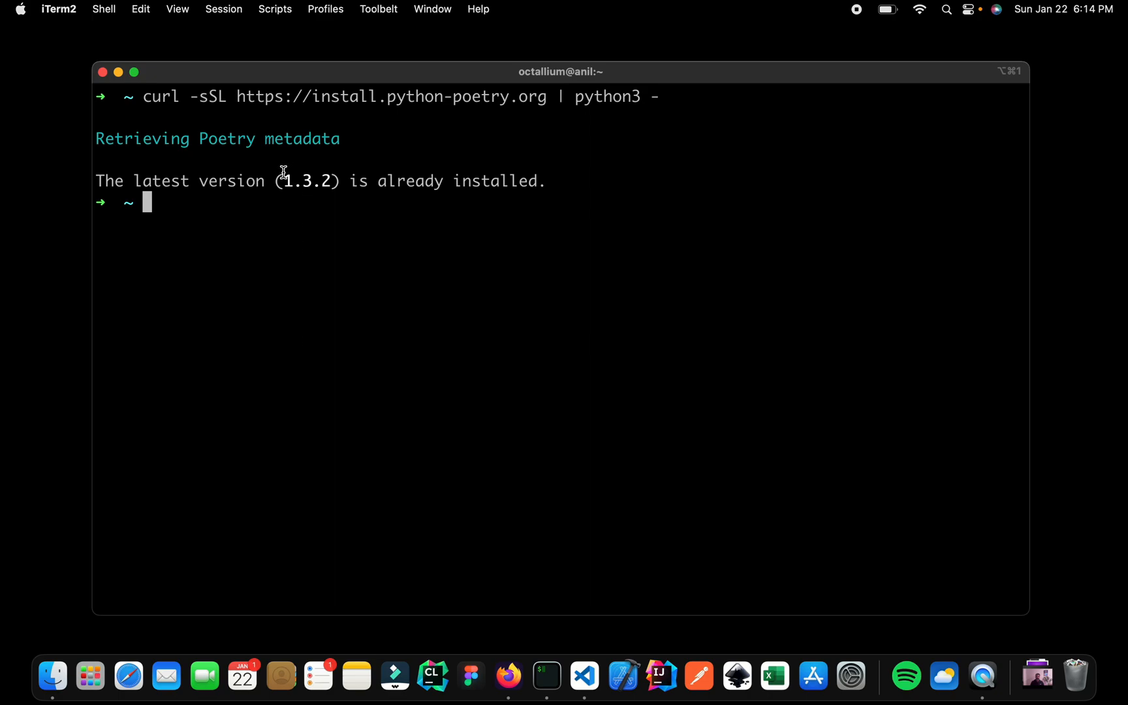
{"action": "mouse_move", "coordinate": [378, 289]}
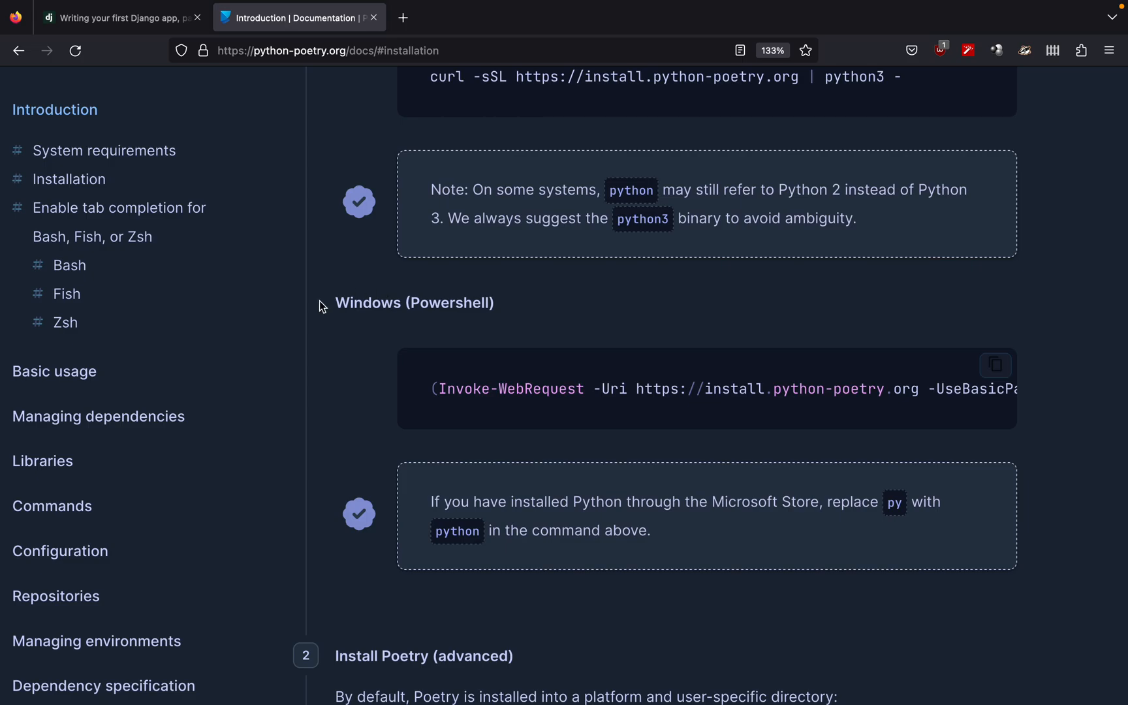
Step: Scroll back up to the Introduction section of the Poetry page
{"action": "scroll", "scroll_direction": "up", "scroll_amount": 3}
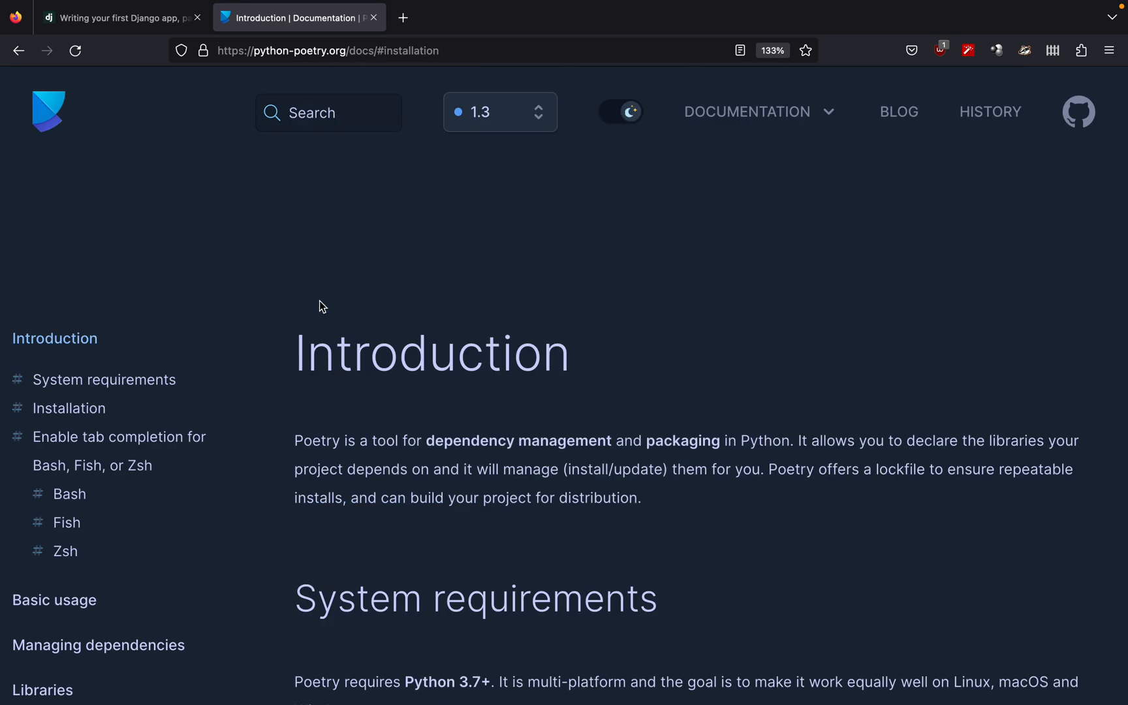
{"action": "mouse_move", "coordinate": [420, 438]}
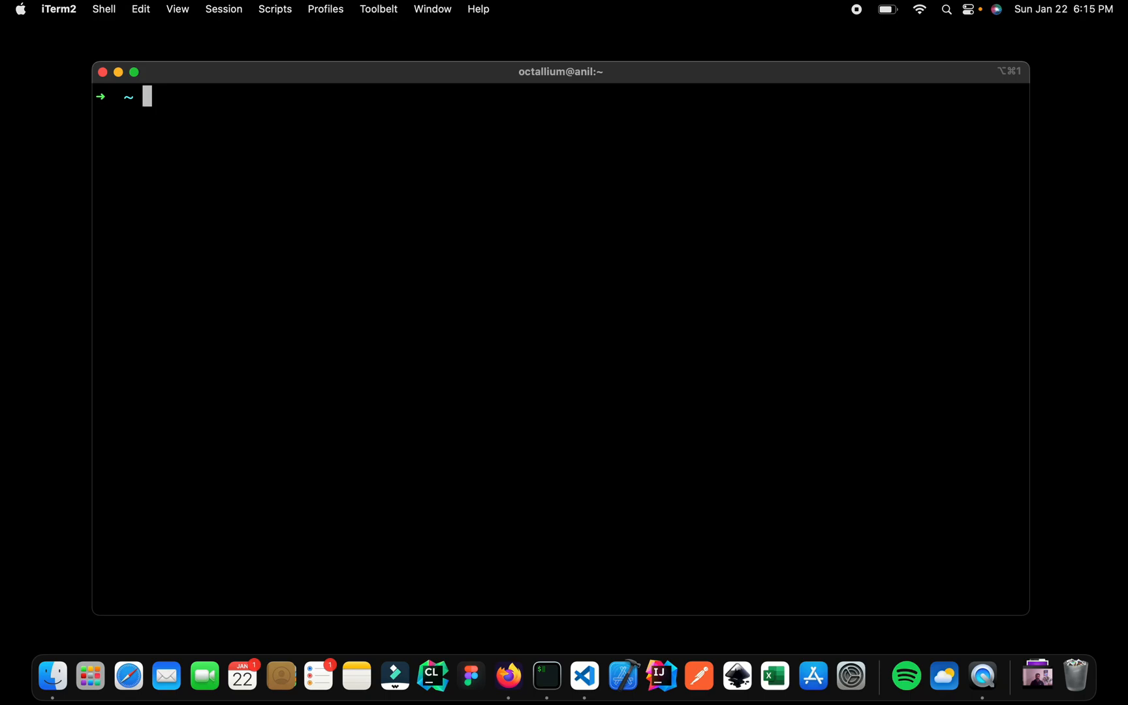
Step: Create the mysite directory with mkdir and begin the cd mysite command
{"action": "type", "text": "mkdir django-polls"}
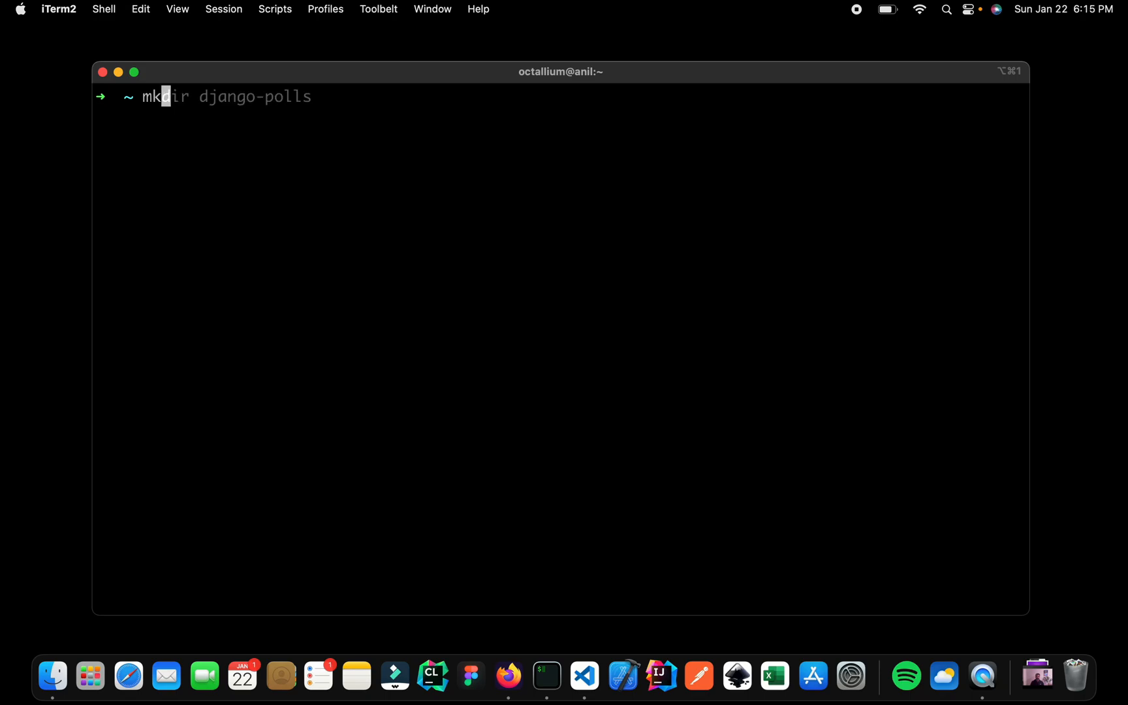
{"action": "type", "text": "modern-swift-101"}
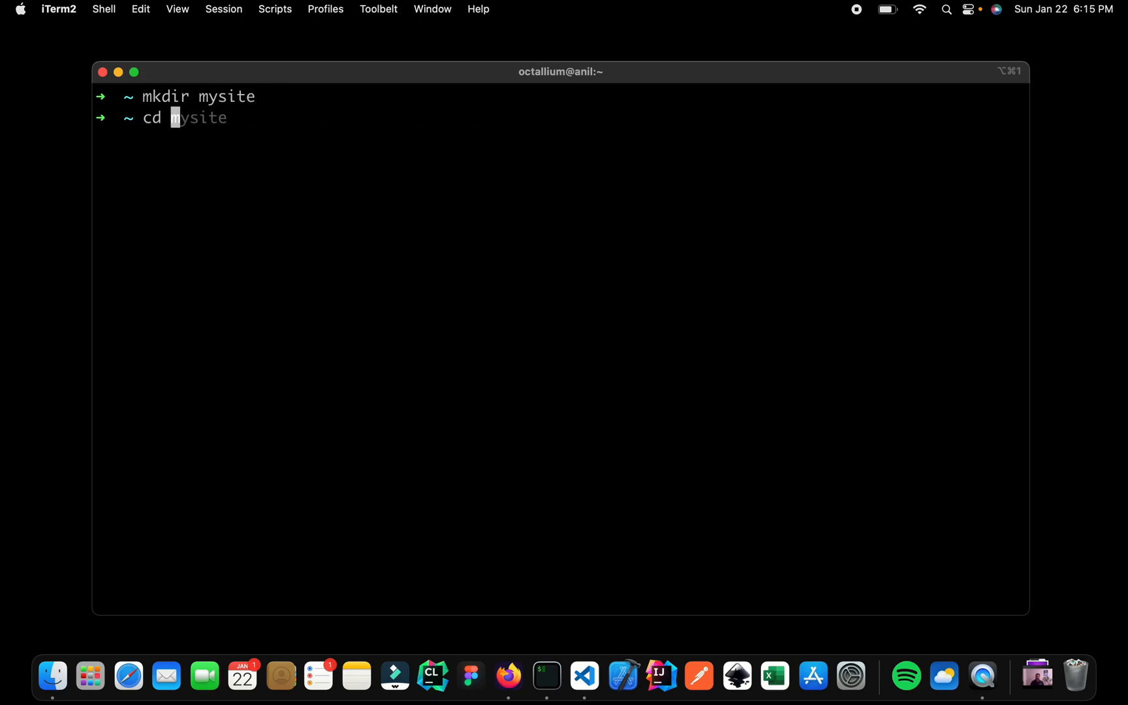
Step: Move into mysite, start poetry init and accept the default package name and version
{"action": "key", "text": "Return"}
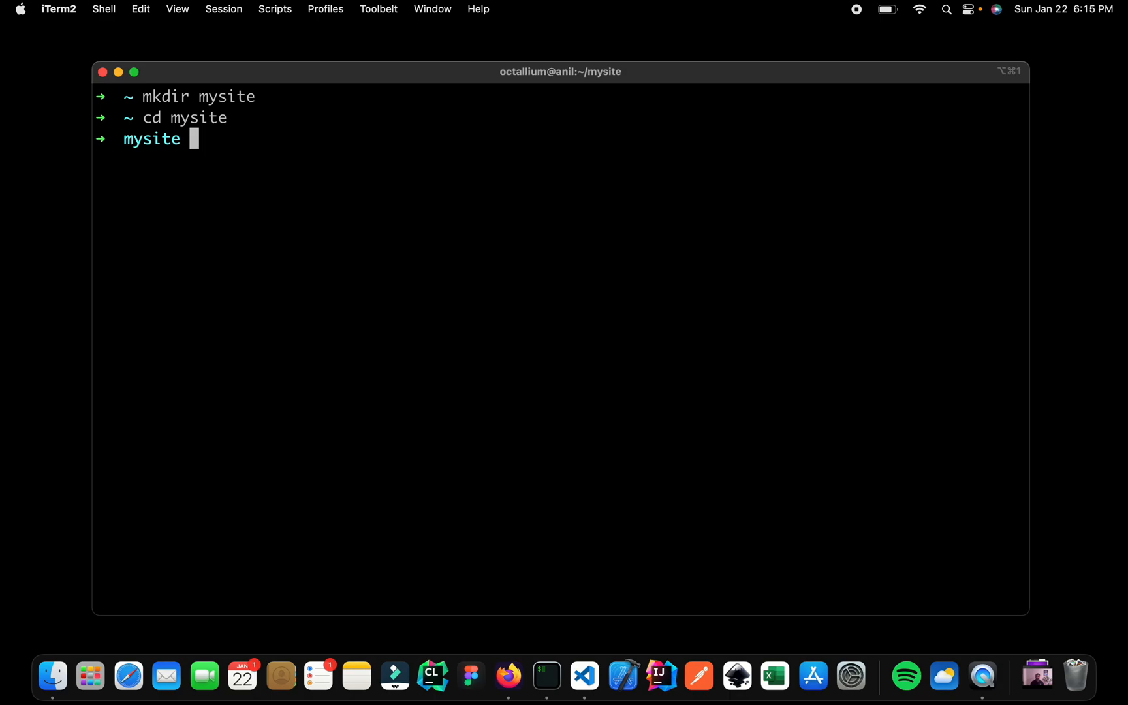
{"action": "type", "text": "poetry shell"}
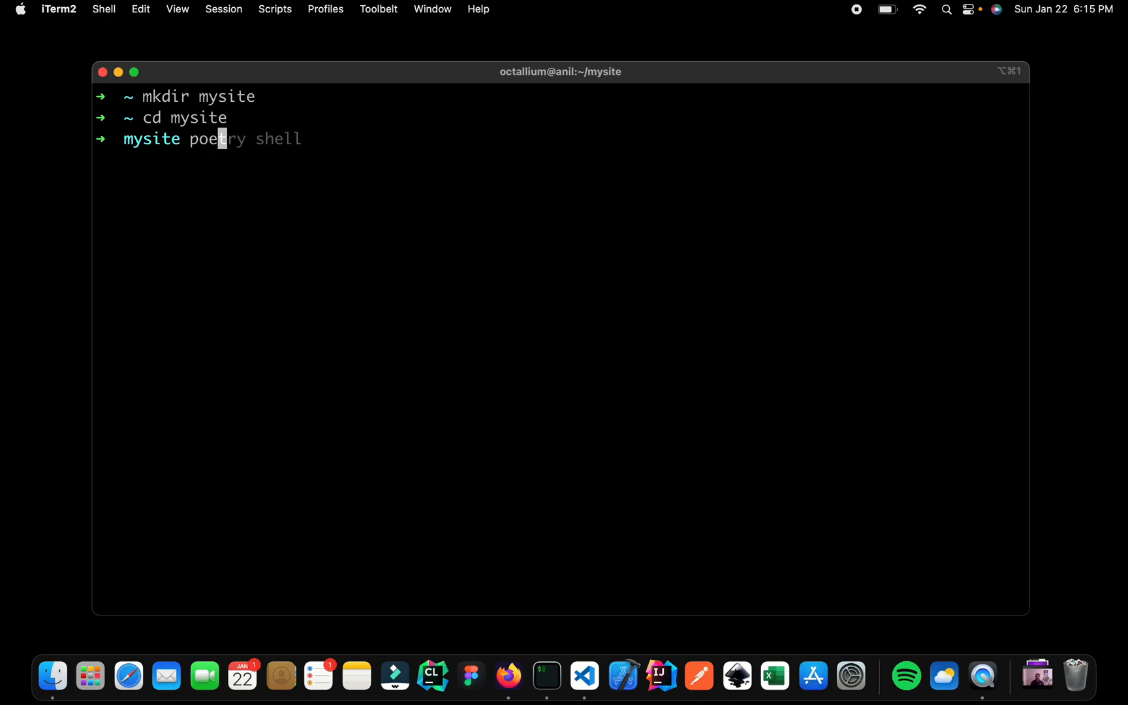
{"action": "type", "text": "init"}
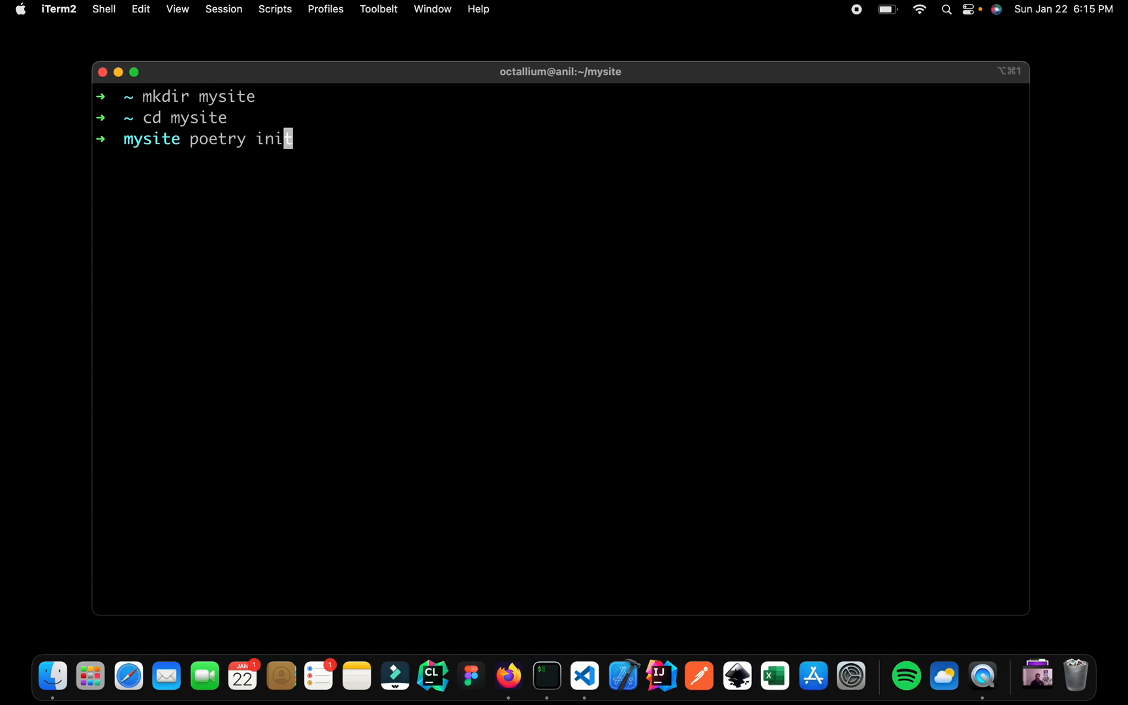
{"action": "key", "text": "Return"}
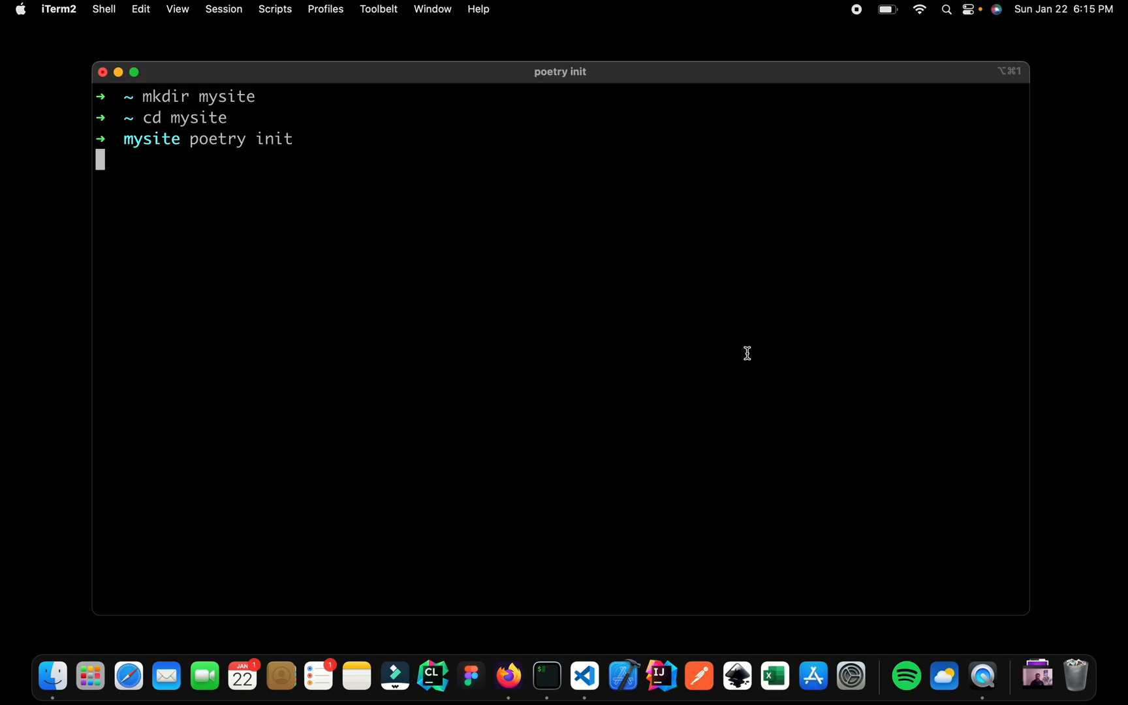
{"action": "mouse_move", "coordinate": [615, 343]}
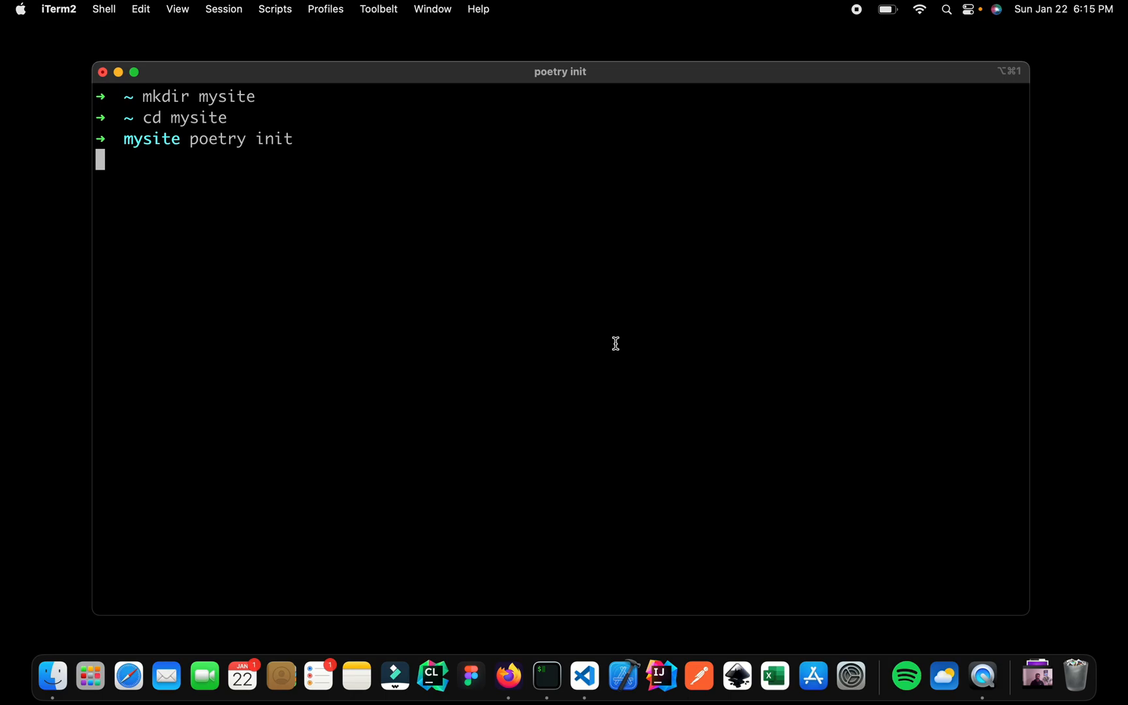
{"action": "key", "text": "Return"}
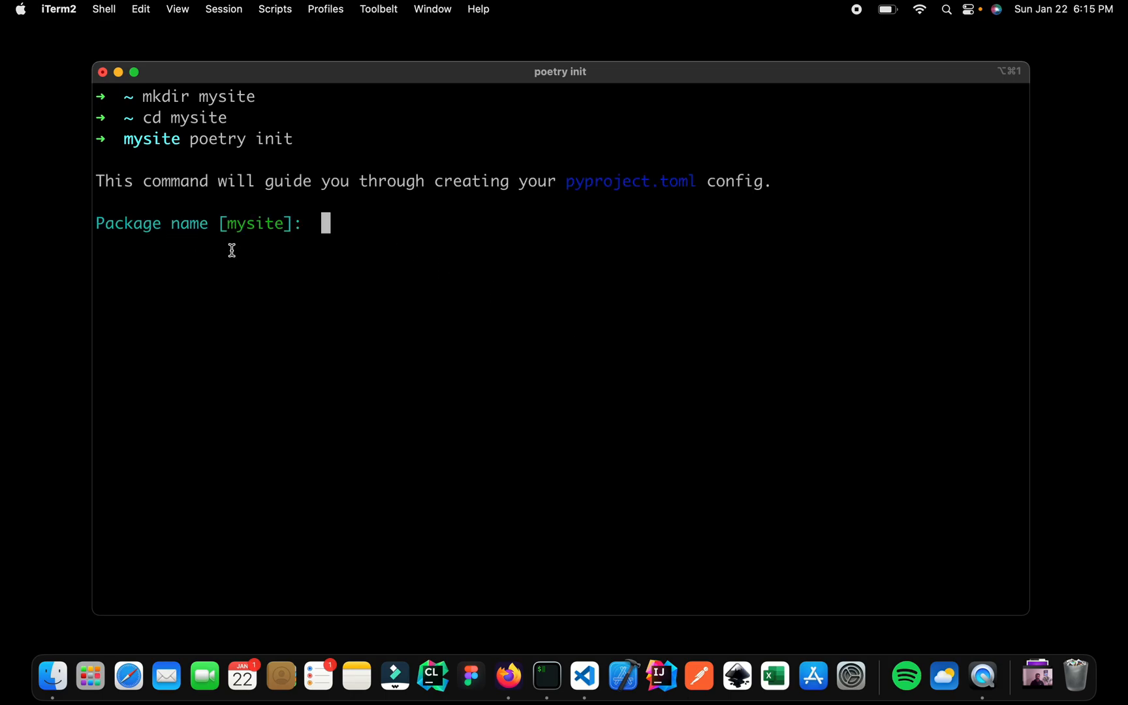
{"action": "mouse_move", "coordinate": [350, 230]}
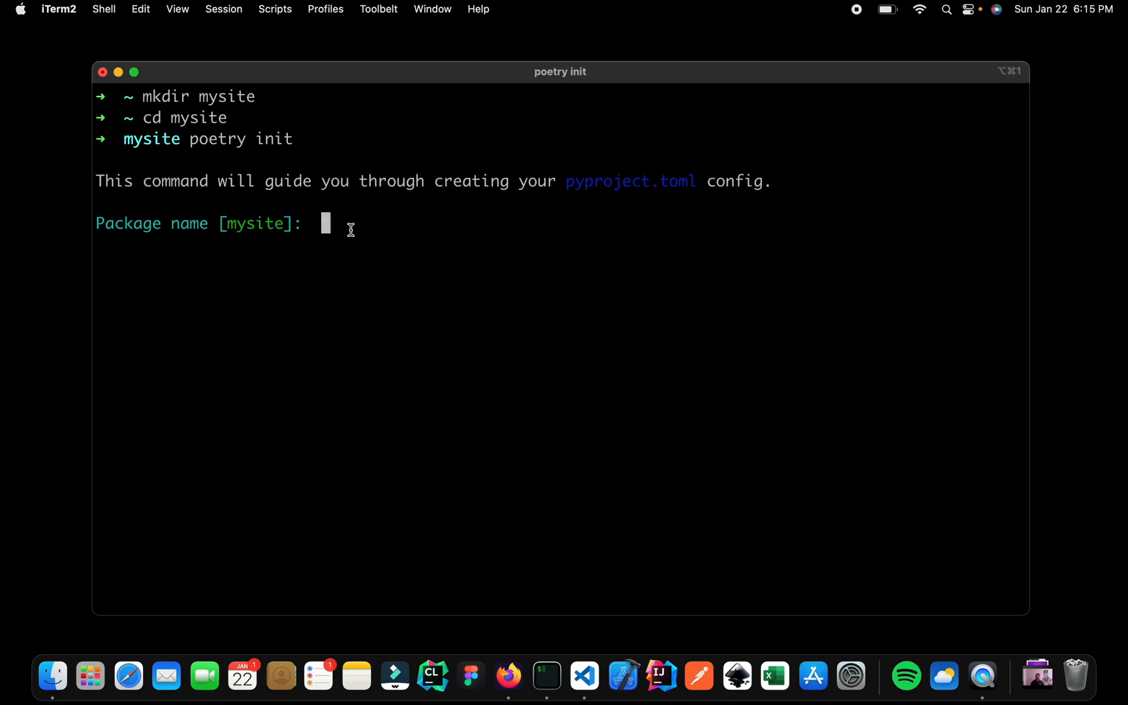
{"action": "key", "text": "Return"}
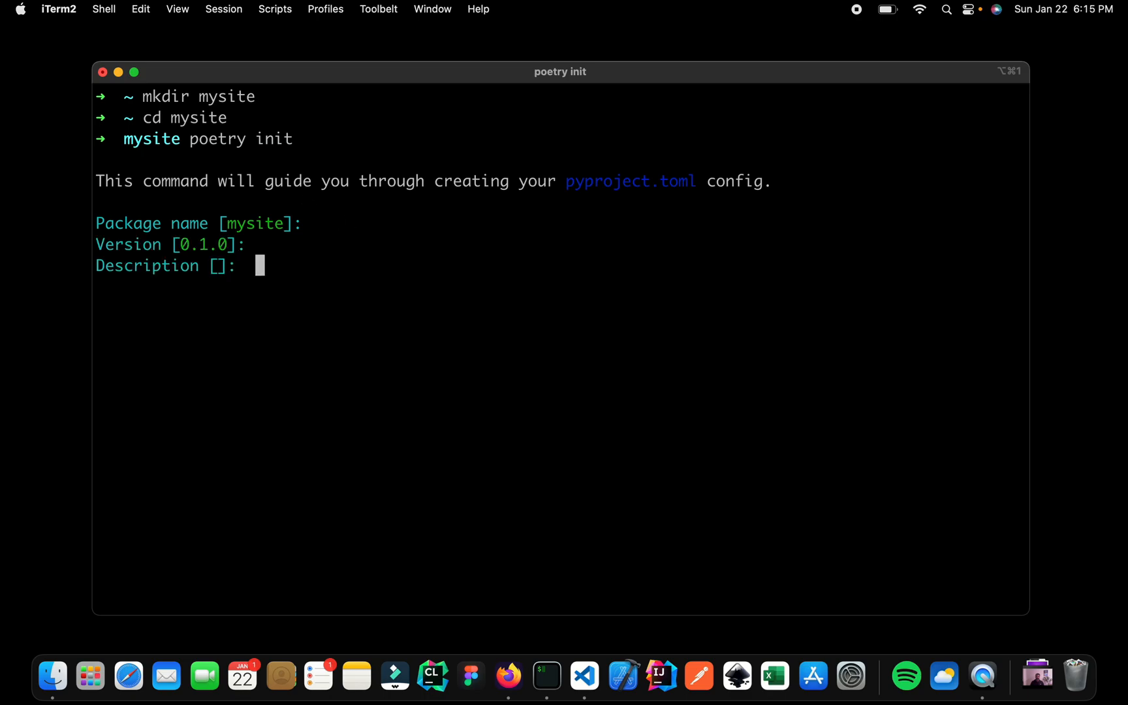
Step: Describe the package as Official Django Polls App, skip the license and require Python ^3.11
{"action": "type", "text": "Official"}
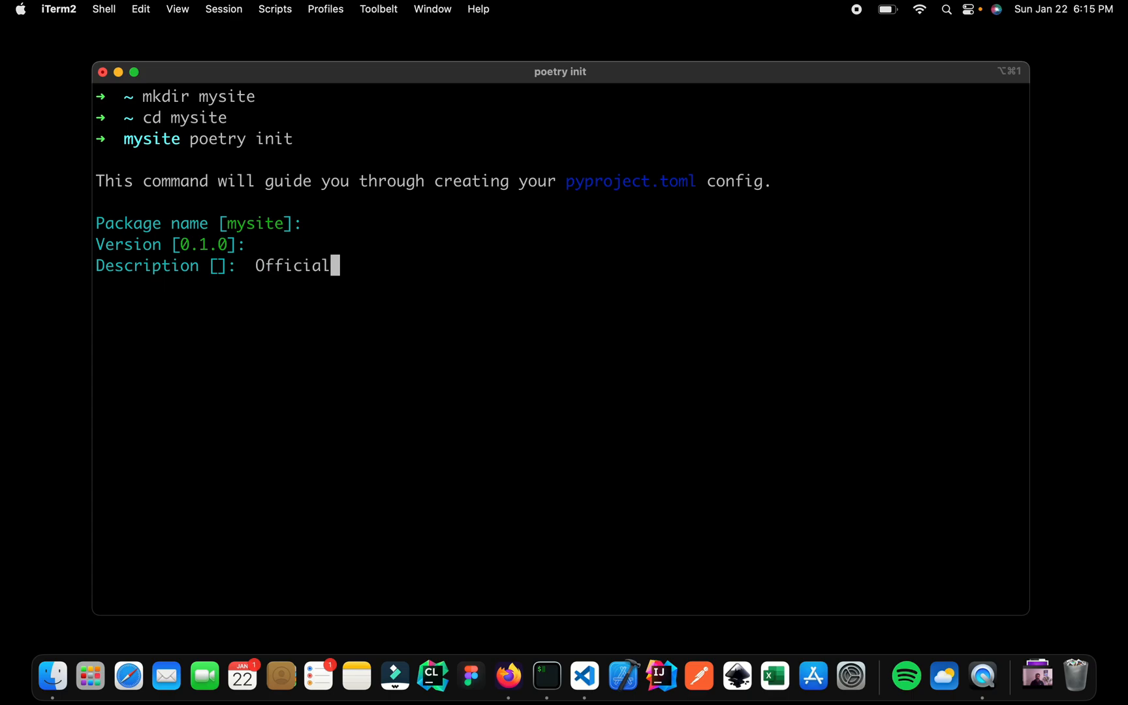
{"action": "type", "text": "Django Po"}
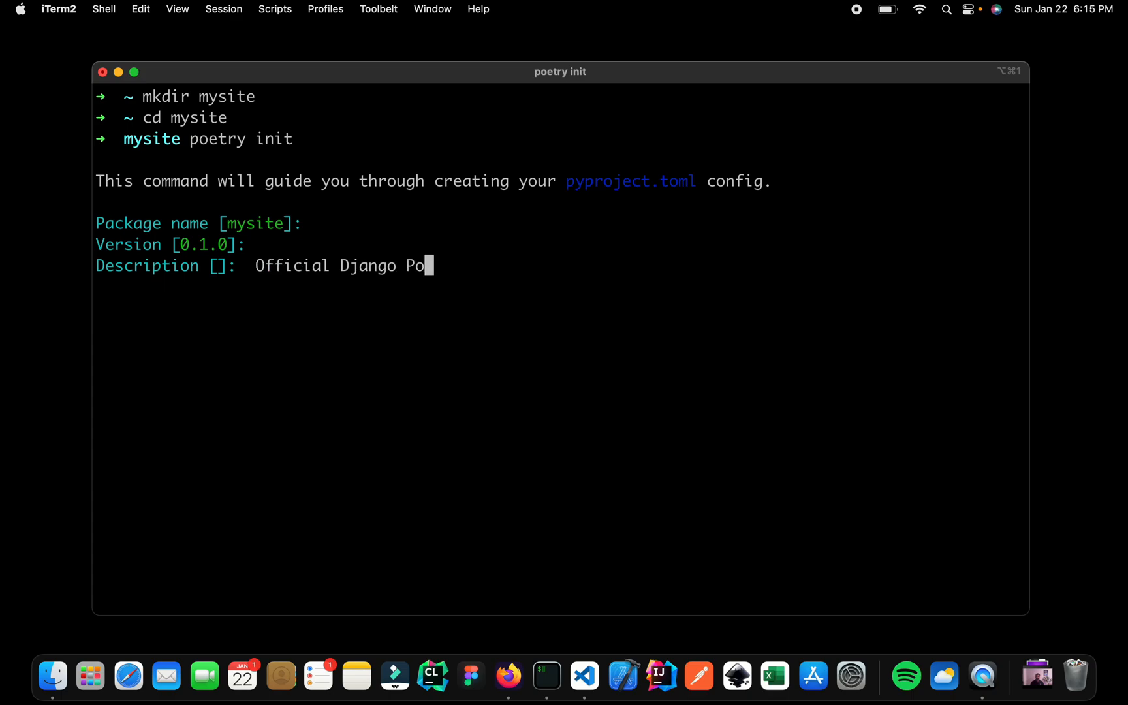
{"action": "type", "text": "lls App"}
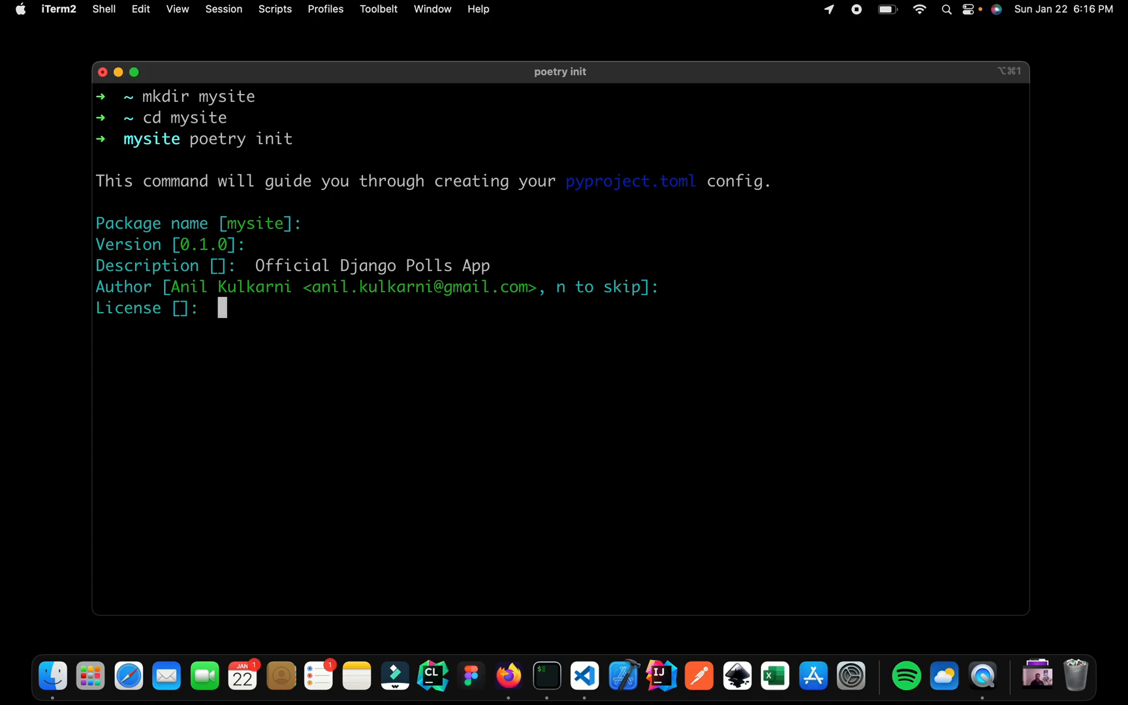
{"action": "key", "text": "Return"}
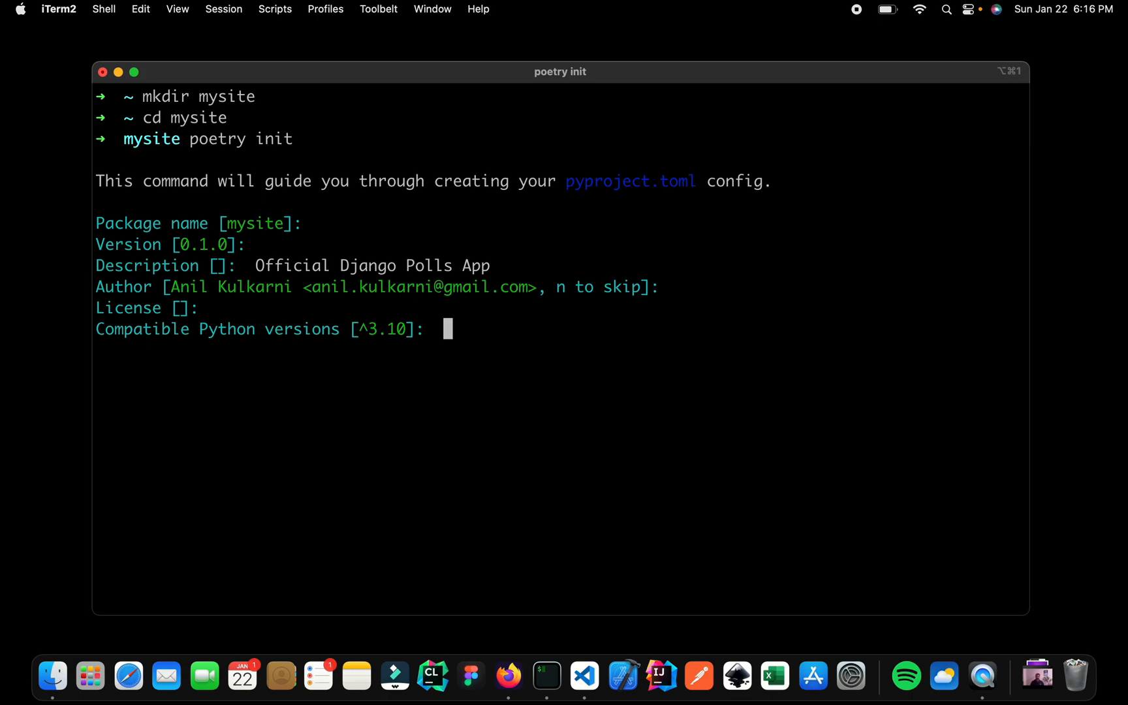
{"action": "type", "text": "^"}
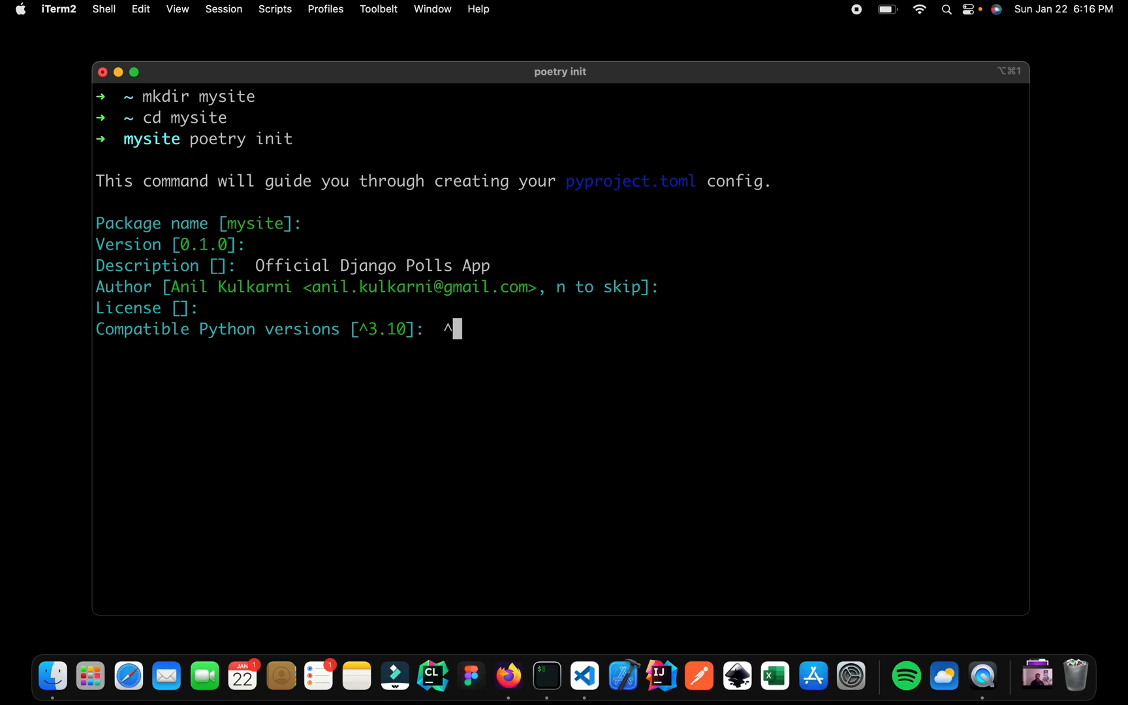
{"action": "type", "text": "3.11"}
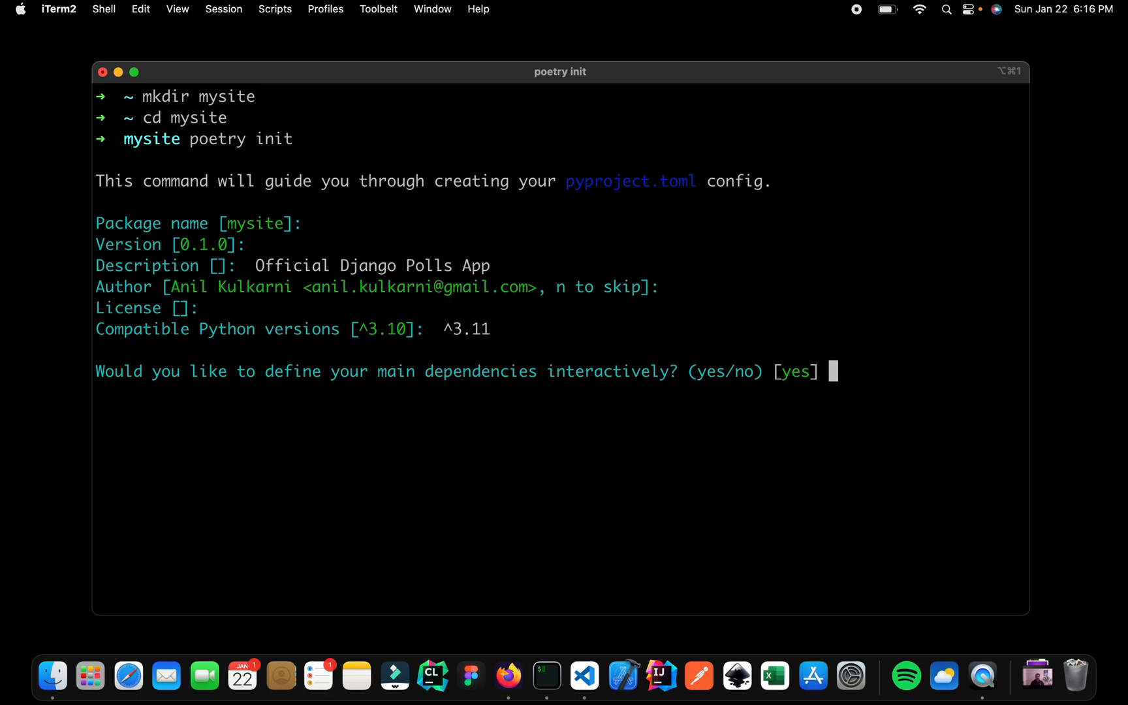
Step: Decline both interactive dependency prompts and confirm generating pyproject.toml with yes
{"action": "type", "text": "n"}
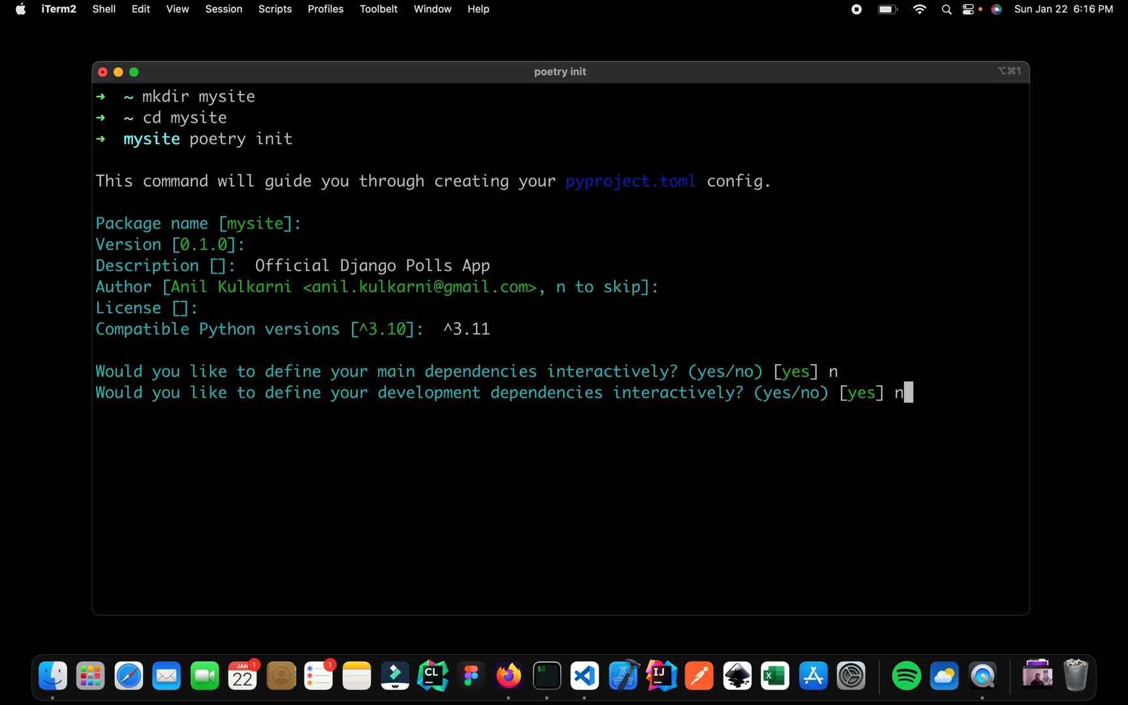
{"action": "key", "text": "return"}
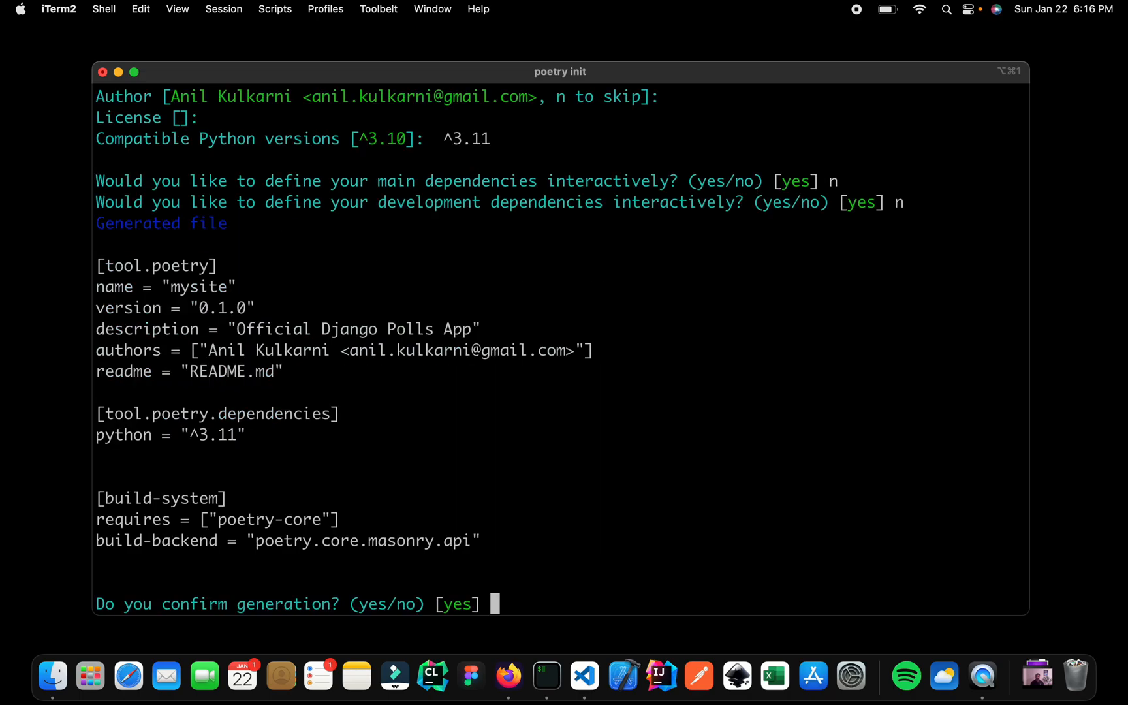
{"action": "type", "text": "yes"}
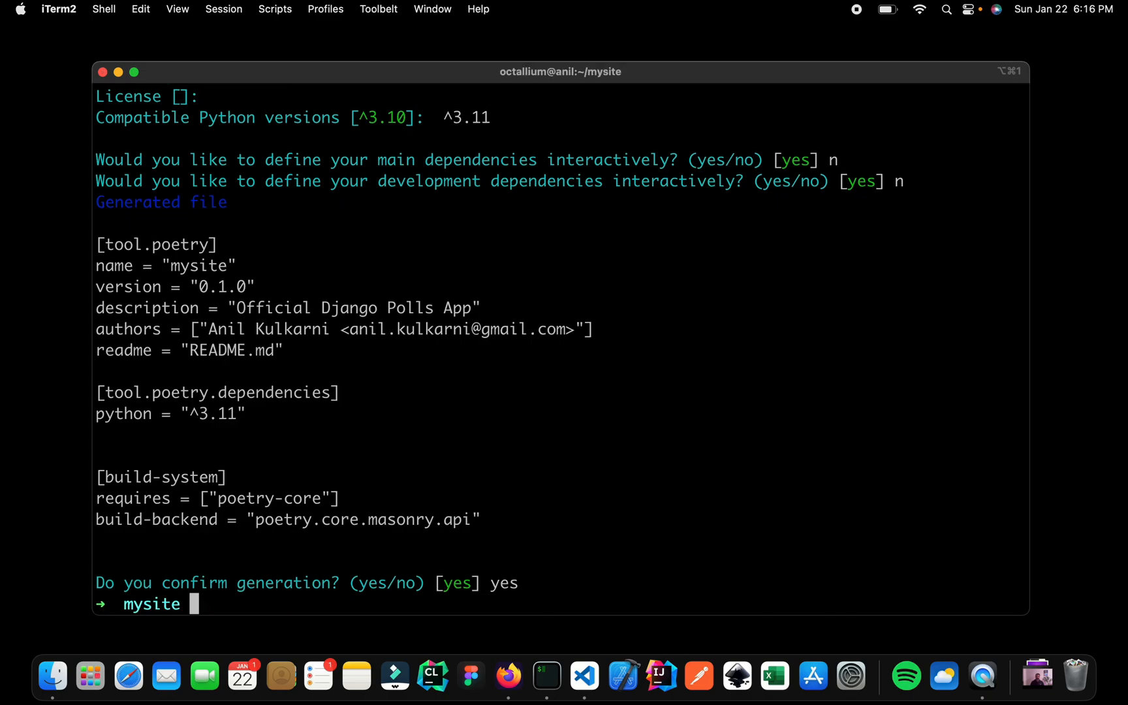
Step: List the folder and highlight the generated pyproject.toml
{"action": "type", "text": "ls"}
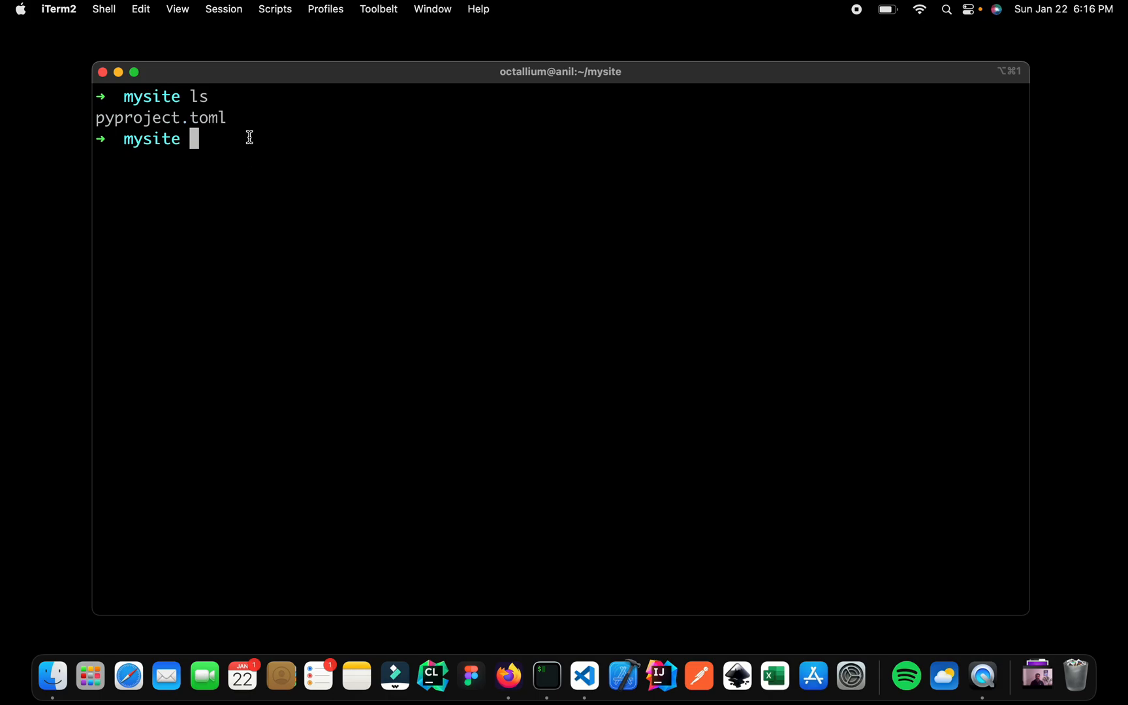
{"action": "double_click", "coordinate": [208, 117]}
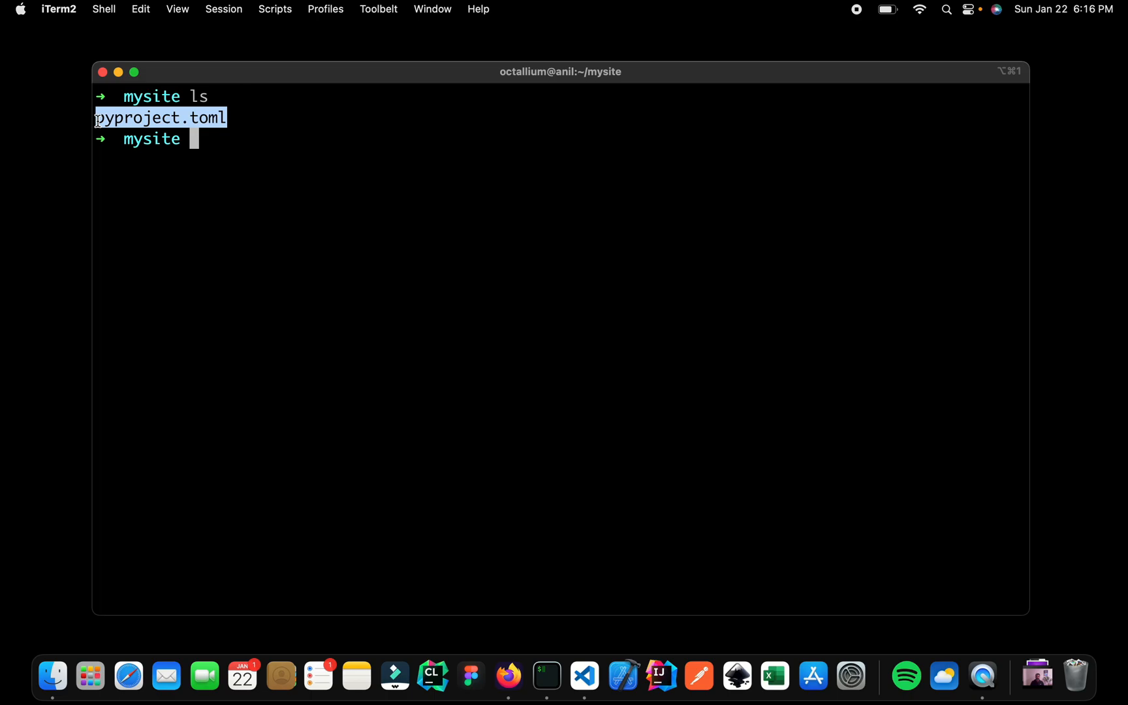
{"action": "left_click", "coordinate": [224, 173]}
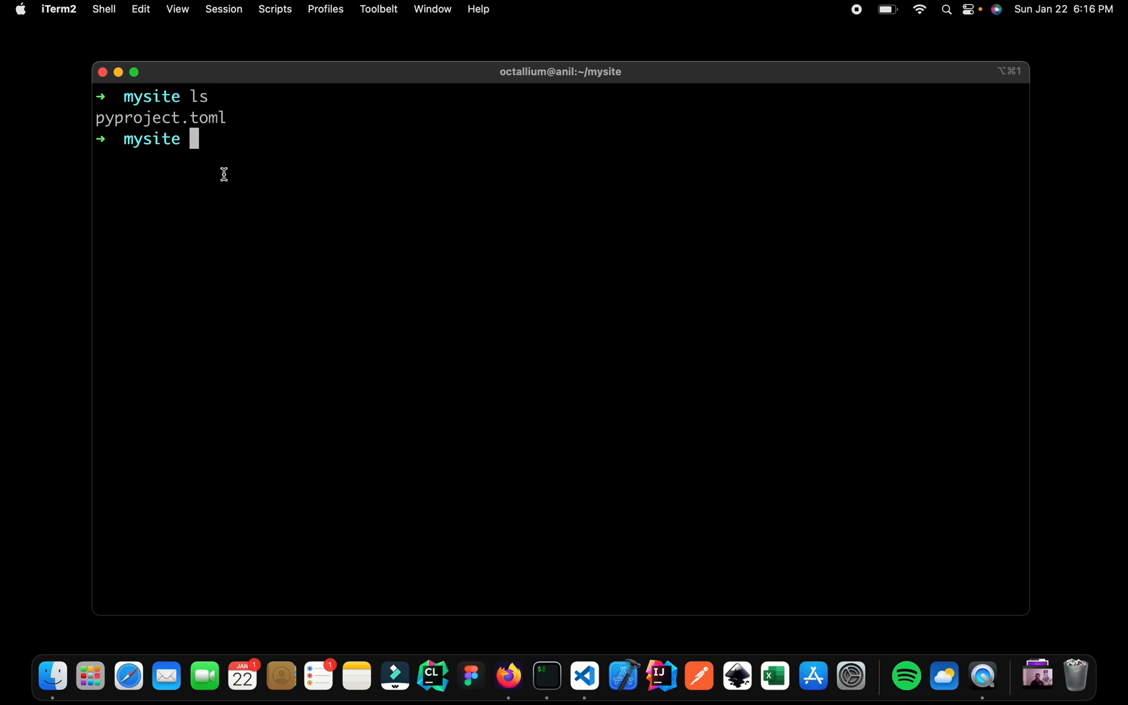
Step: Add Django 4.1.5 with poetry add, creating the Python 3.11 virtualenv and lock file
{"action": "type", "text": "poetry init"}
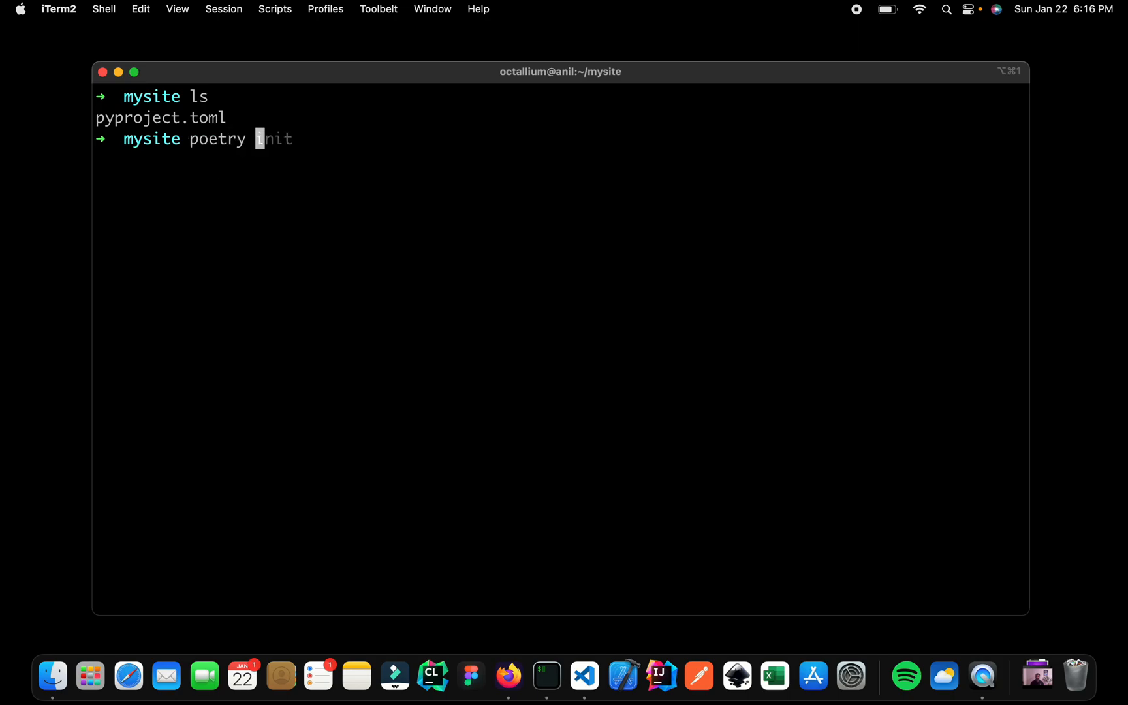
{"action": "type", "text": "add django"}
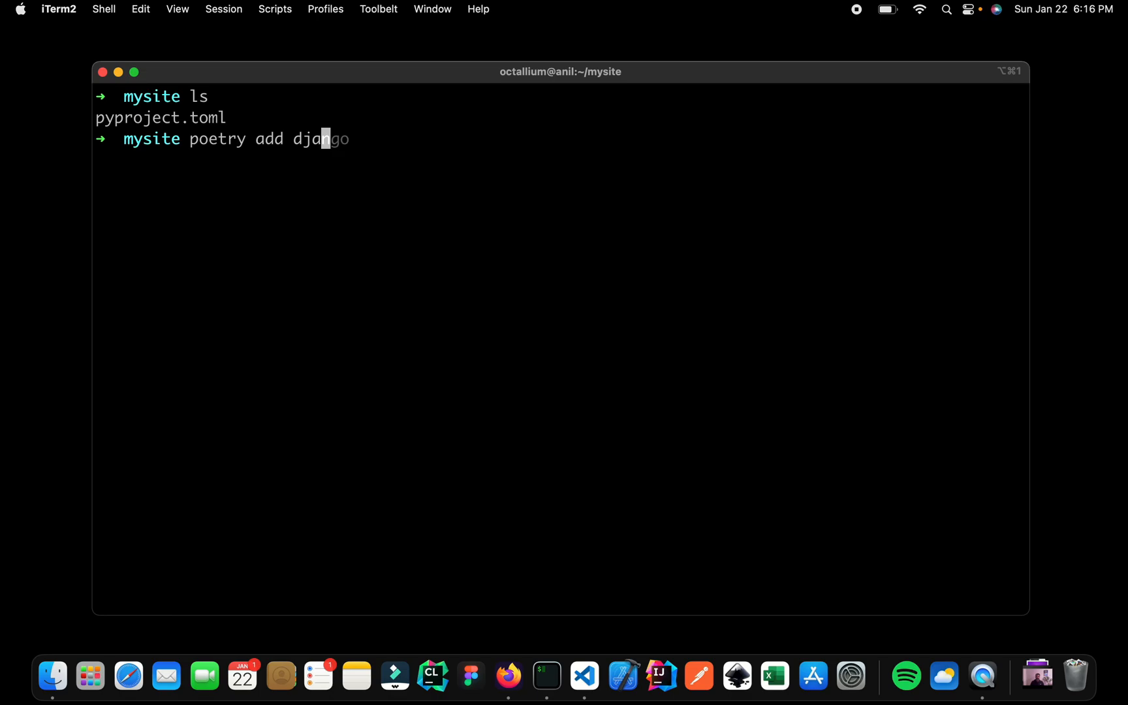
{"action": "key", "text": "Return"}
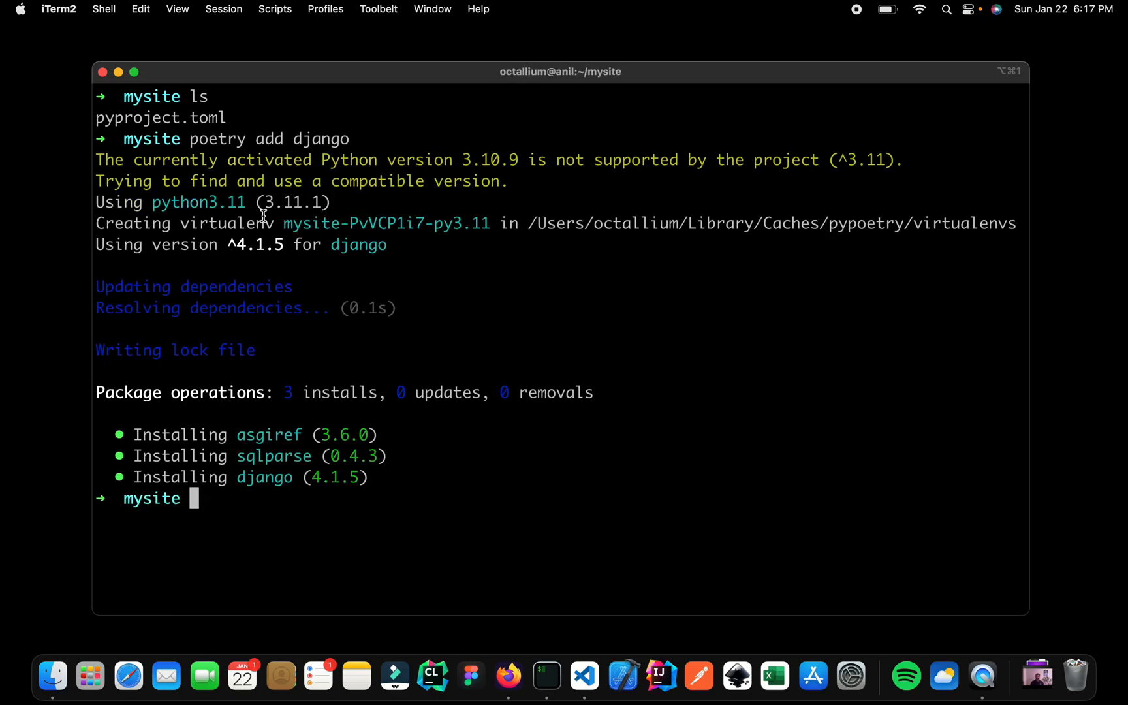
{"action": "mouse_move", "coordinate": [176, 224]}
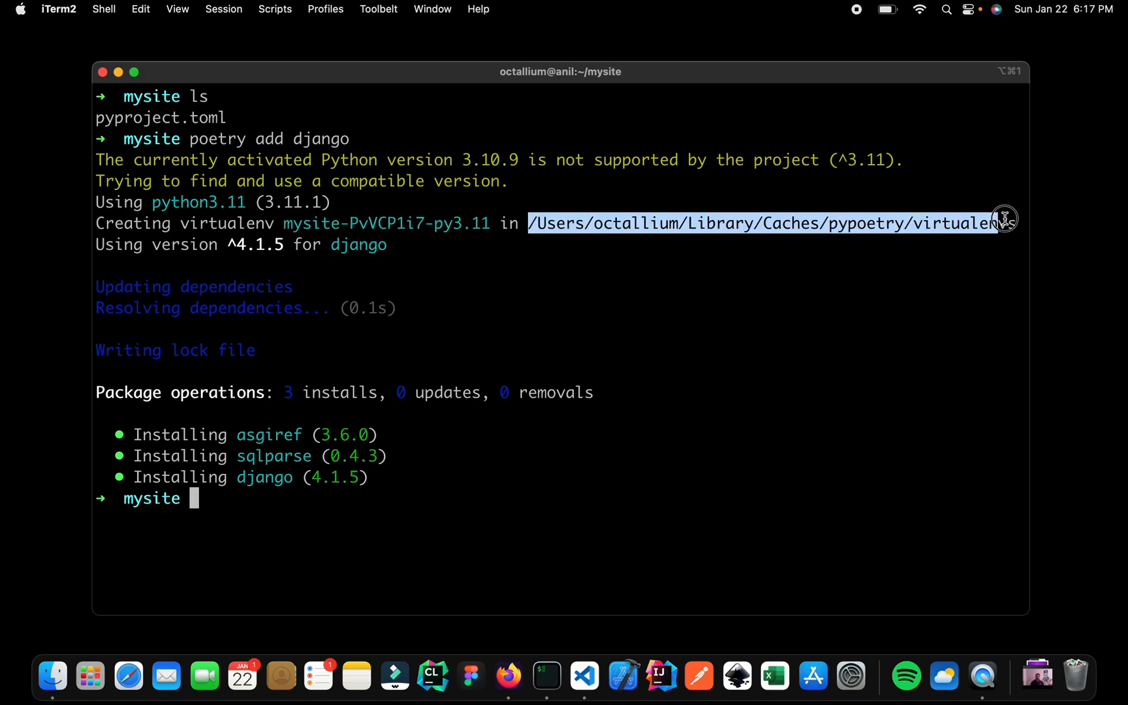
{"action": "mouse_move", "coordinate": [693, 389]}
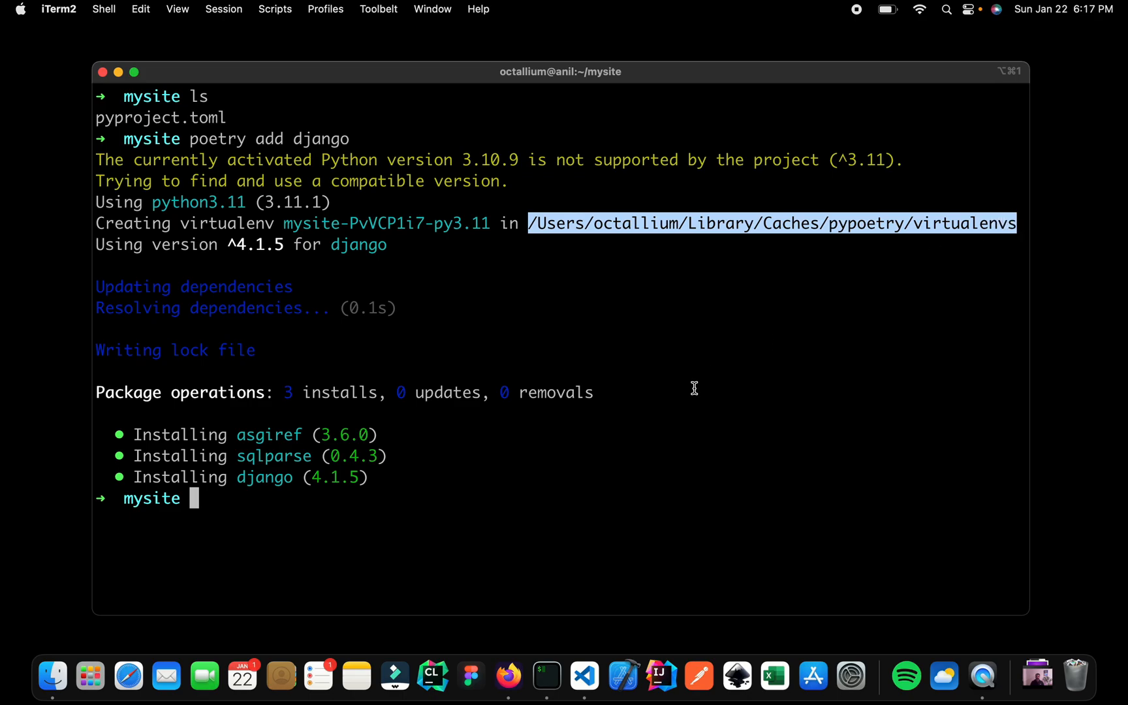
{"action": "left_click", "coordinate": [261, 491]}
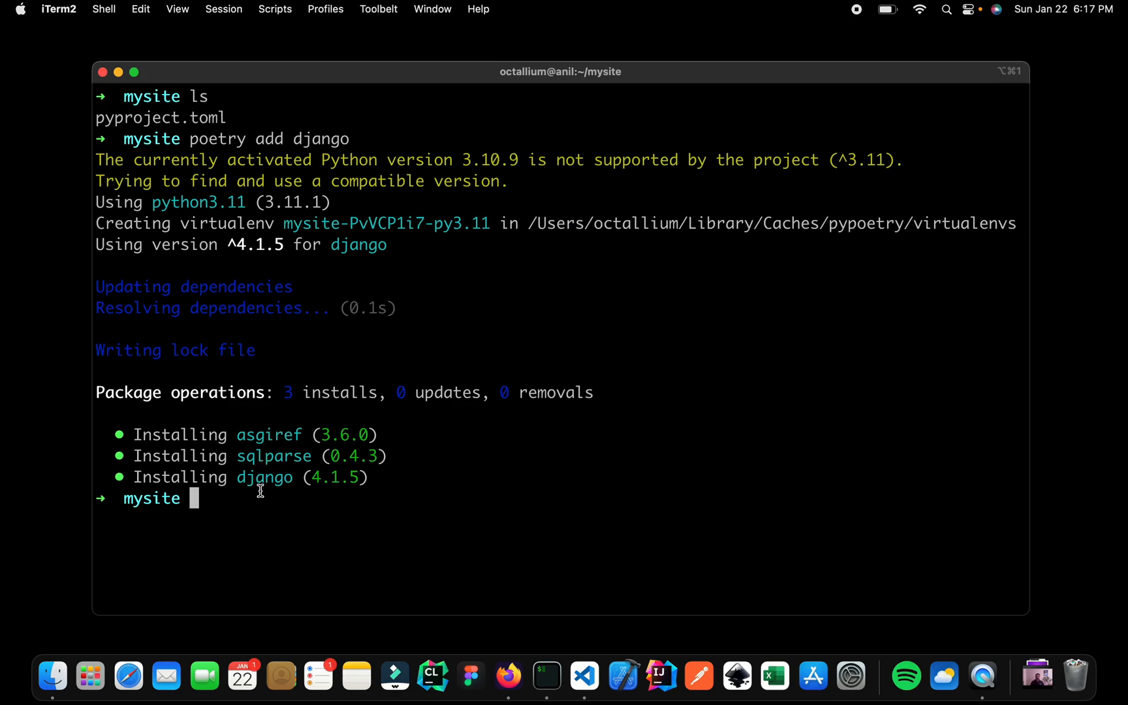
{"action": "mouse_move", "coordinate": [264, 427]}
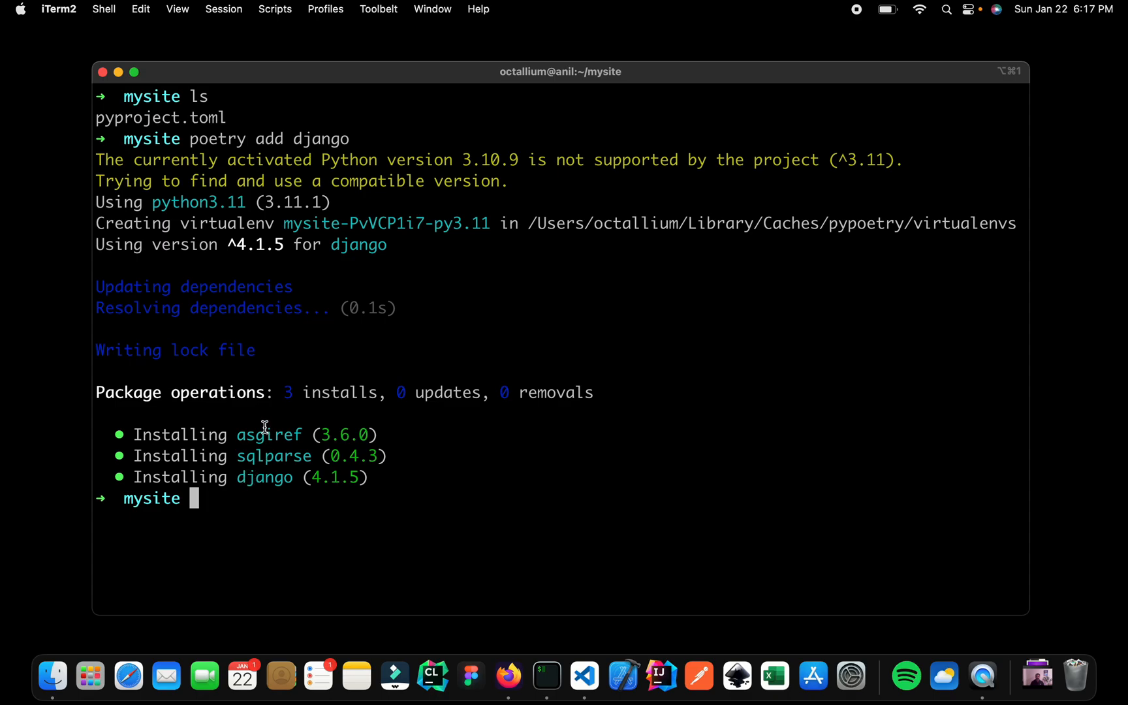
{"action": "mouse_move", "coordinate": [268, 532]}
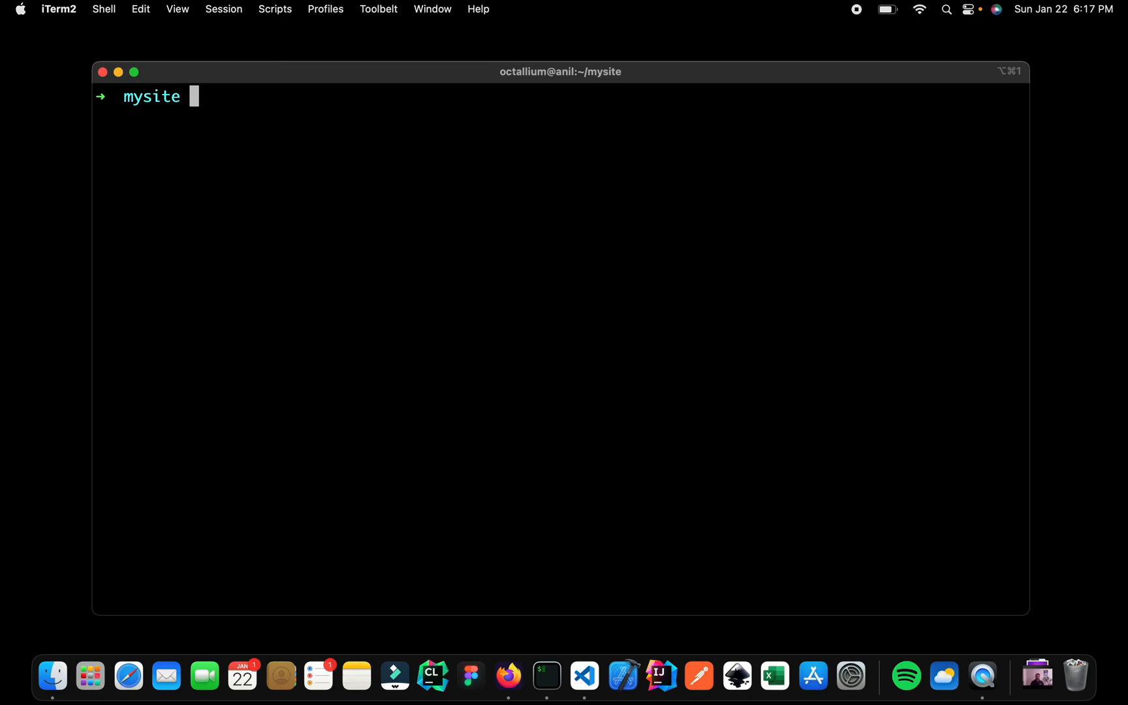
Step: Spawn a poetry shell so the prompt shows the mysite-py3.11 virtualenv
{"action": "type", "text": "poetry add django"}
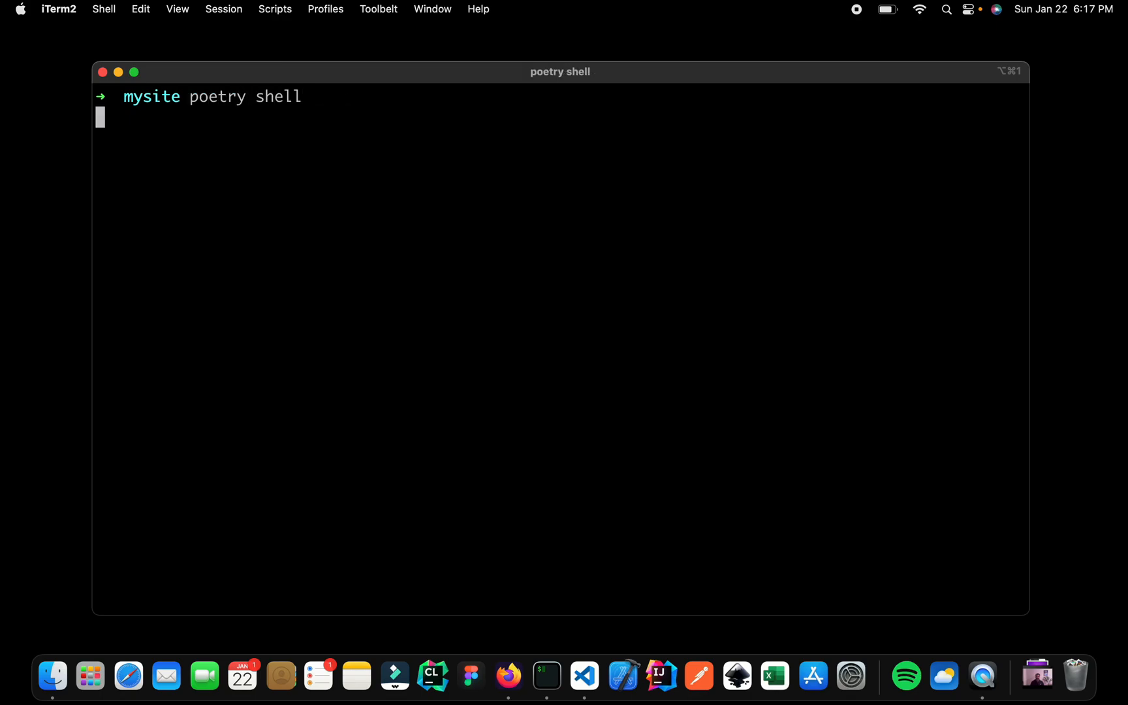
{"action": "key", "text": "Return"}
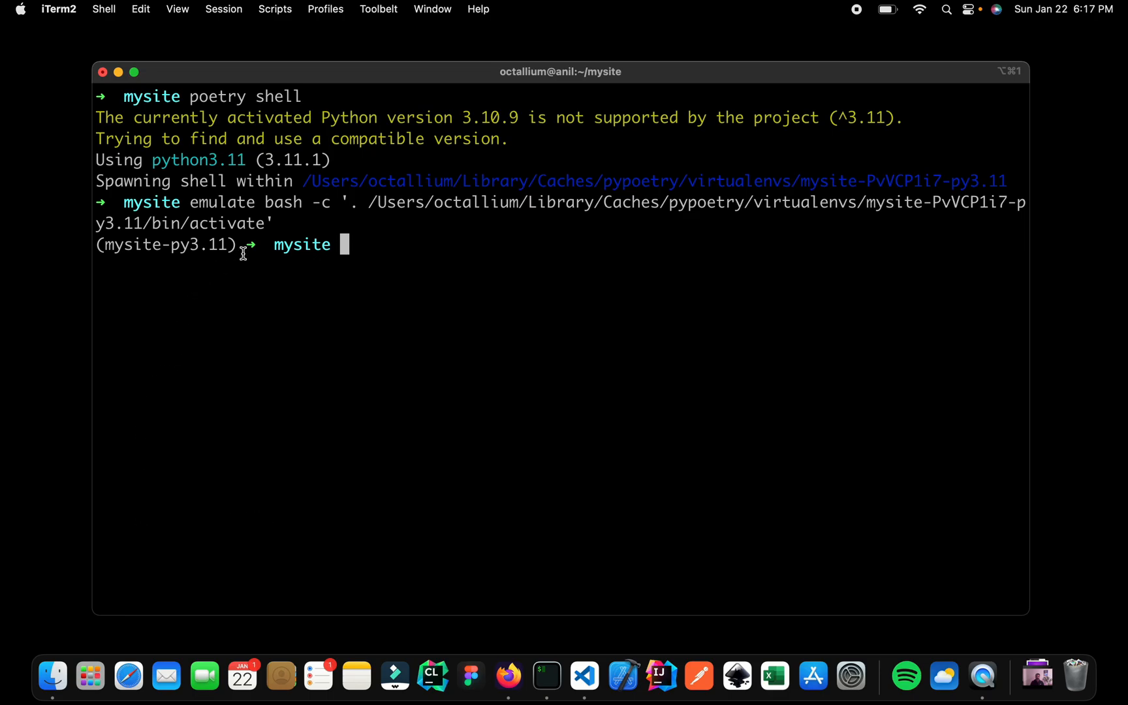
{"action": "double_click", "coordinate": [164, 244]}
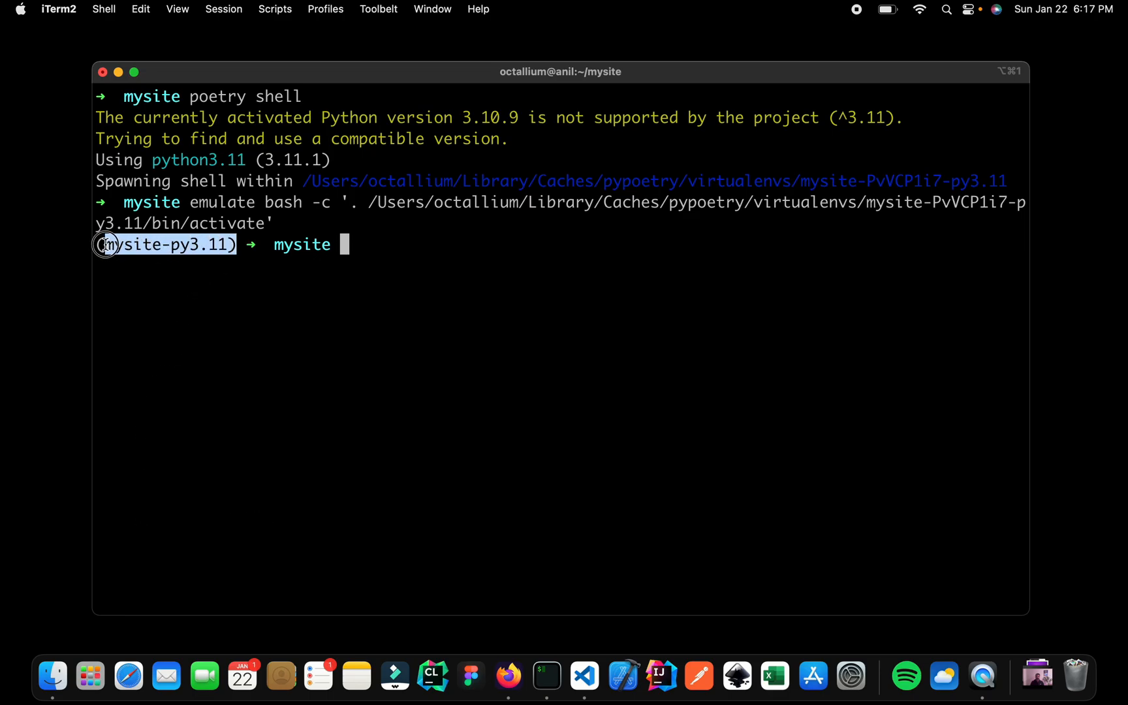
{"action": "mouse_move", "coordinate": [210, 302]}
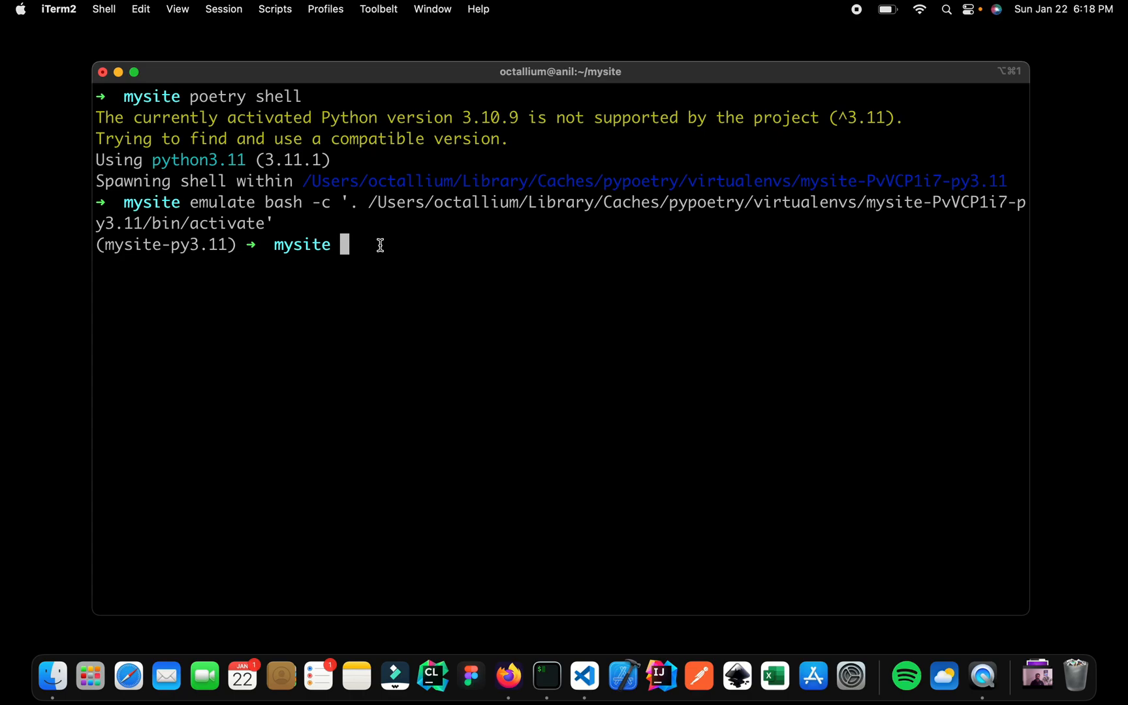
Step: Create the mysite Django project in the current folder with django-admin startproject mysite
{"action": "type", "text": "django-admin startproject mysite"}
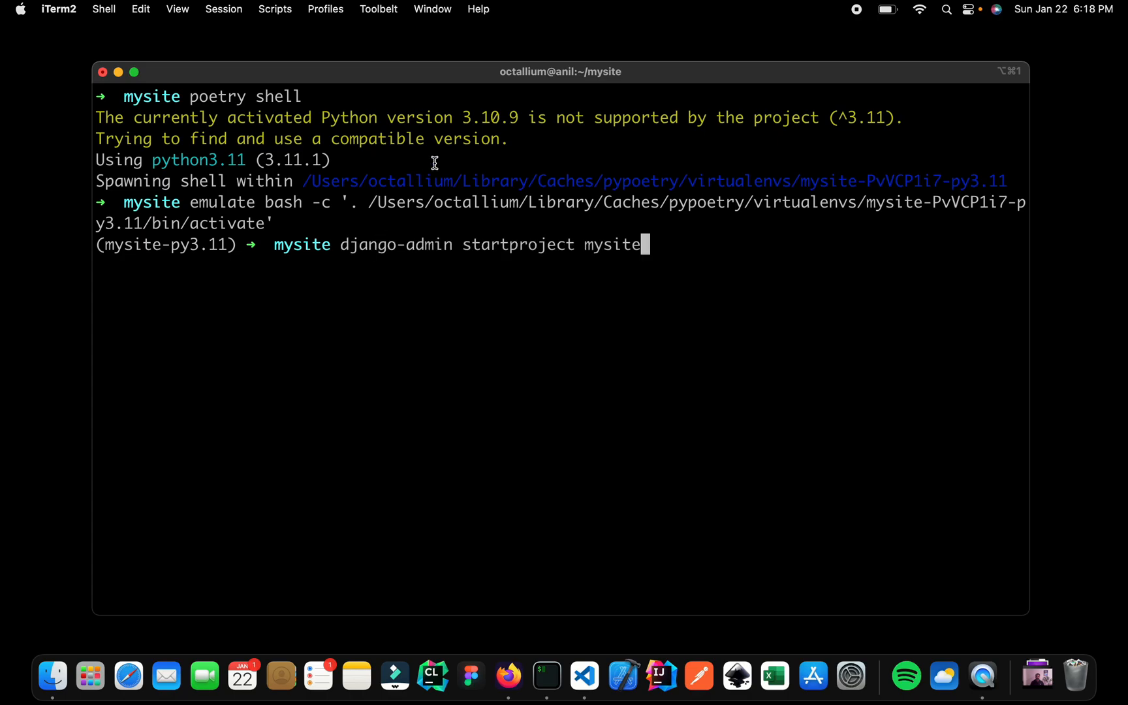
{"action": "mouse_move", "coordinate": [617, 281]}
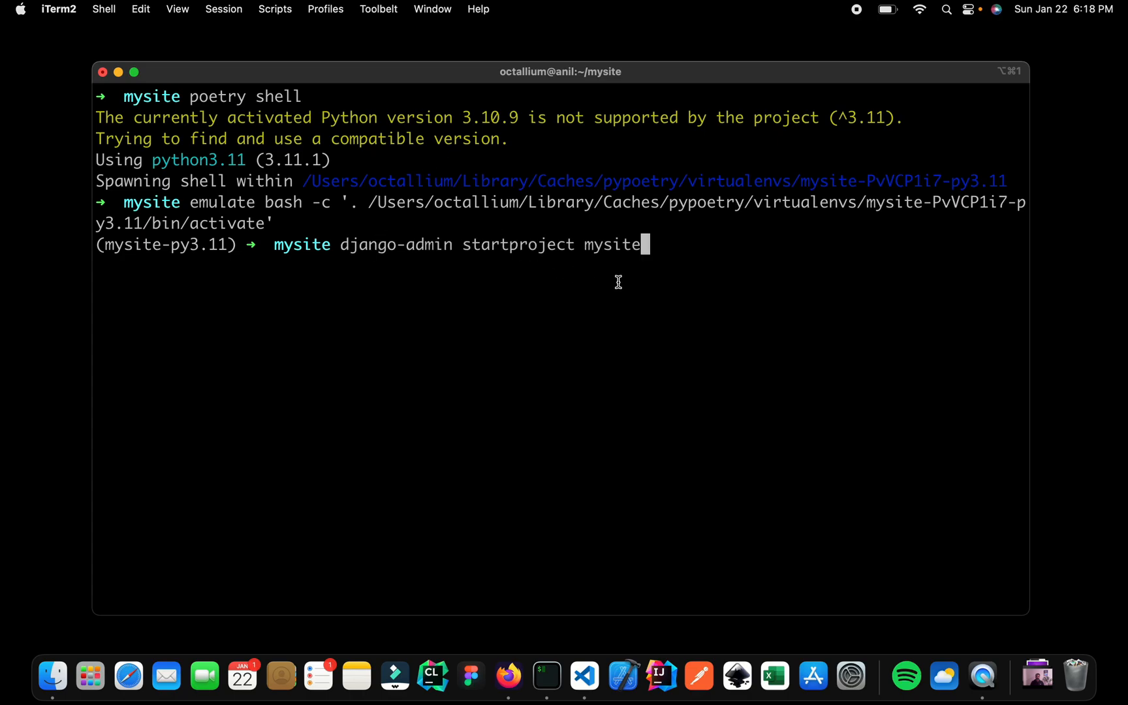
{"action": "mouse_move", "coordinate": [636, 314]}
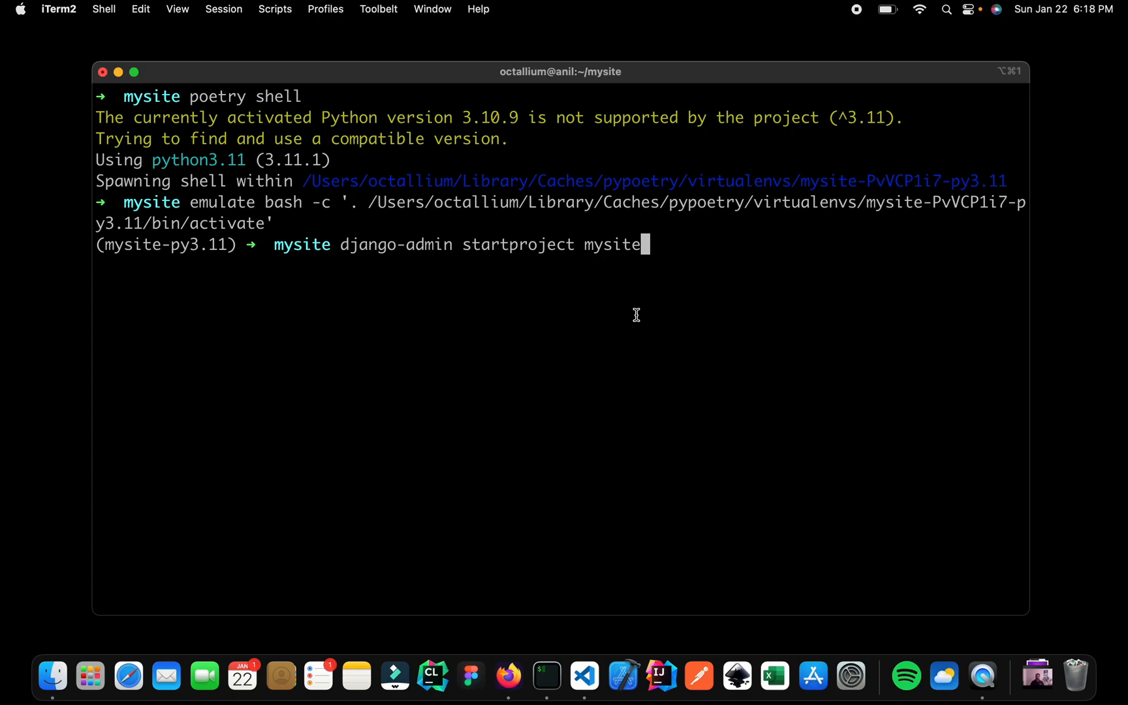
{"action": "type", "text": "."}
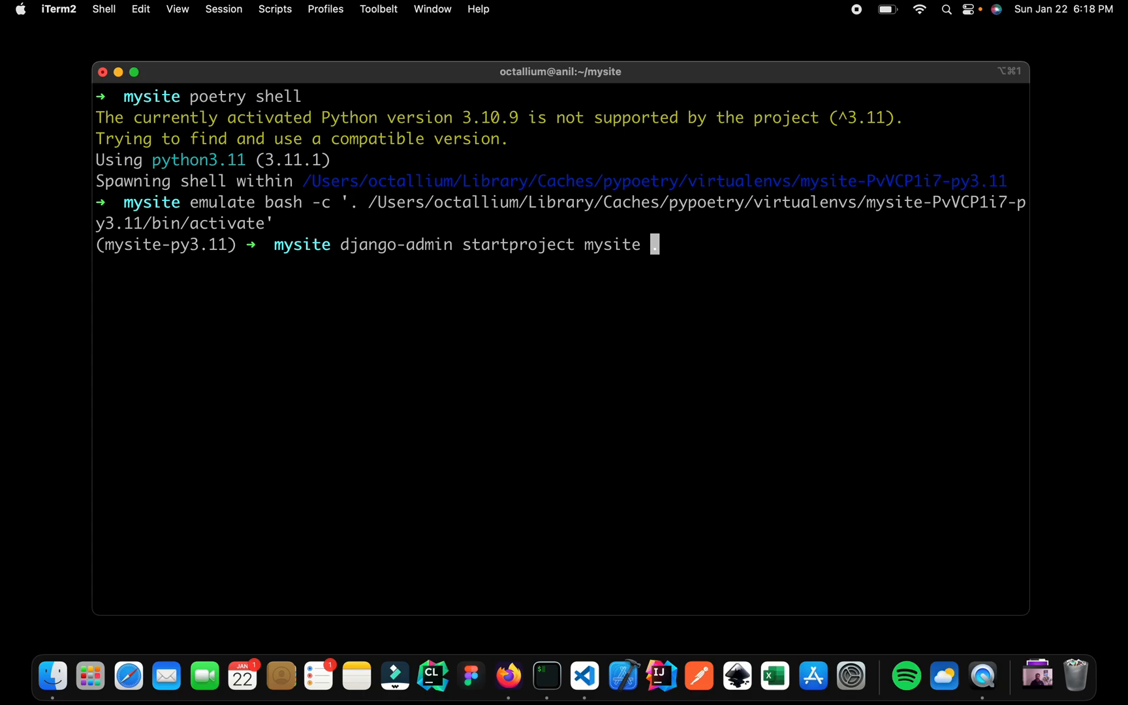
{"action": "type", "text": "."}
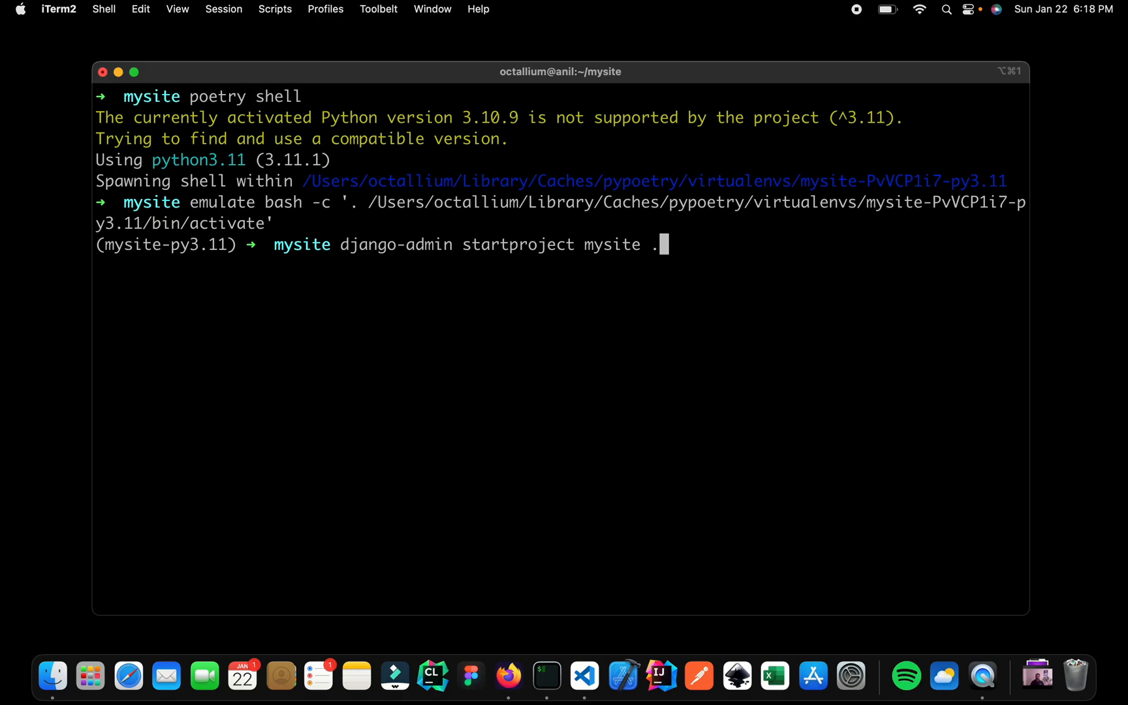
{"action": "key", "text": "Return"}
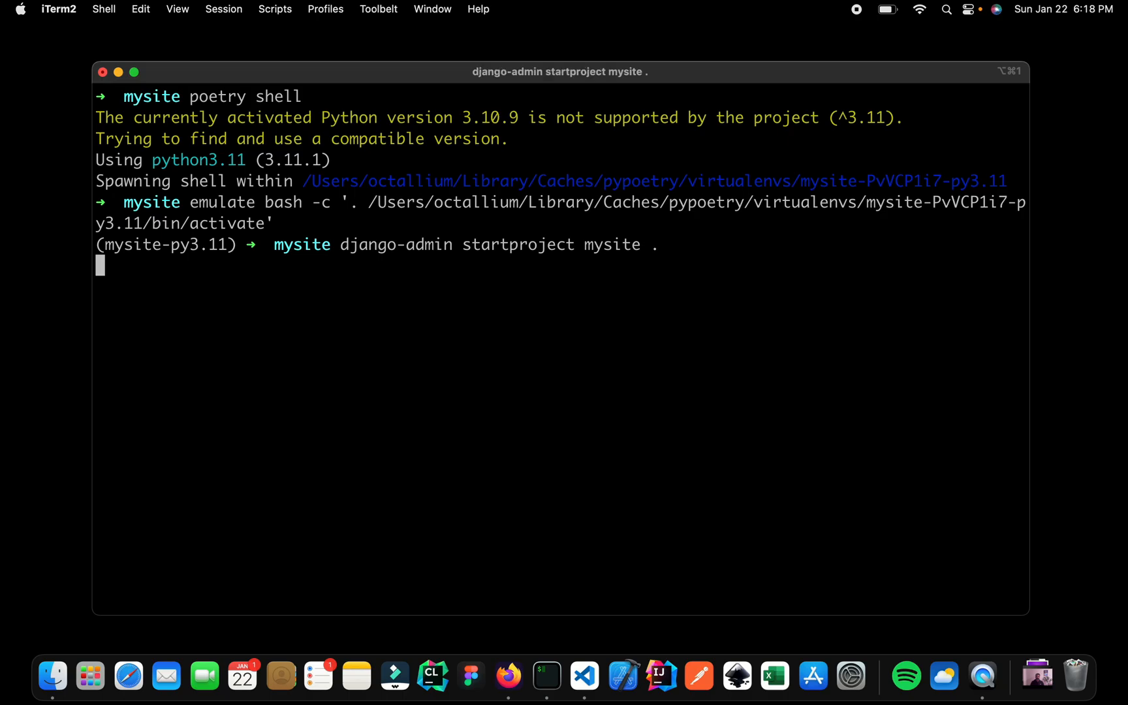
{"action": "key", "text": "Return"}
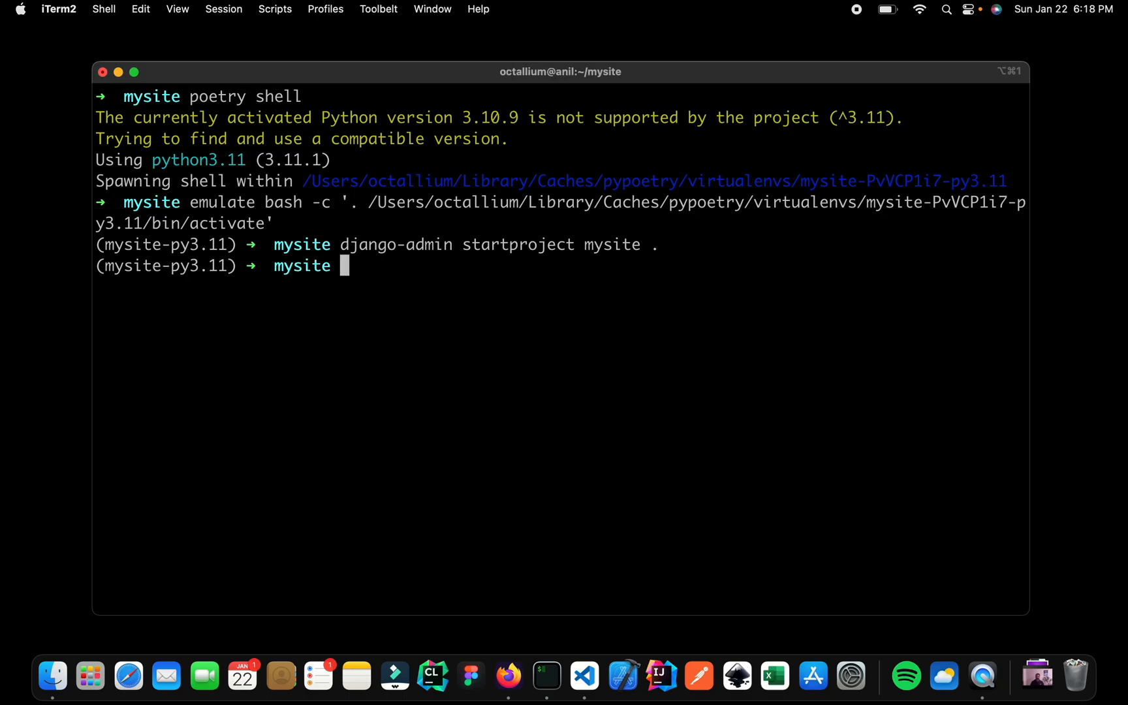
Step: List the folder to confirm manage.py sits beside poetry.lock and pyproject.toml, then queue code . at the prompt
{"action": "type", "text": "ls"}
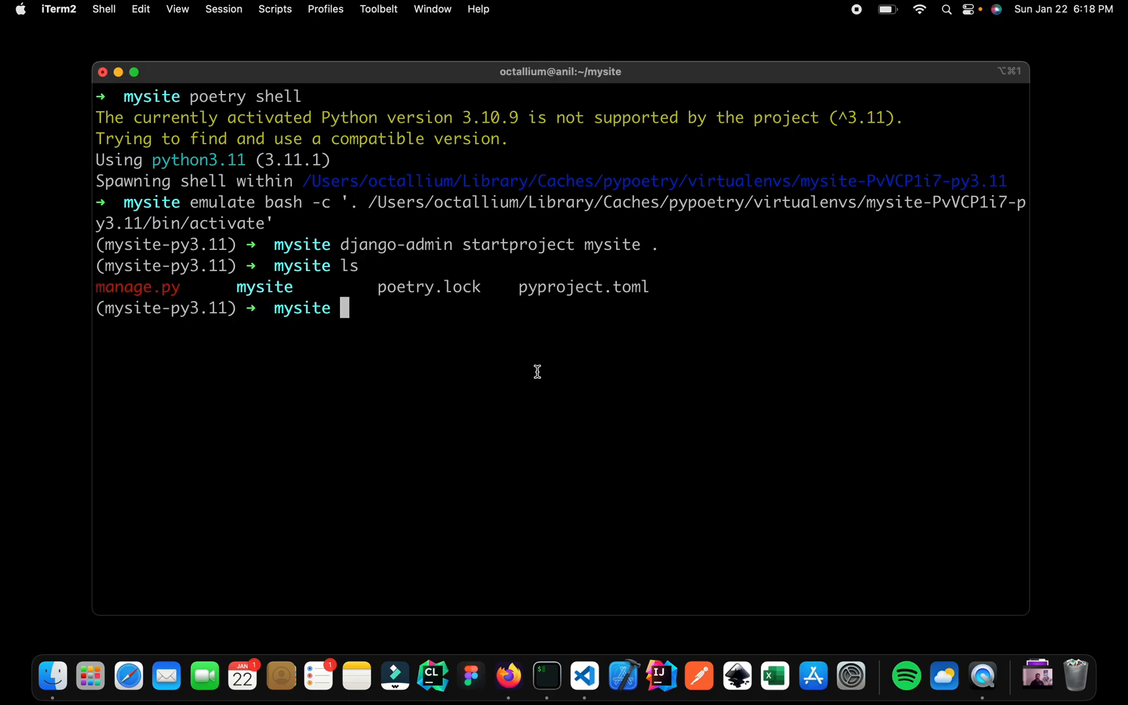
{"action": "mouse_move", "coordinate": [486, 286]}
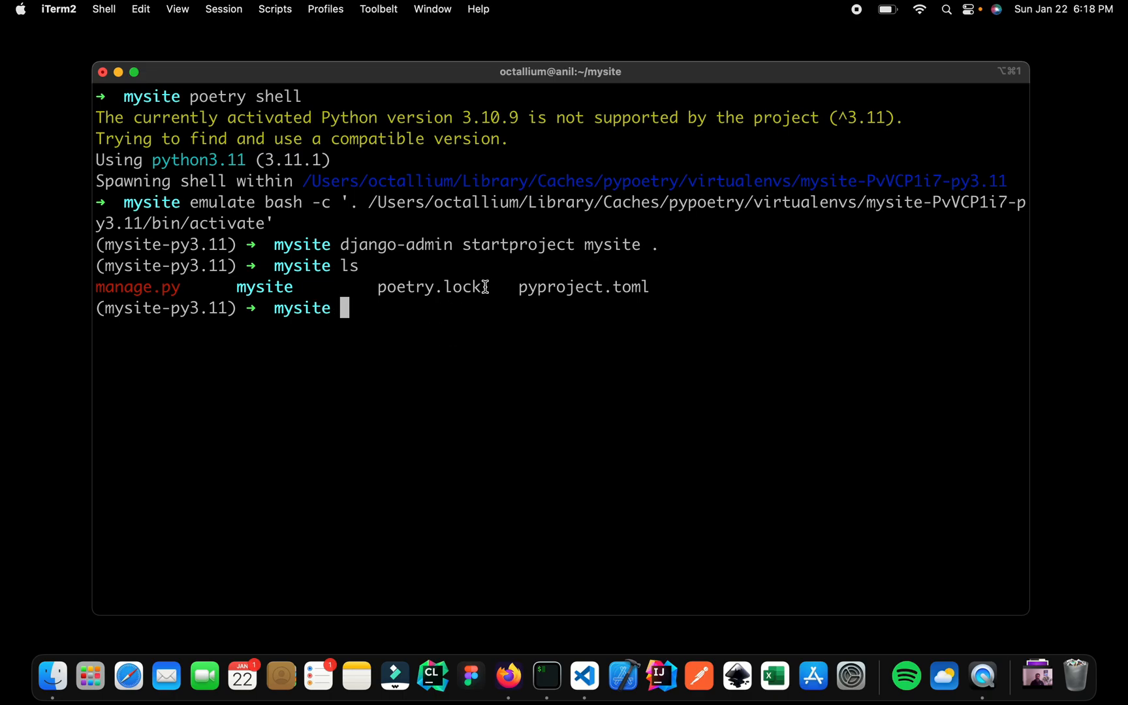
{"action": "double_click", "coordinate": [432, 287]}
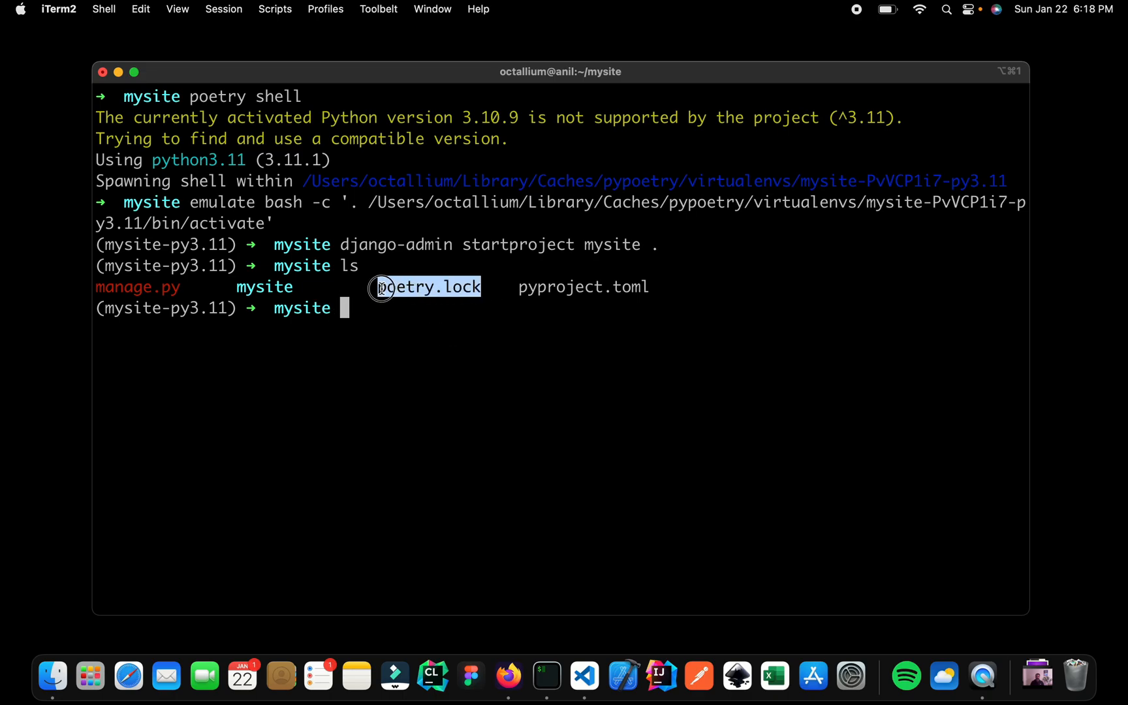
{"action": "mouse_move", "coordinate": [280, 287]}
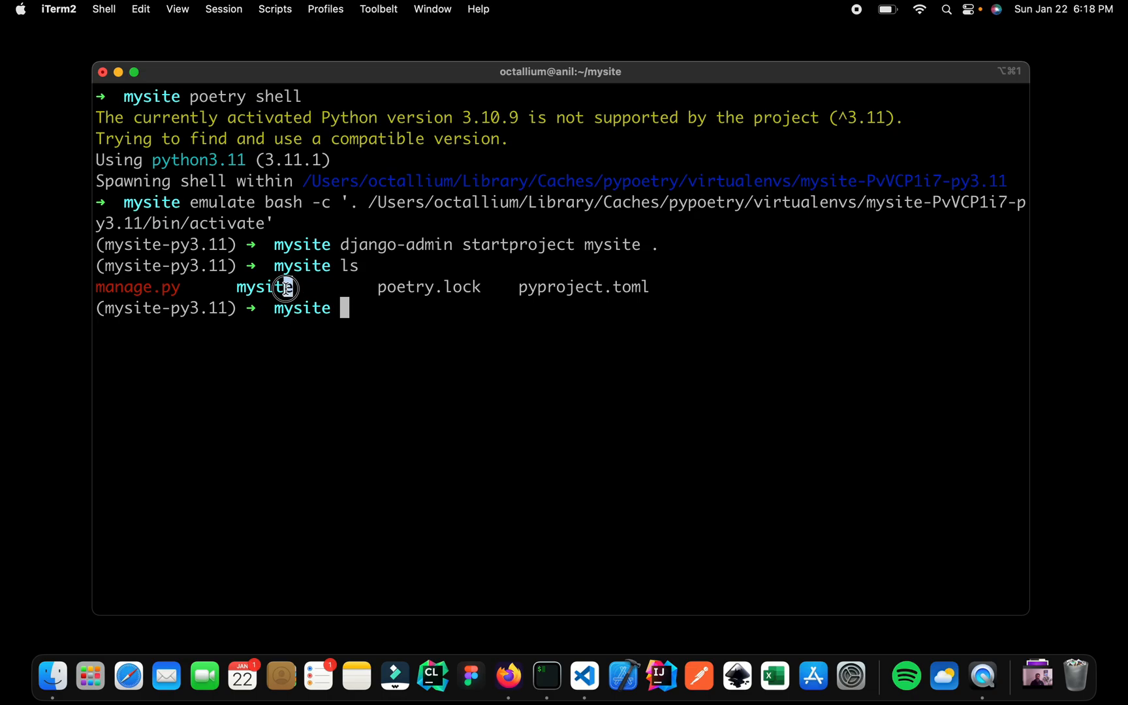
{"action": "mouse_move", "coordinate": [158, 289]}
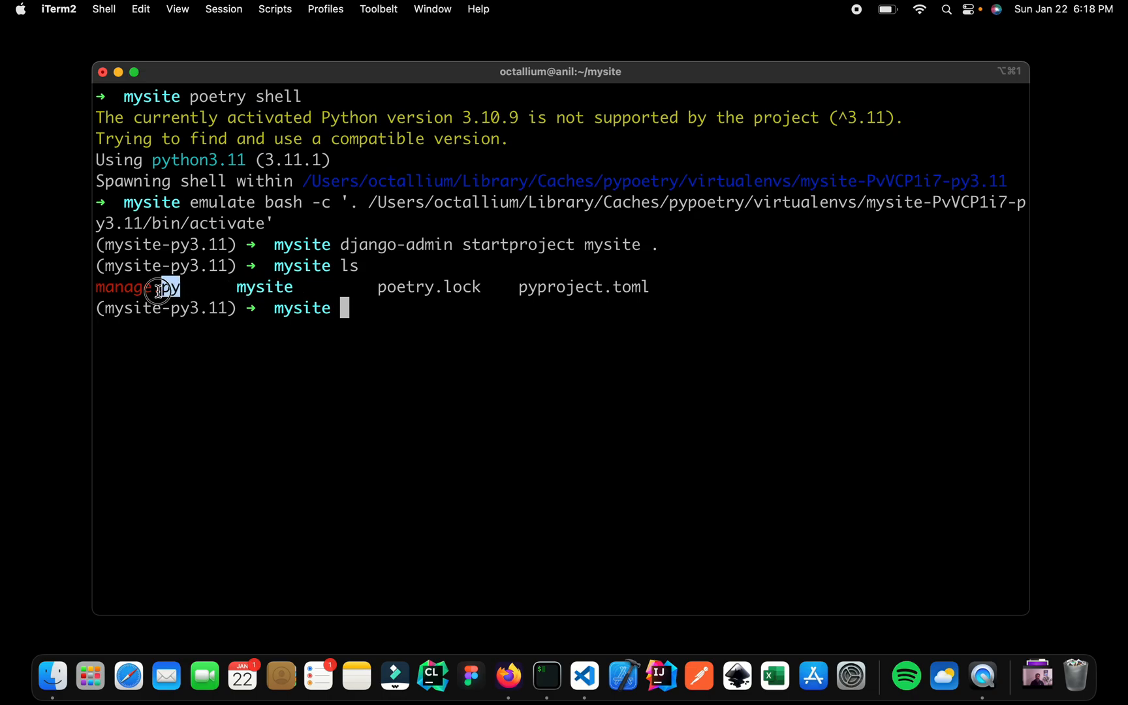
{"action": "double_click", "coordinate": [137, 286]}
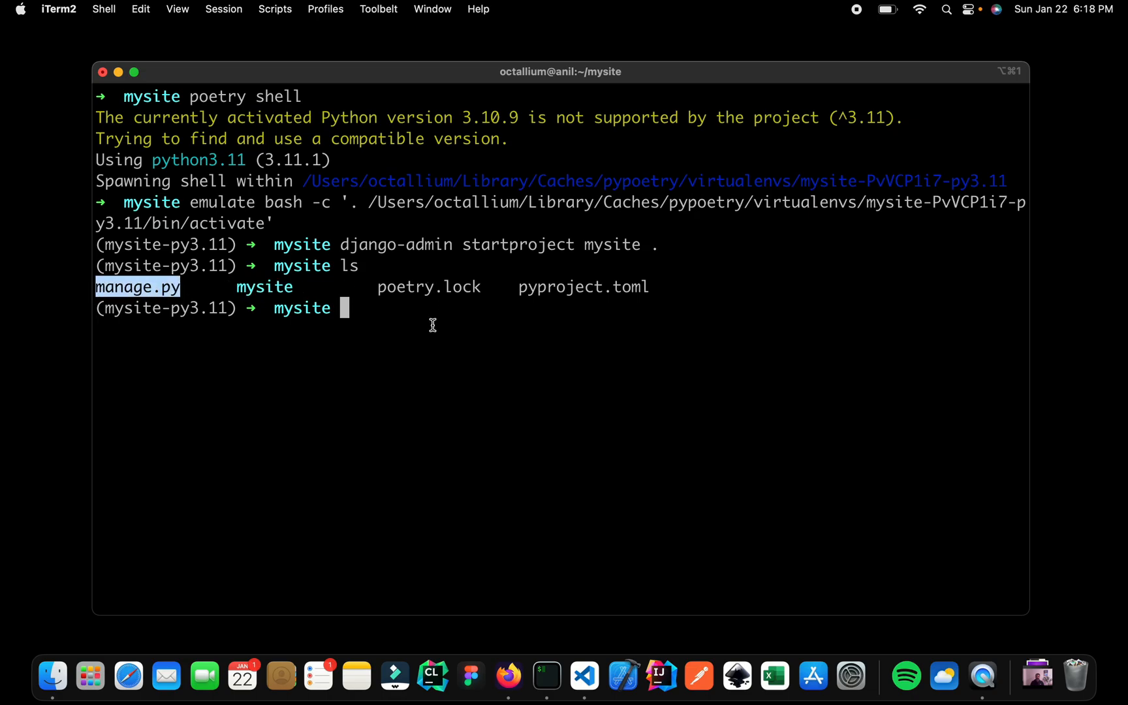
{"action": "type", "text": "code ."}
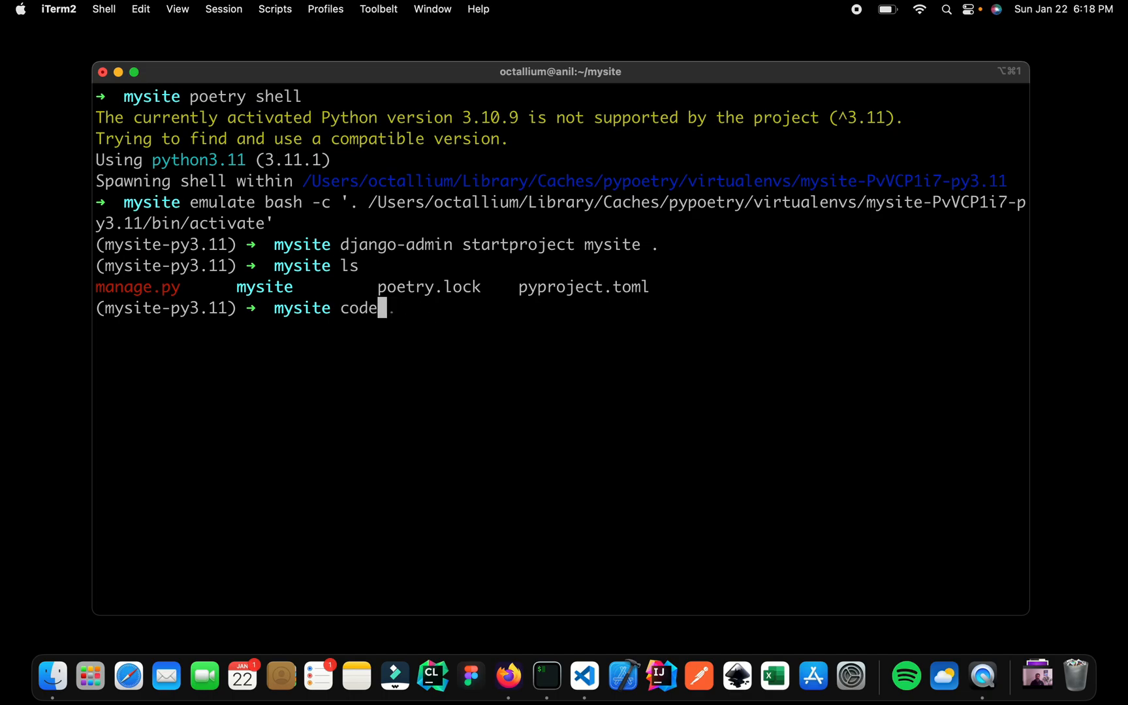
Step: Launch VS Code on the project and review pyproject.toml (Python ^3.11, Django ^4.1.5) and poetry.lock
{"action": "key", "text": "Return"}
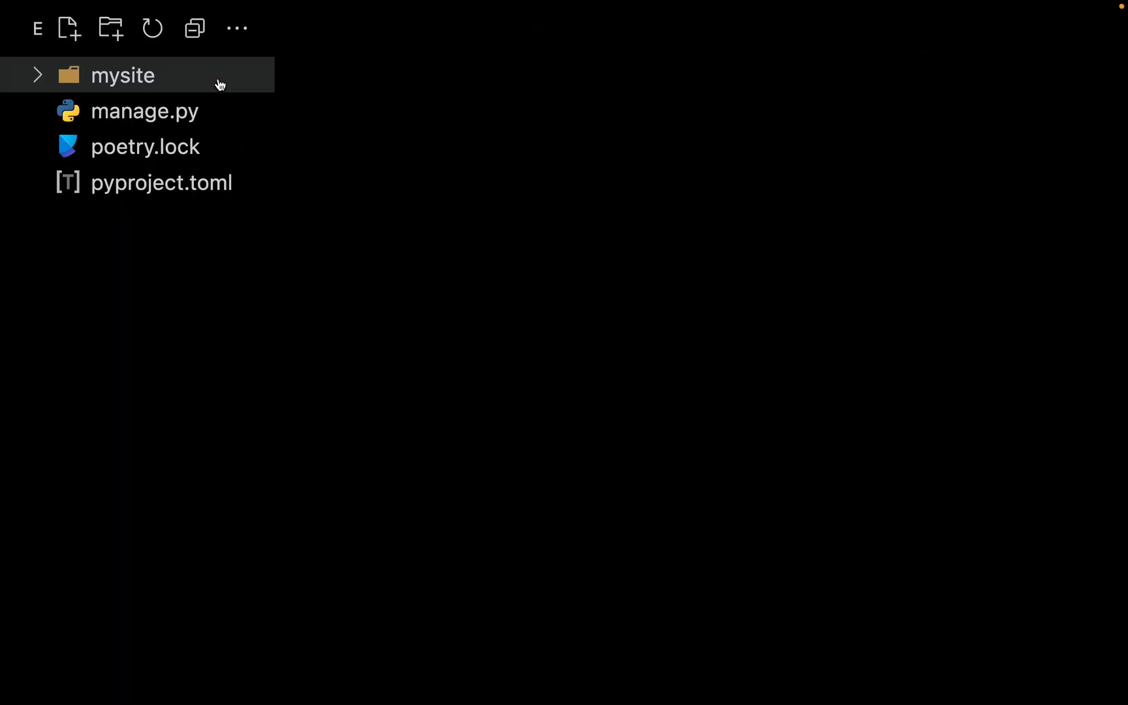
{"action": "mouse_move", "coordinate": [162, 262]}
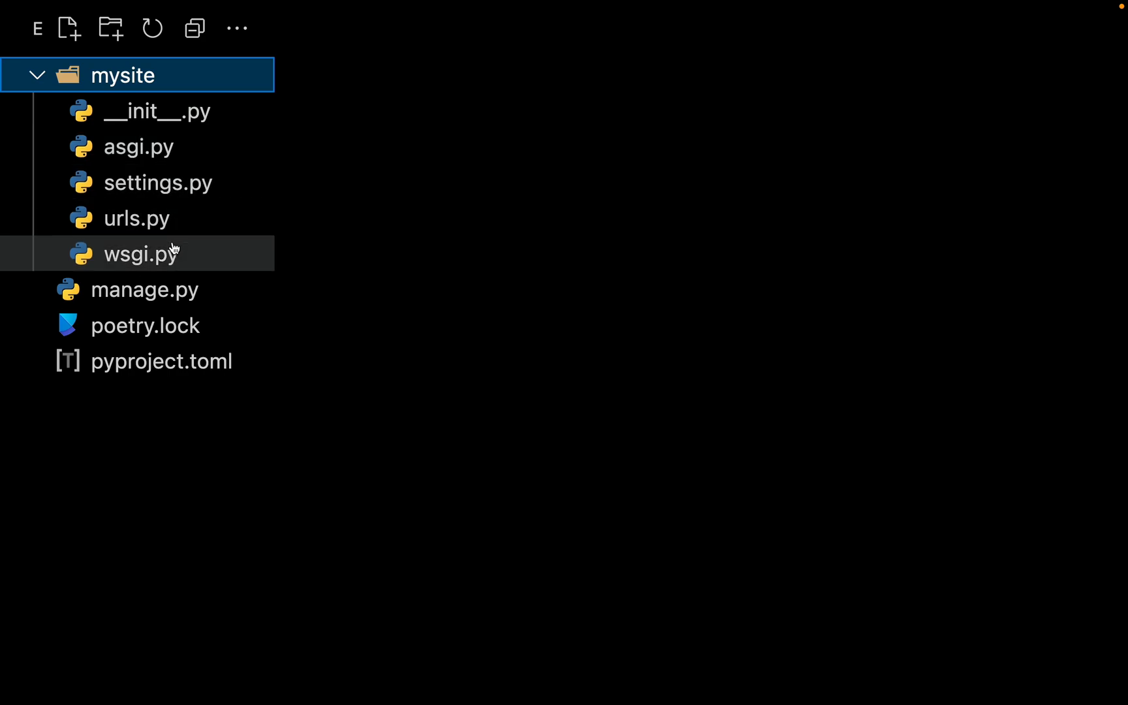
{"action": "left_click", "coordinate": [161, 362]}
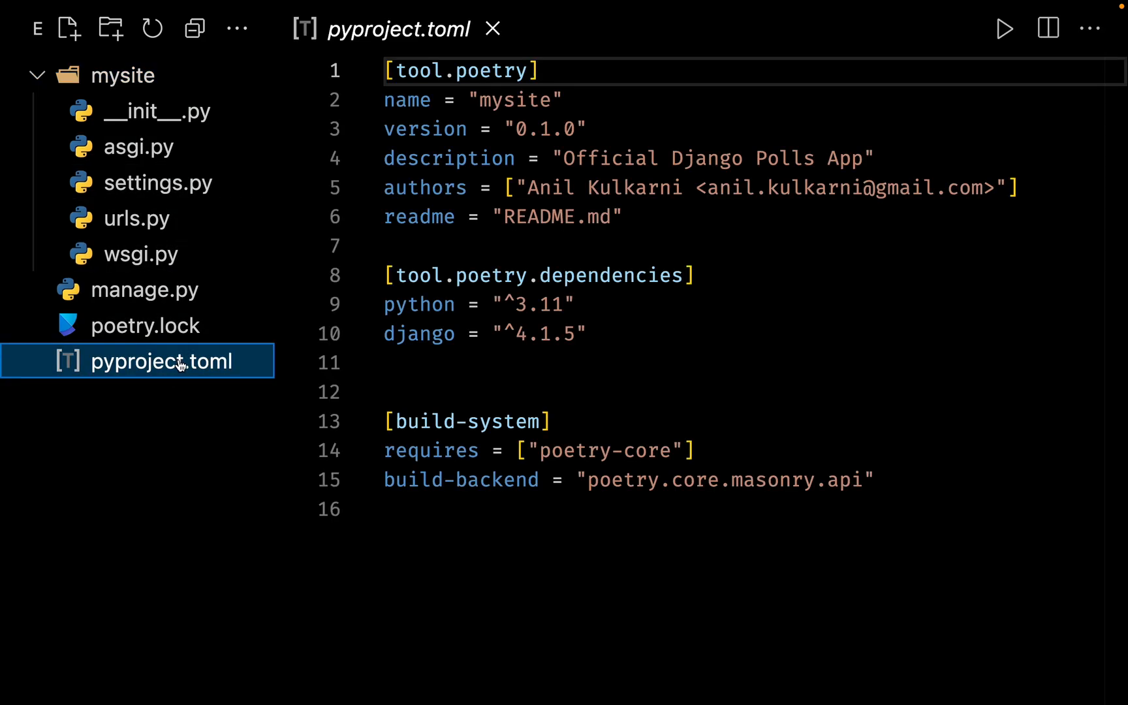
{"action": "left_click", "coordinate": [487, 362]}
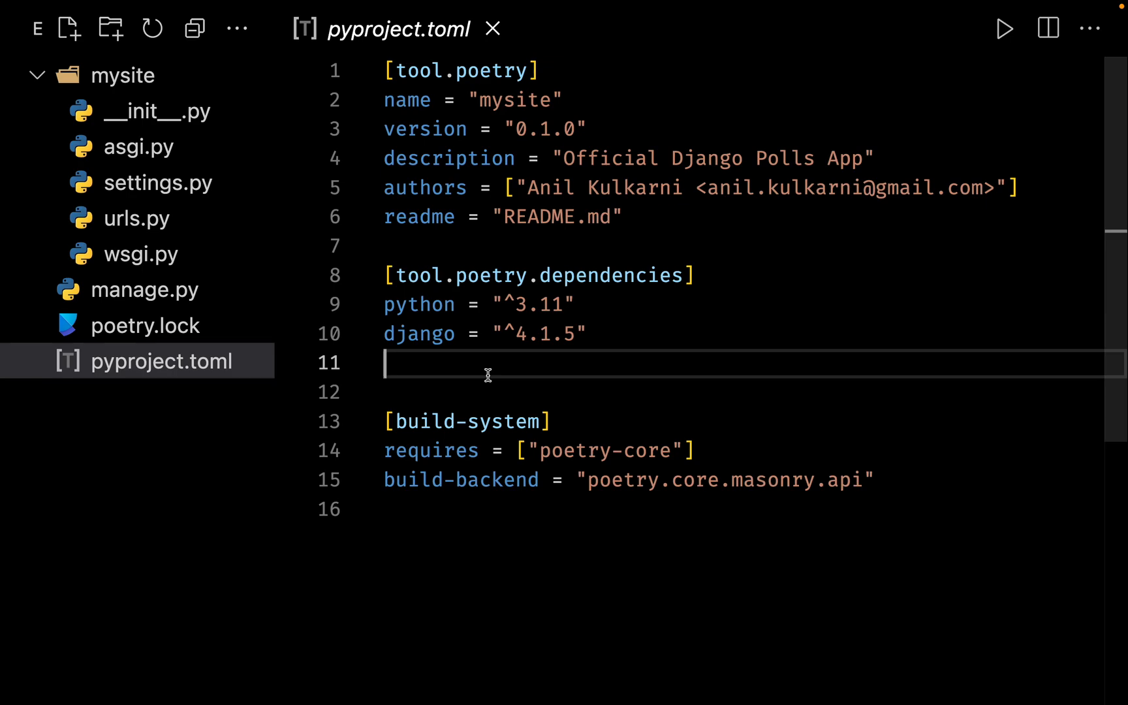
{"action": "mouse_move", "coordinate": [507, 308]}
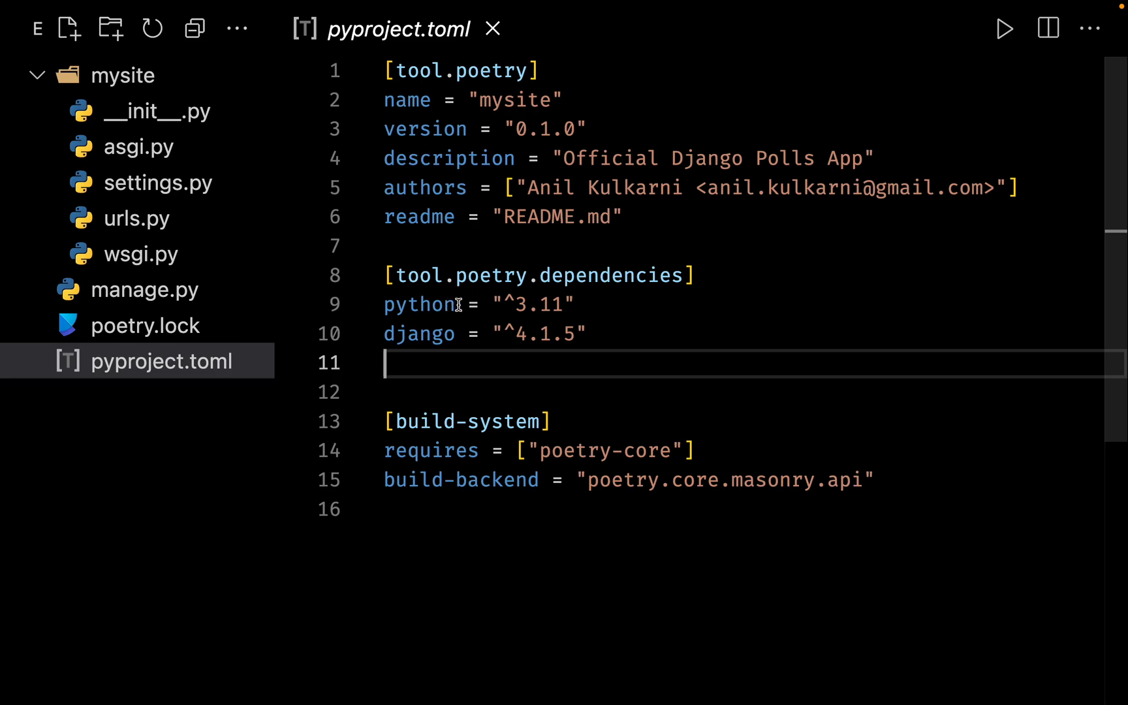
{"action": "mouse_move", "coordinate": [439, 334]}
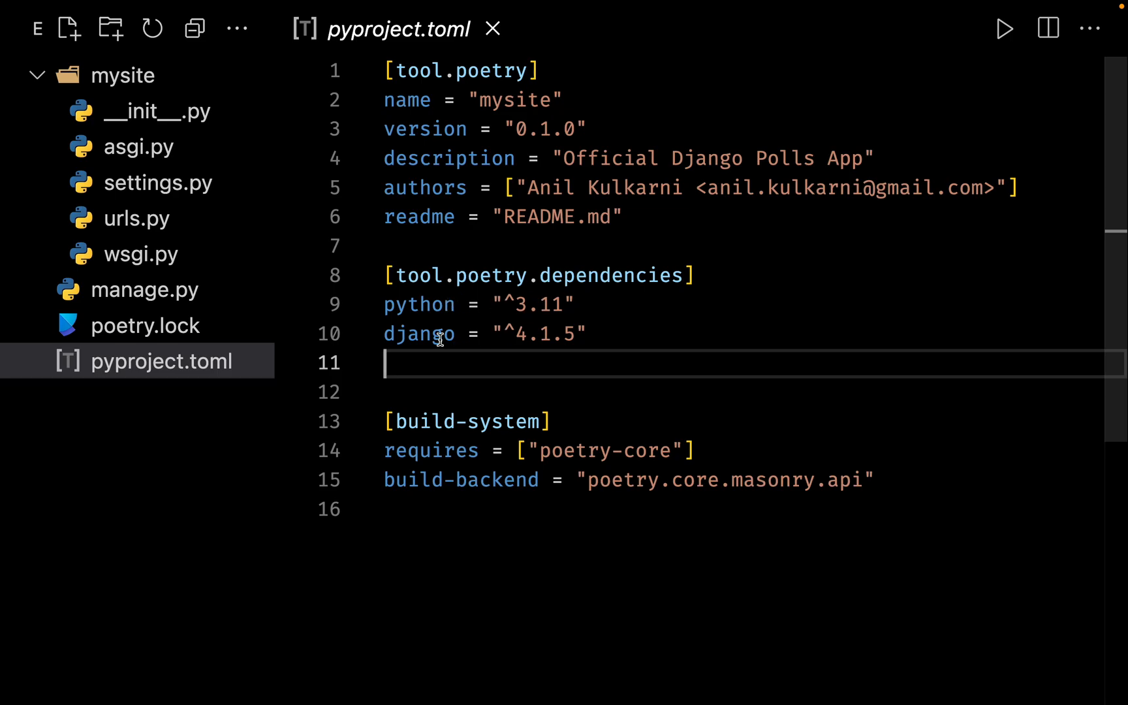
{"action": "mouse_move", "coordinate": [325, 333]}
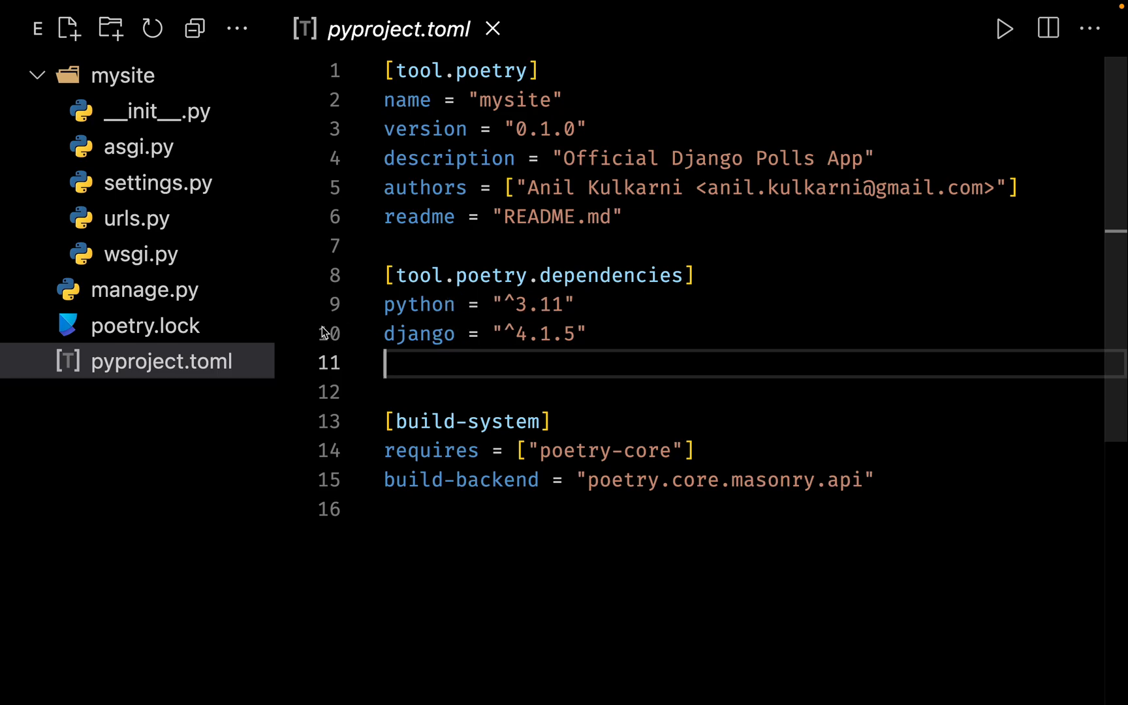
{"action": "left_click", "coordinate": [145, 325]}
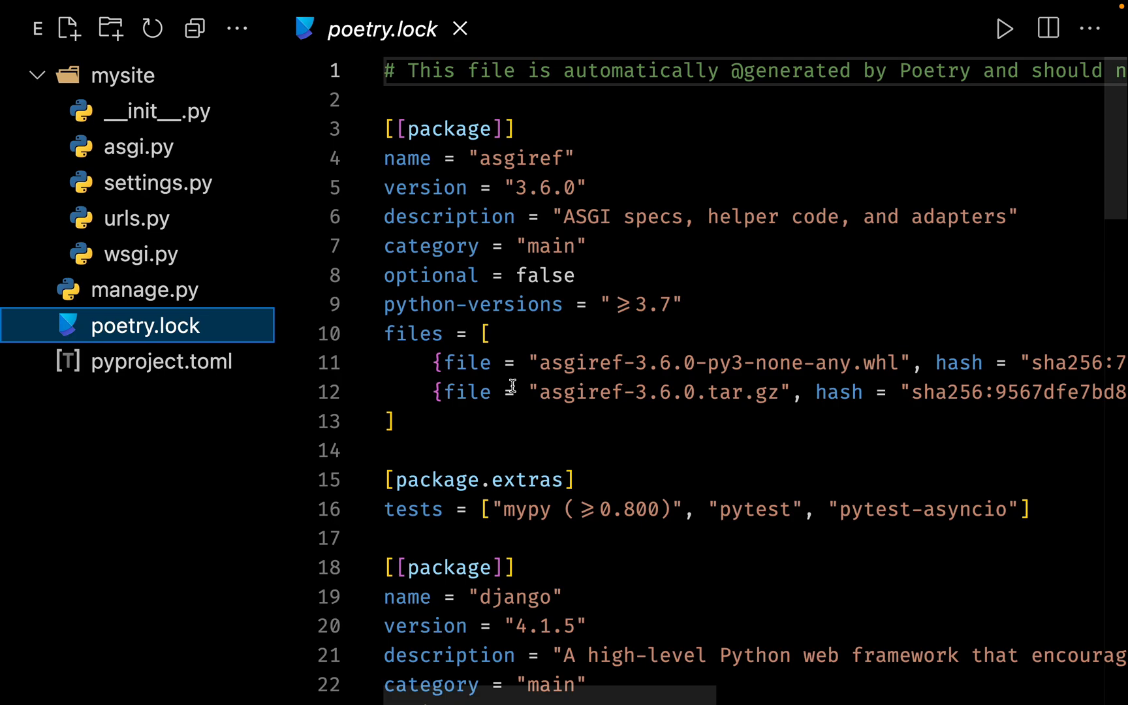
{"action": "left_click", "coordinate": [160, 360]}
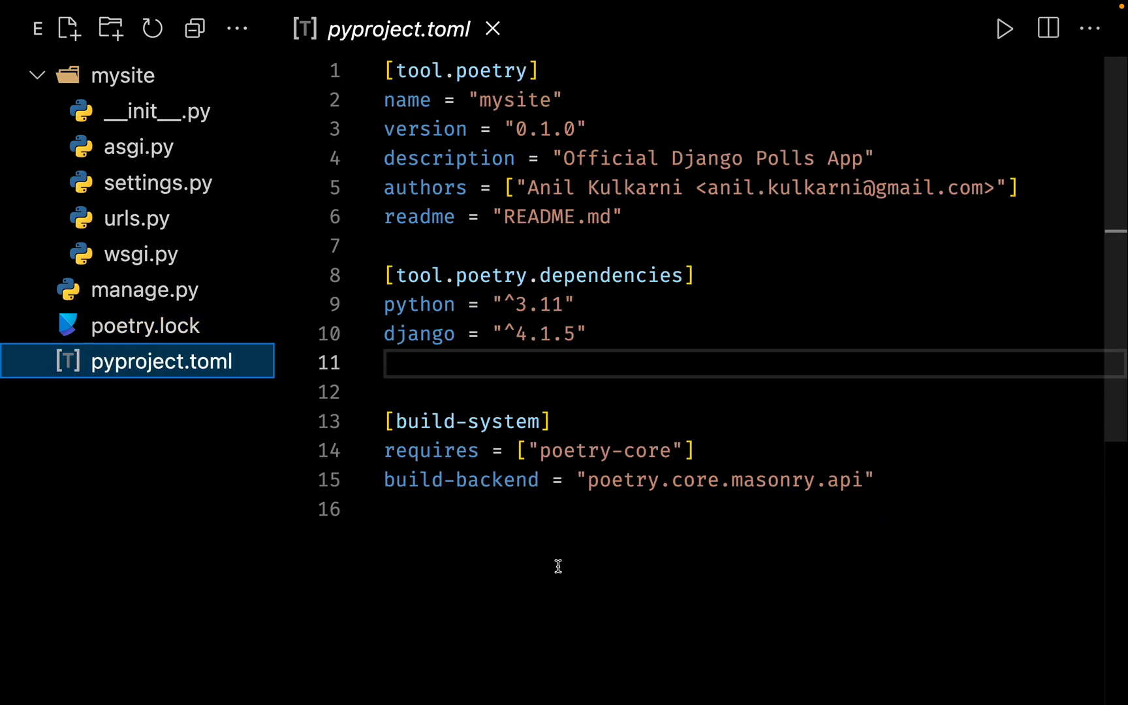
Step: View mysite's urls.py and bring up the Python interpreter selector from the status bar
{"action": "left_click", "coordinate": [647, 362]}
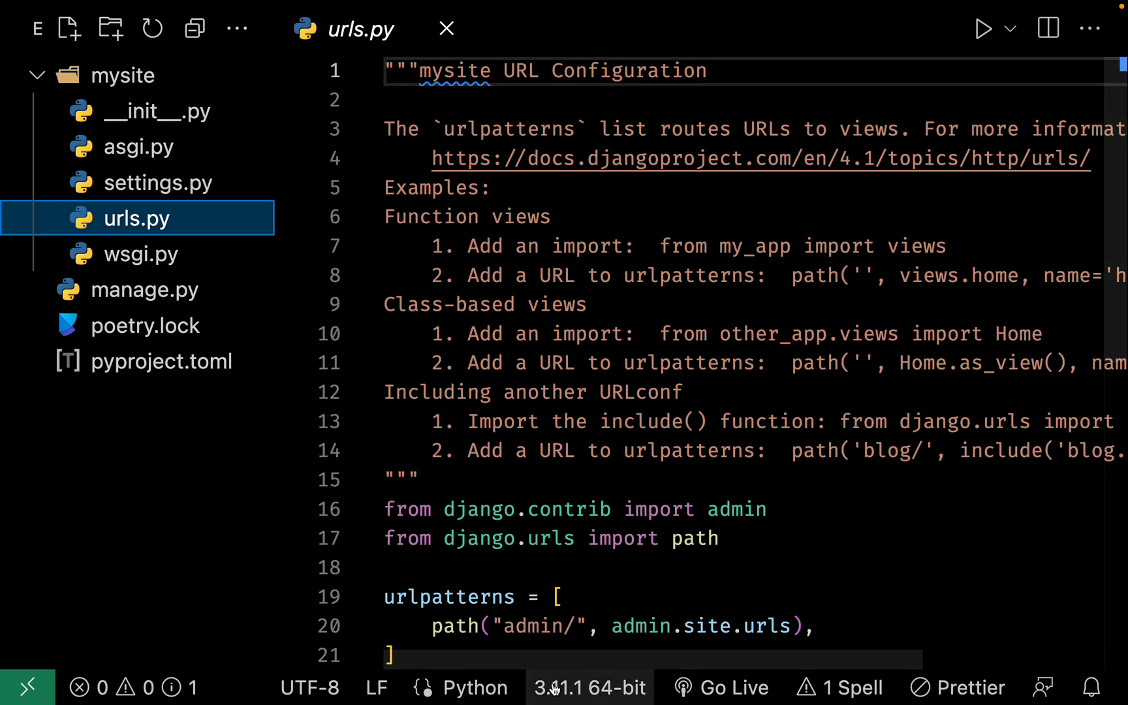
{"action": "mouse_move", "coordinate": [590, 686]}
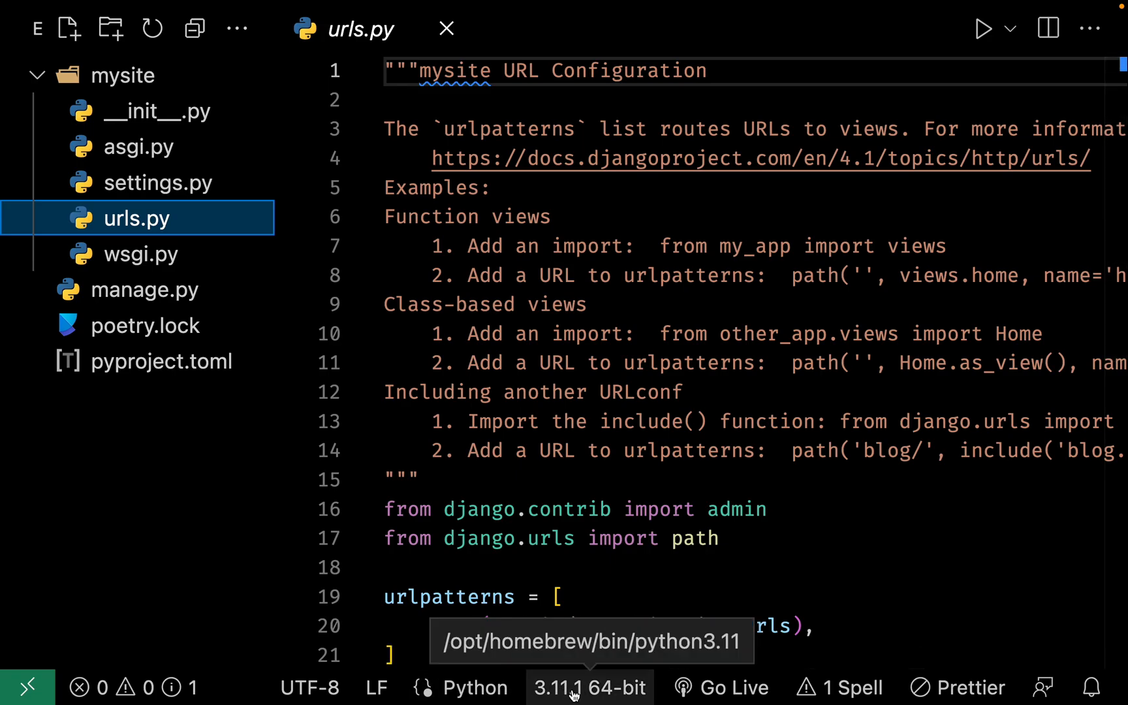
{"action": "left_click", "coordinate": [589, 687]}
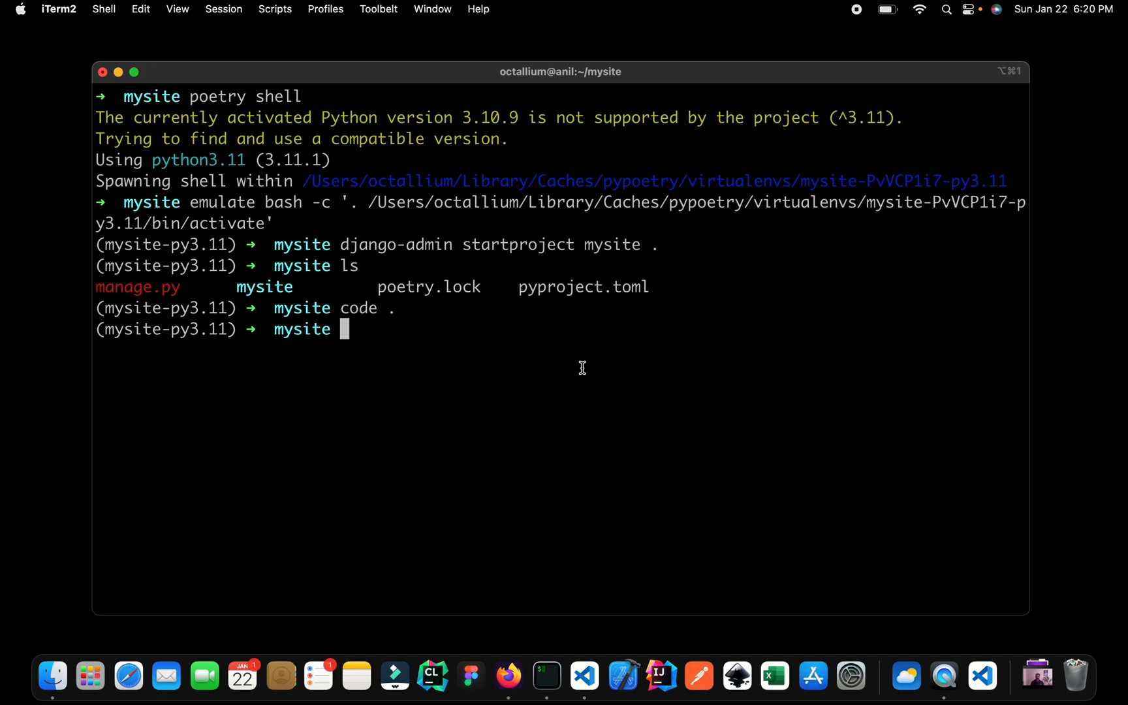
{"action": "mouse_move", "coordinate": [385, 210]}
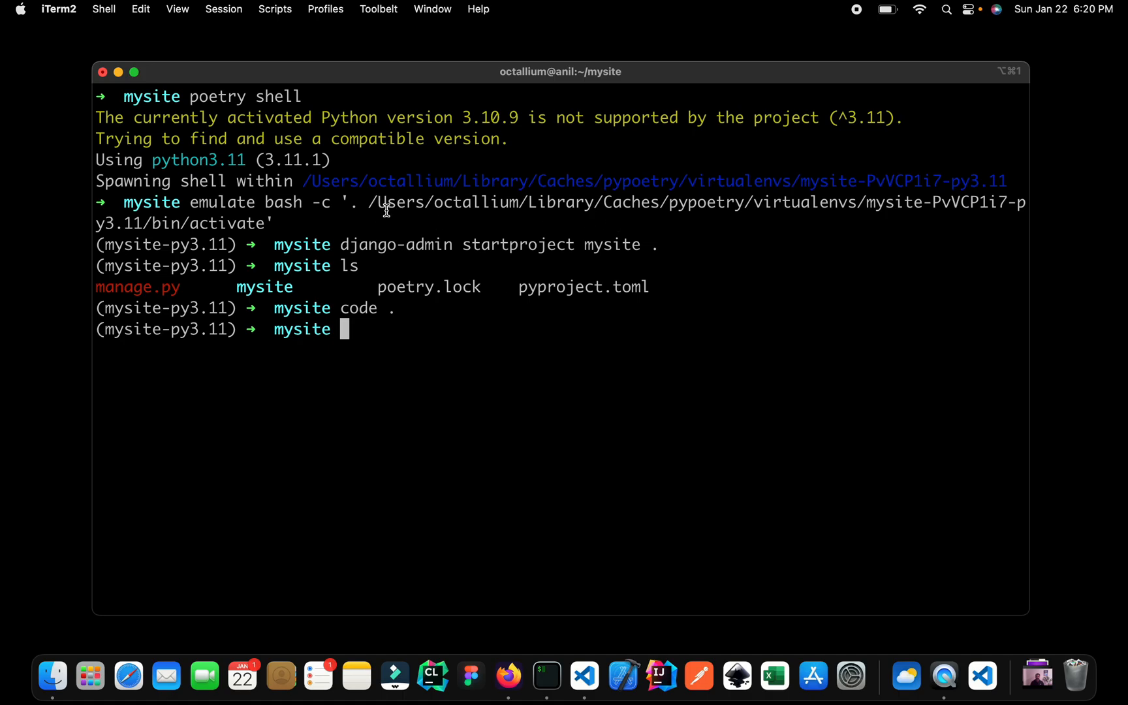
{"action": "mouse_move", "coordinate": [365, 203]}
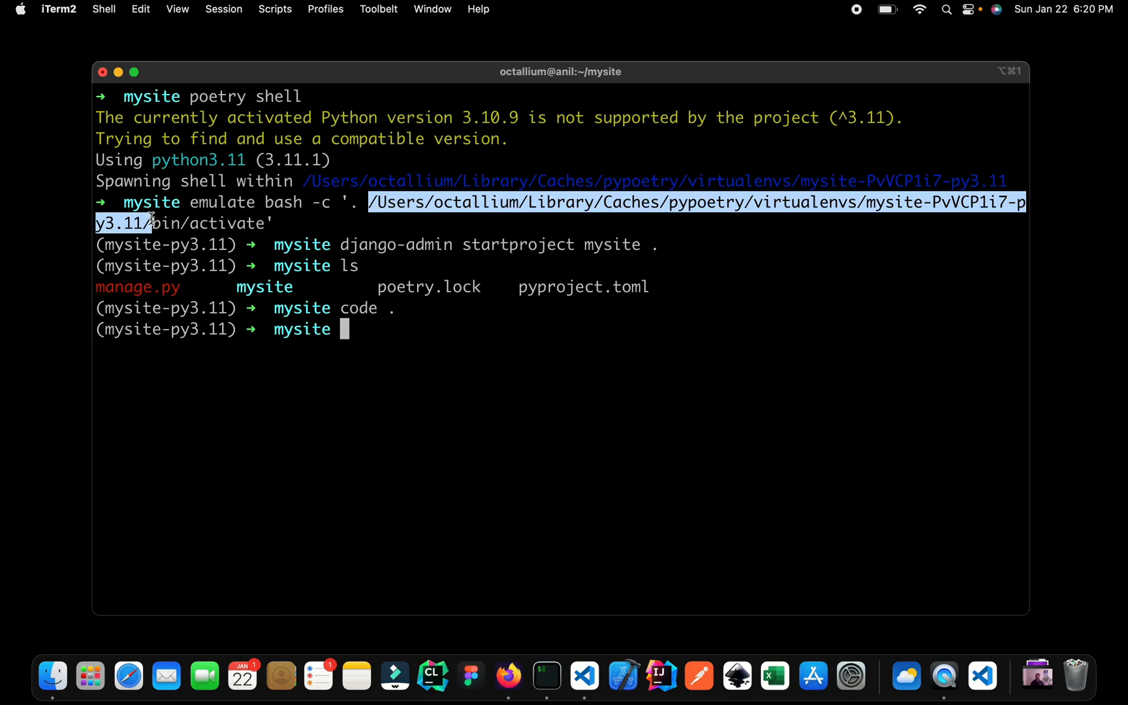
{"action": "mouse_move", "coordinate": [271, 297]}
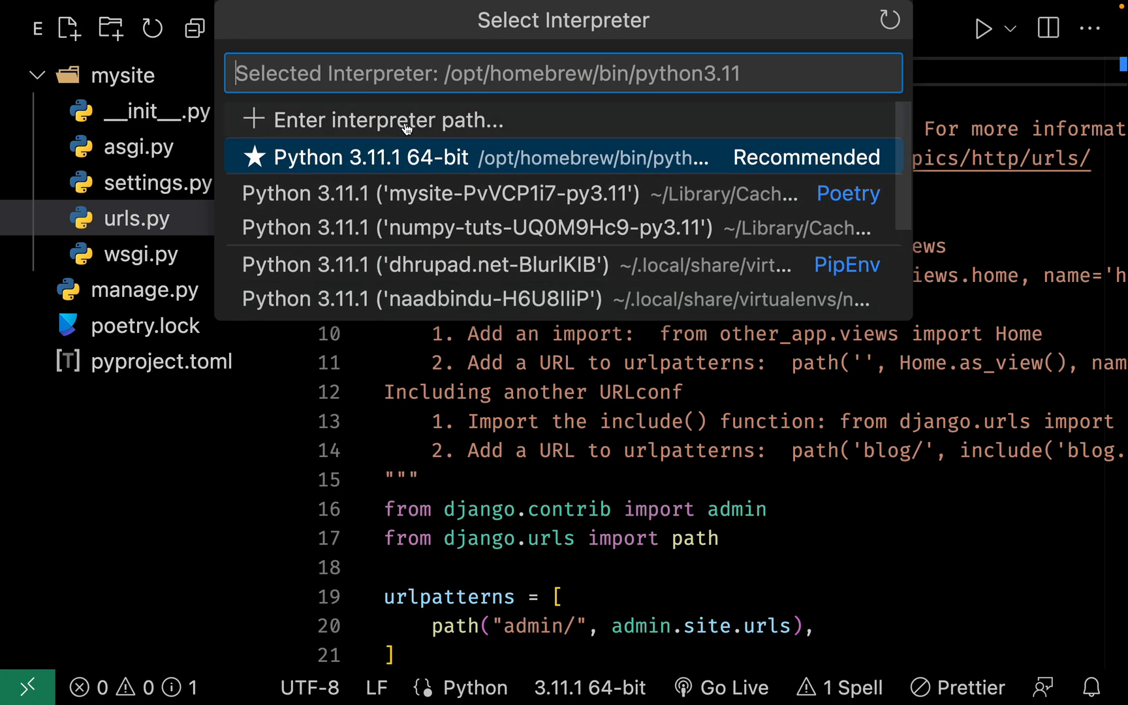
{"action": "mouse_move", "coordinate": [414, 244]}
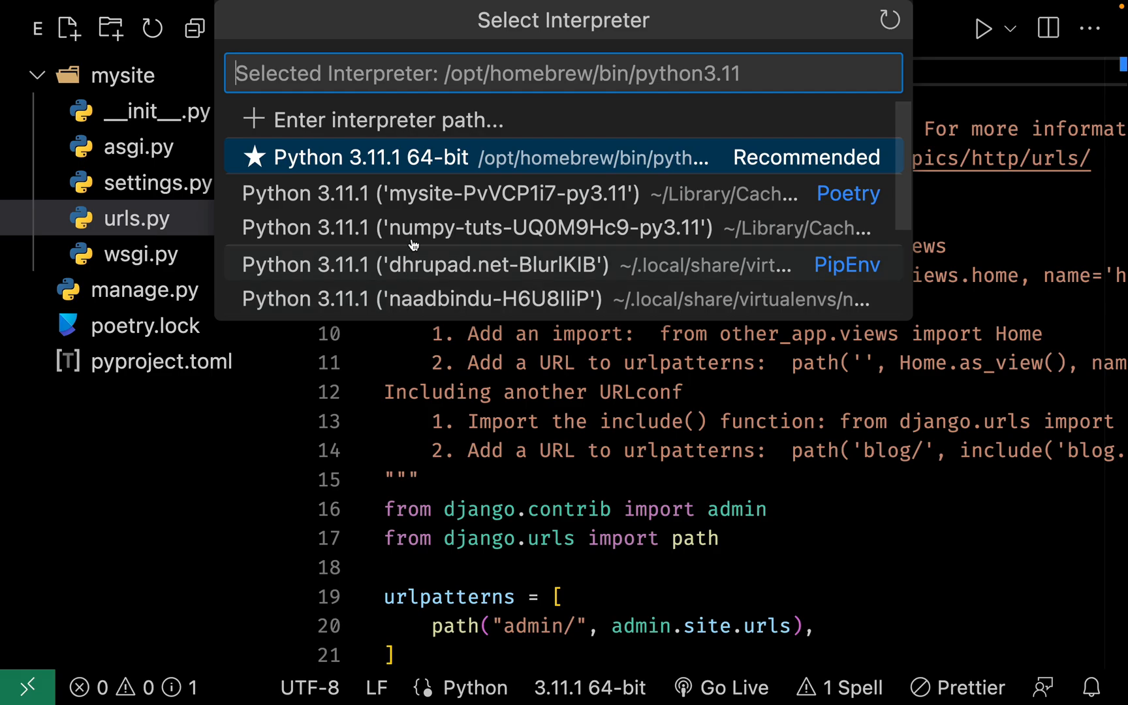
{"action": "mouse_move", "coordinate": [400, 198]}
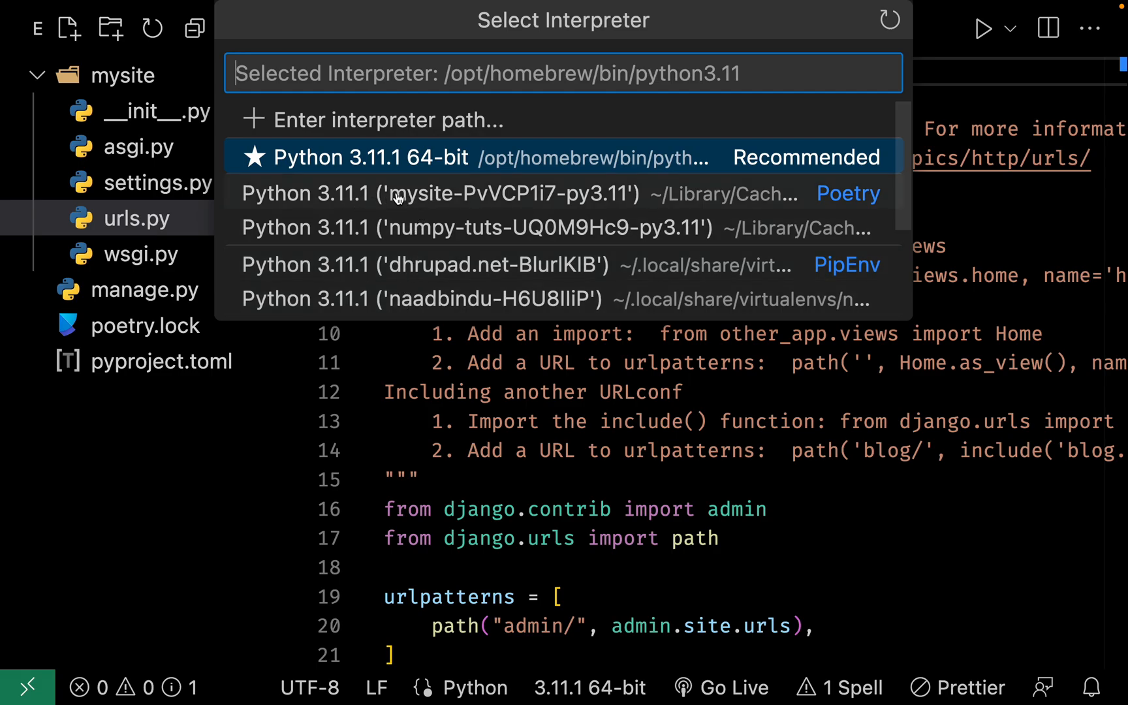
{"action": "mouse_move", "coordinate": [424, 201]}
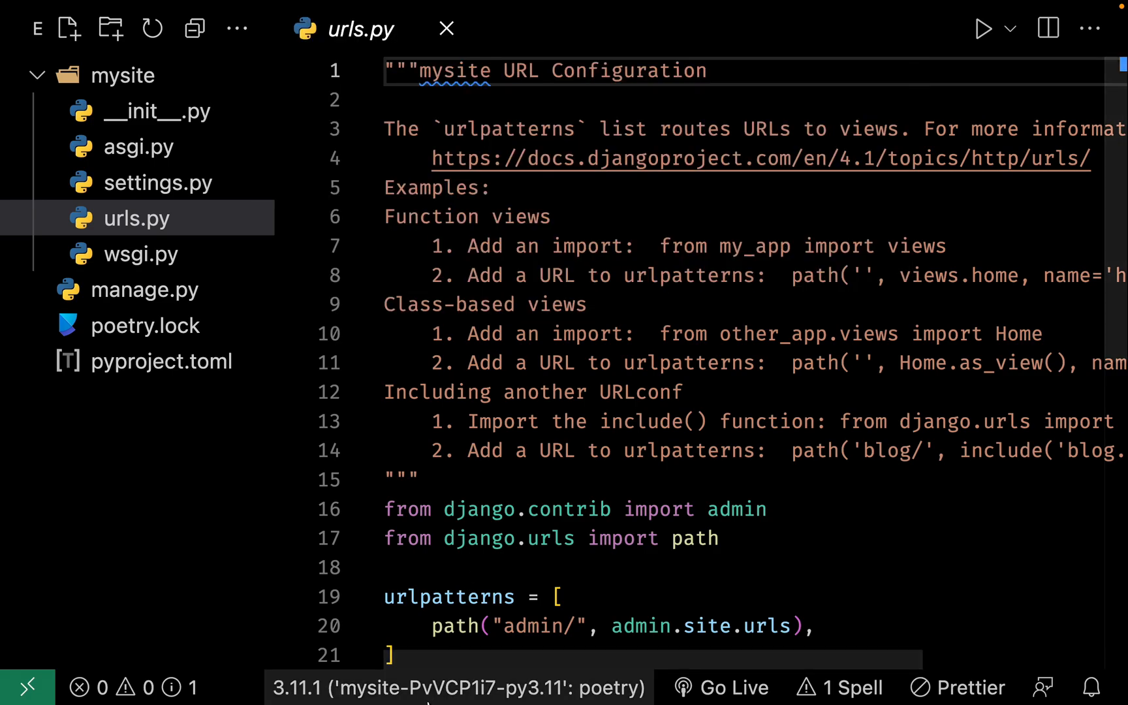
{"action": "mouse_move", "coordinate": [456, 687]}
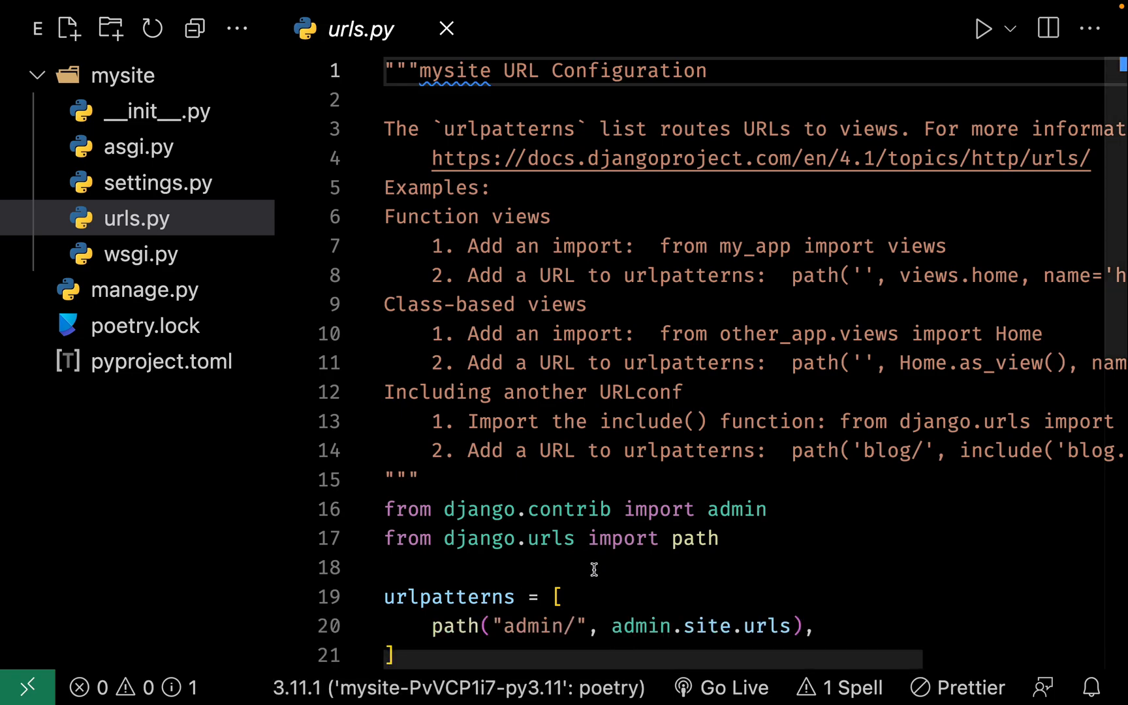
Step: Select the Python 3.11.1 'mysite-PvVCP1i7-py3.11' Poetry environment as the interpreter
{"action": "left_click", "coordinate": [594, 567]}
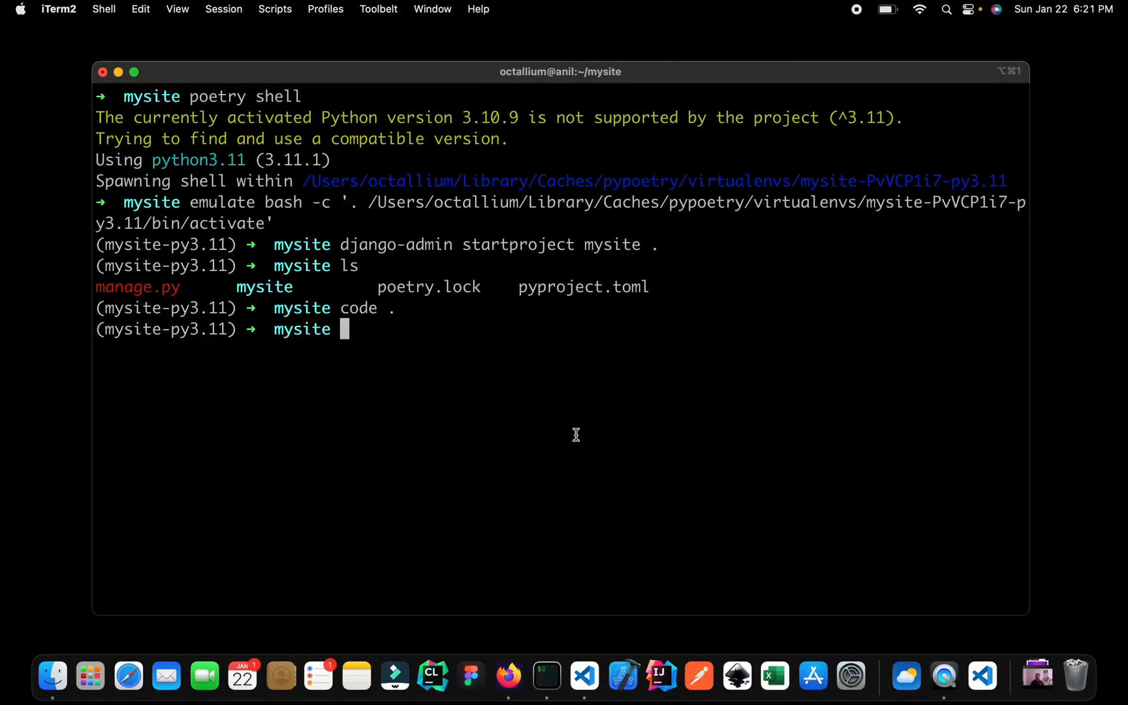
{"action": "type", "text": "python manage.py runserver"}
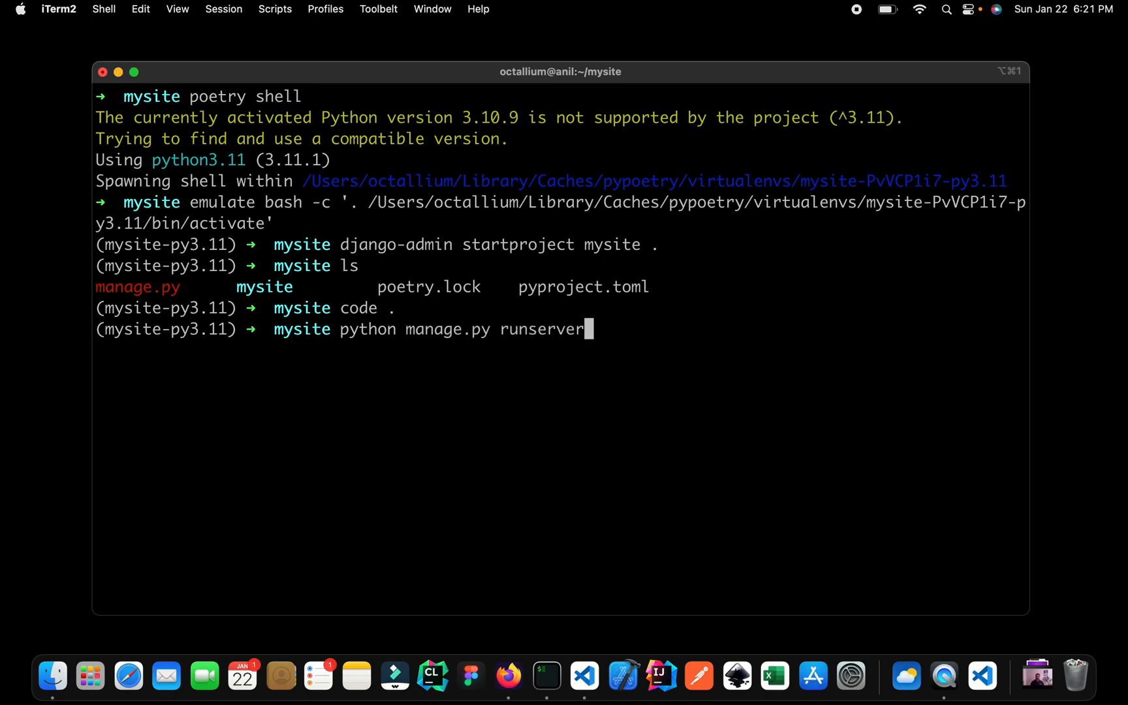
{"action": "key", "text": "Return"}
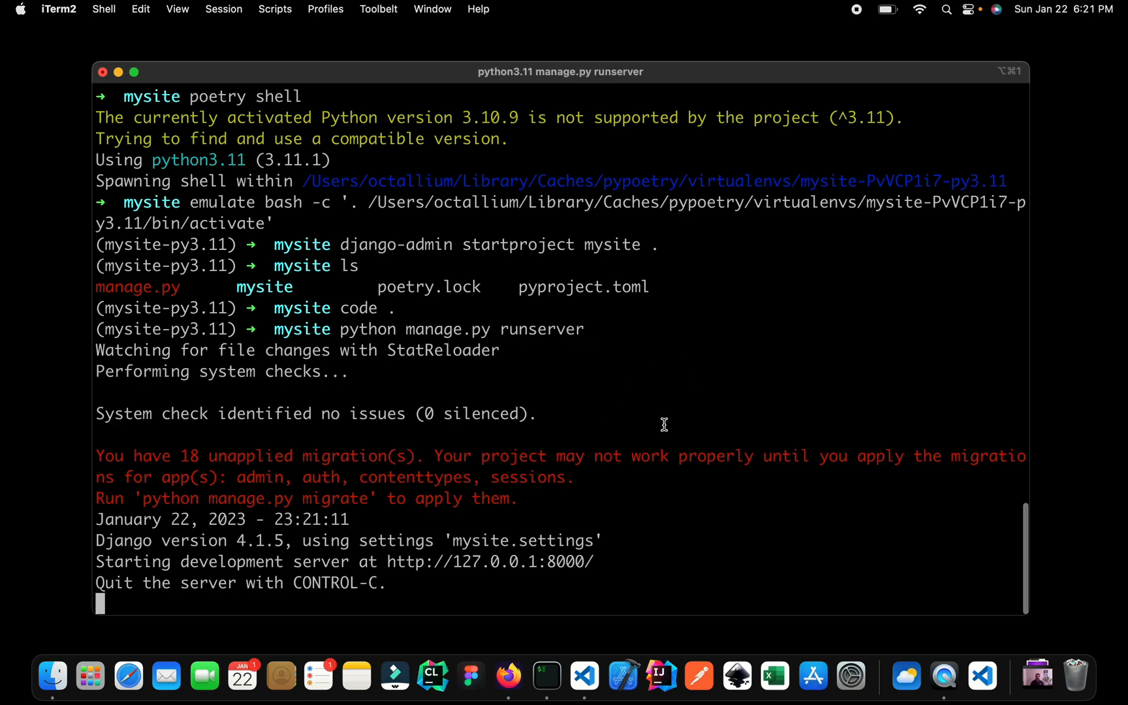
{"action": "mouse_move", "coordinate": [509, 509]}
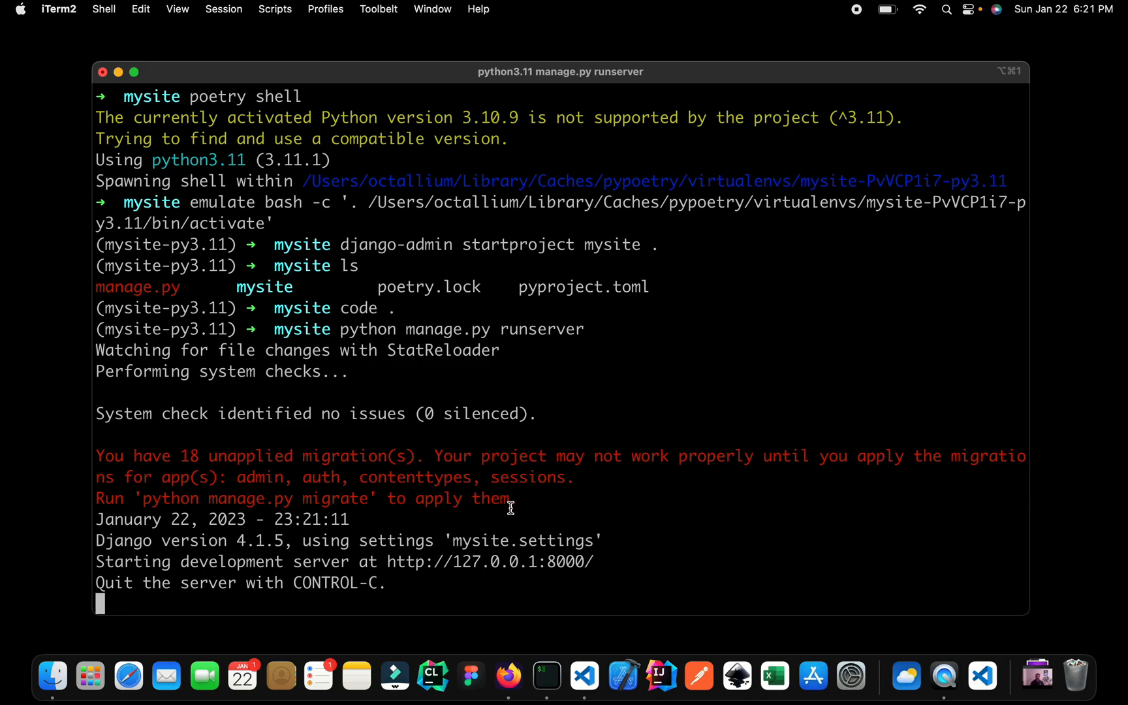
{"action": "mouse_move", "coordinate": [597, 561]}
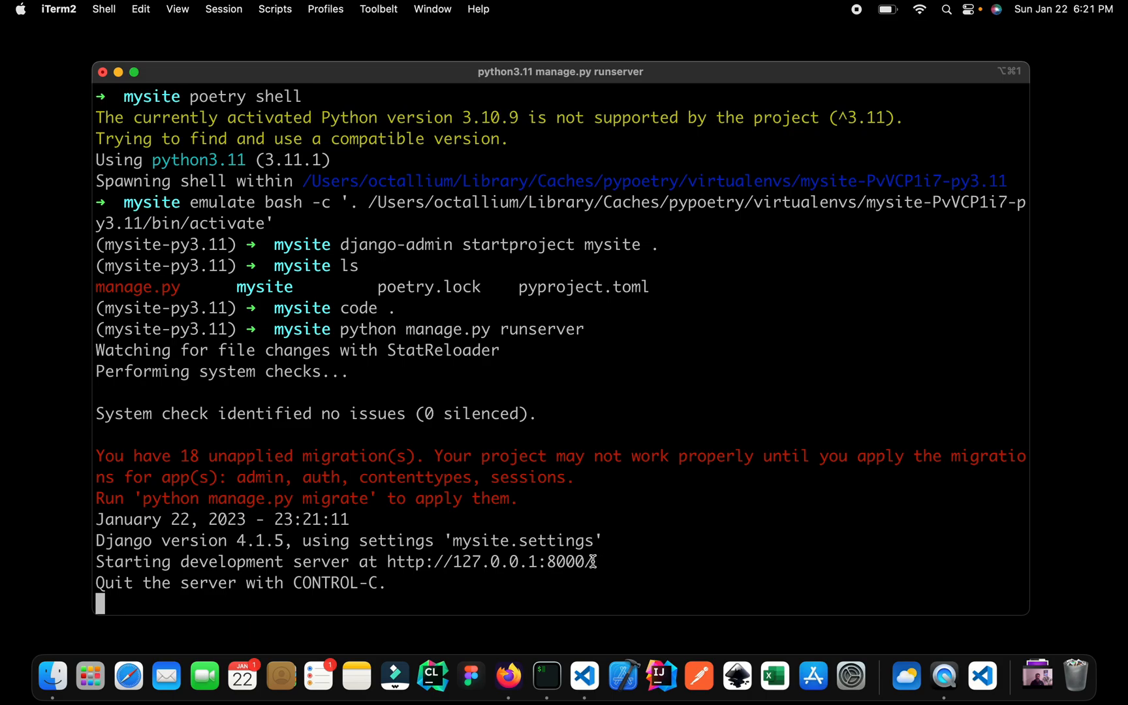
{"action": "double_click", "coordinate": [490, 561]}
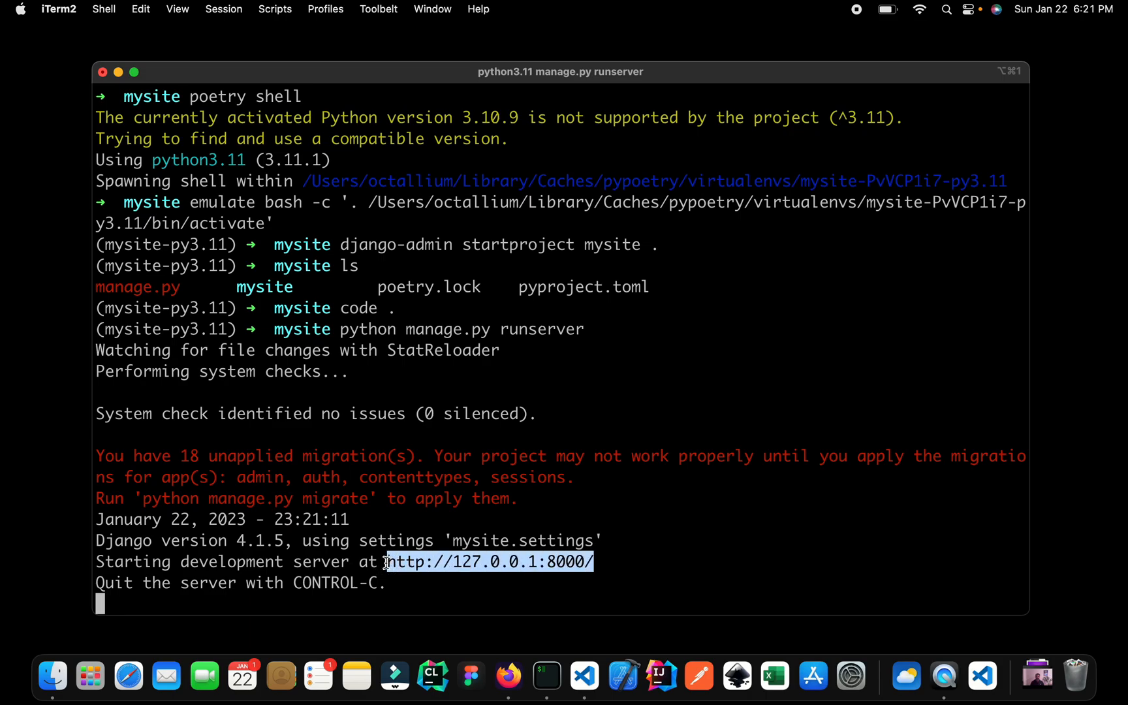
{"action": "mouse_move", "coordinate": [489, 561]}
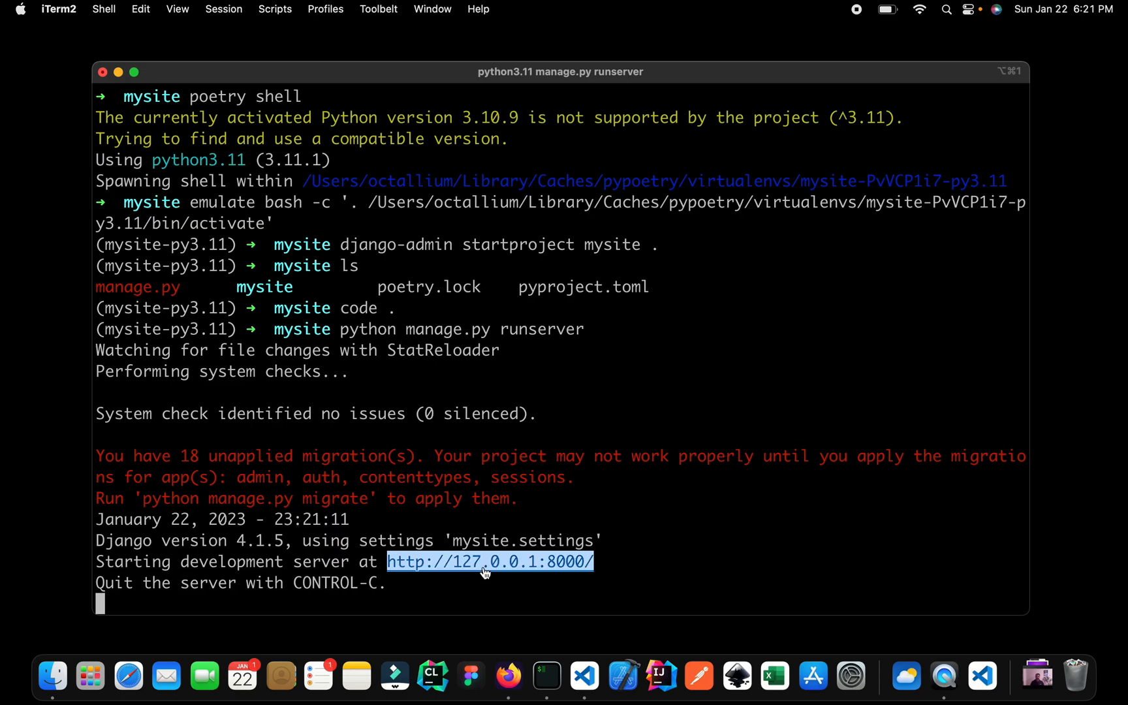
{"action": "left_click", "coordinate": [489, 562]}
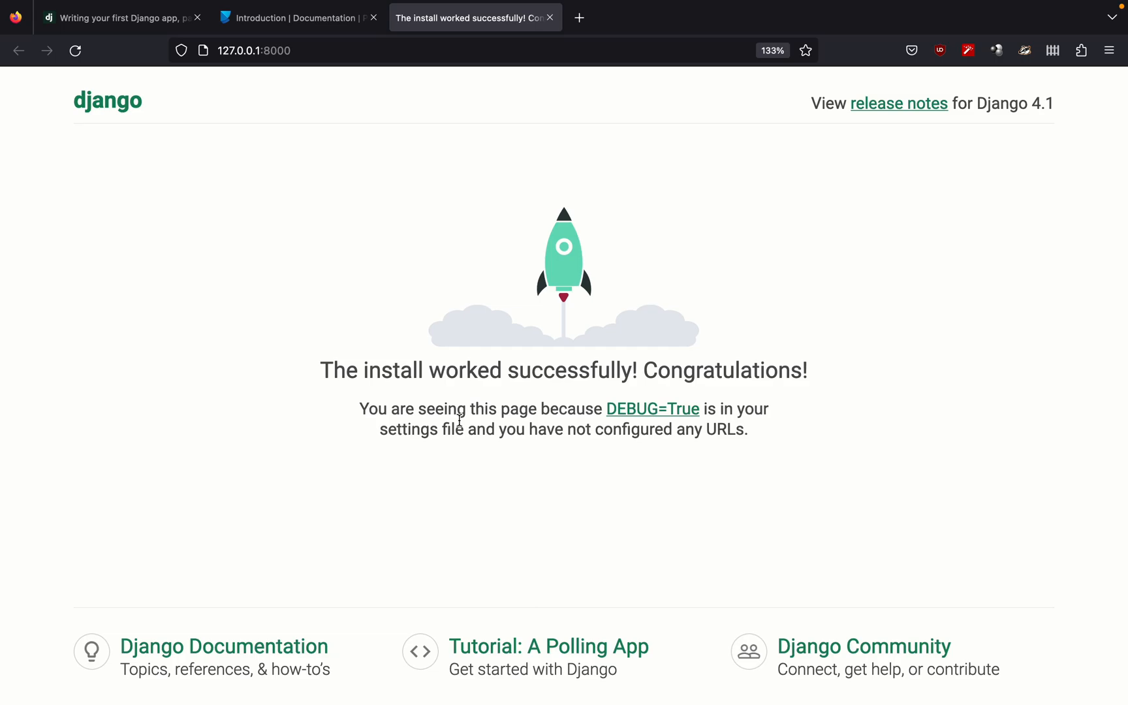
Step: Return to iTerm2 and stop the running development server with Ctrl+C
{"action": "left_click", "coordinate": [546, 675]}
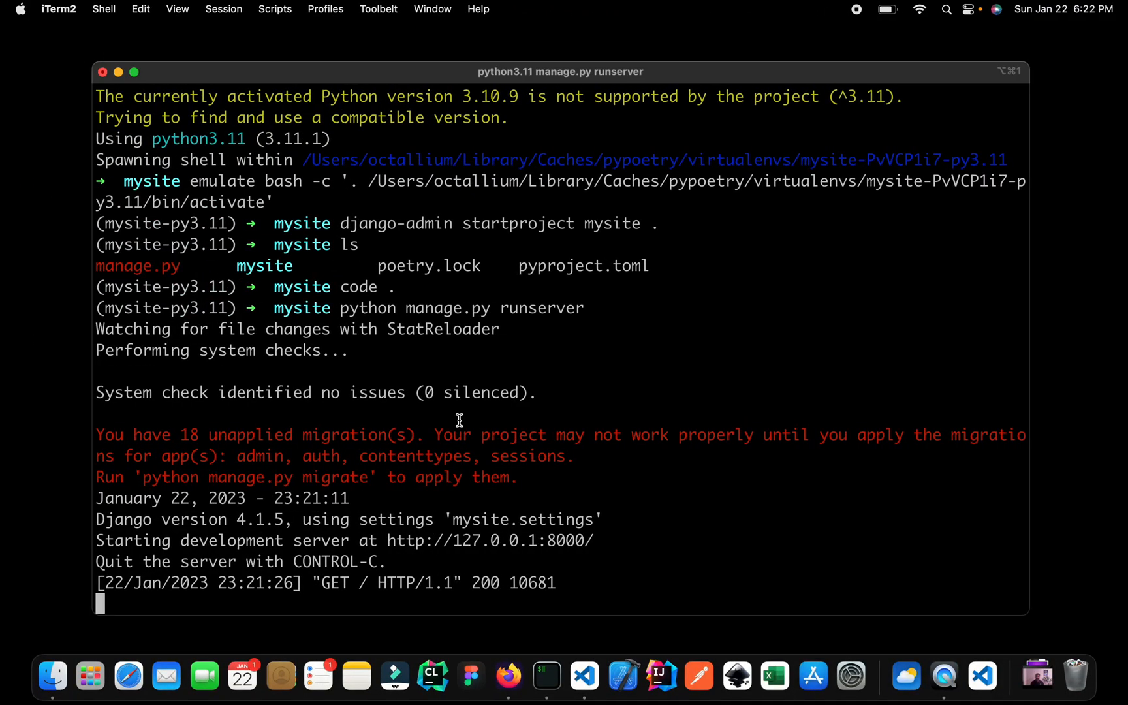
{"action": "mouse_move", "coordinate": [130, 561]}
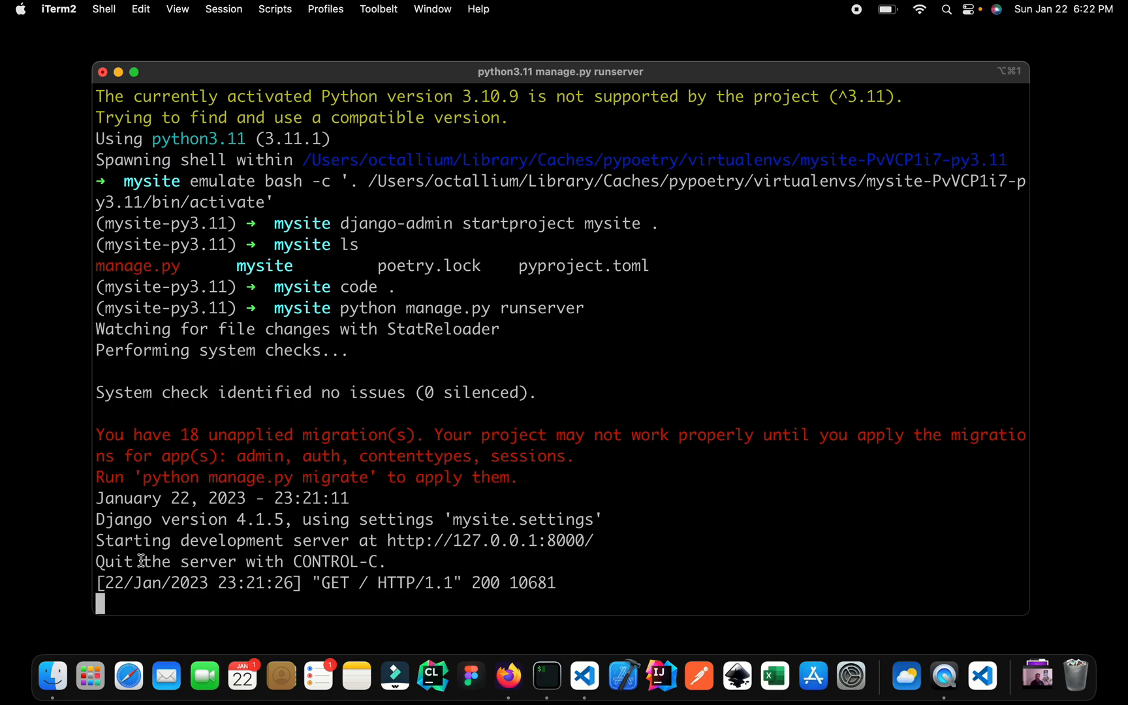
{"action": "mouse_move", "coordinate": [400, 561]}
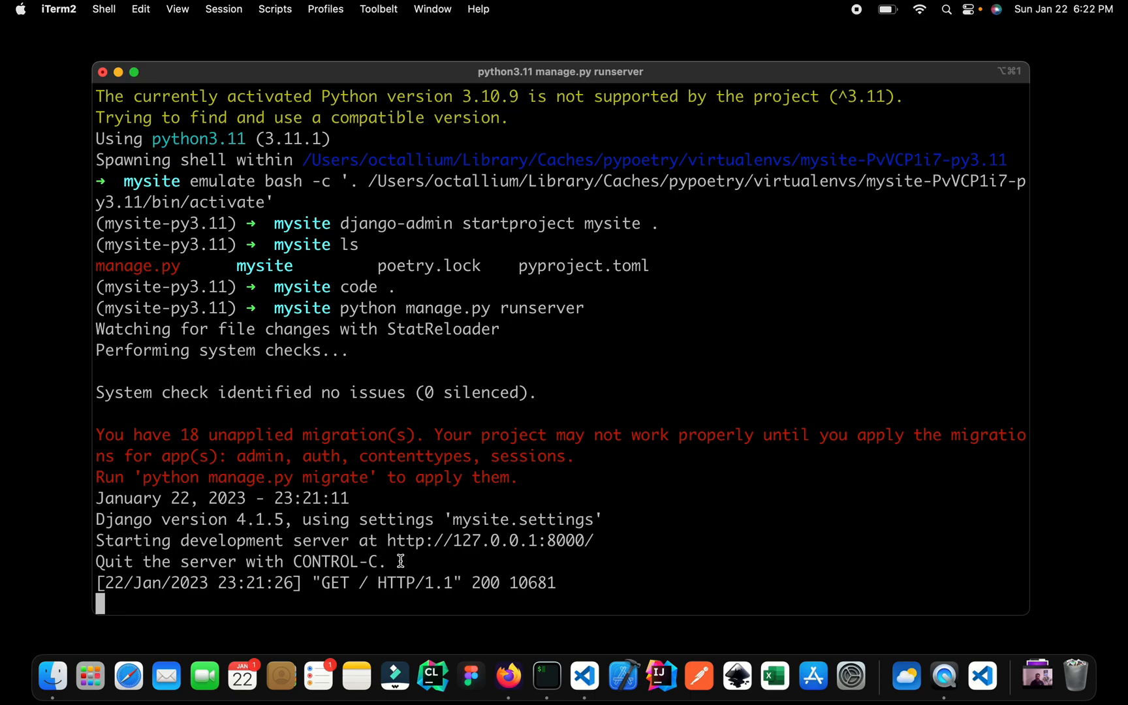
{"action": "key", "text": "ctrl+c"}
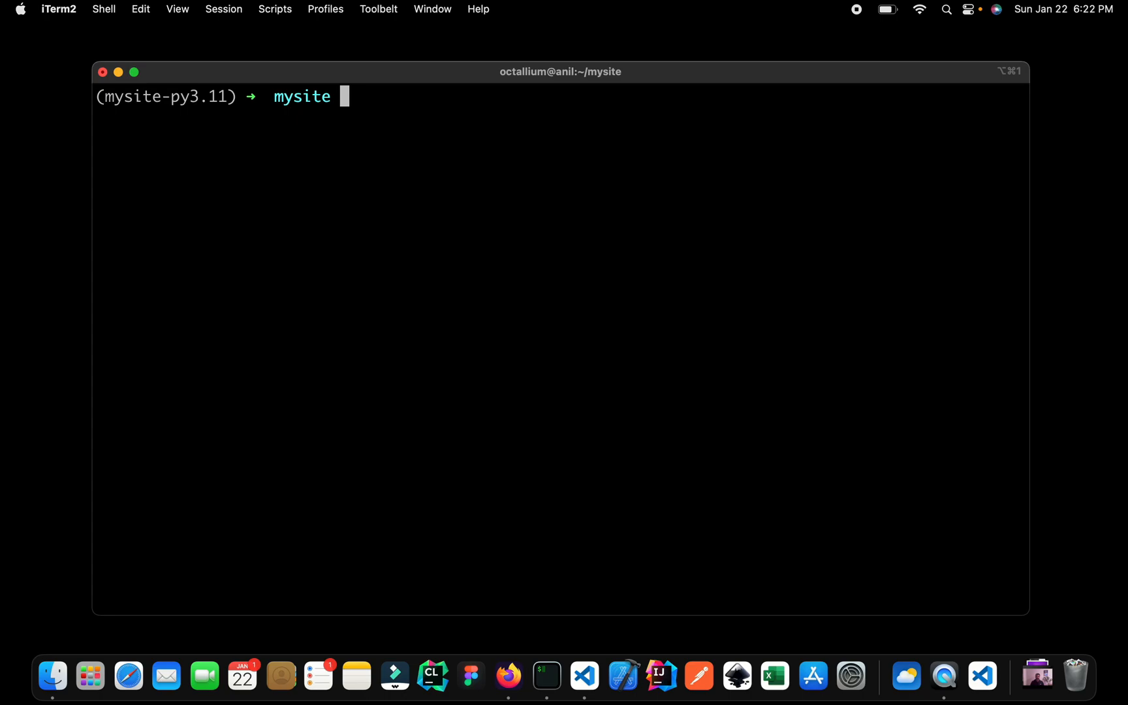
Step: Run poetry add --group dev django-stubs mypy isort black ipython to install the dev-group dependencies
{"action": "type", "text": "python manage.py runserver"}
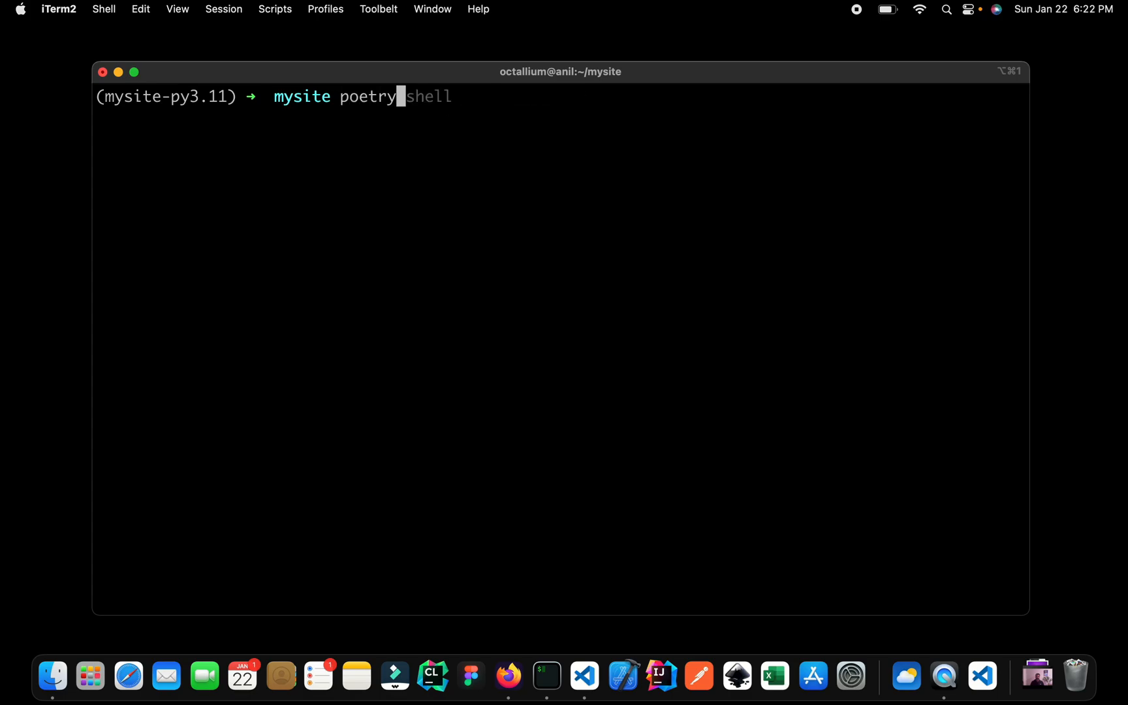
{"action": "type", "text": "add django"}
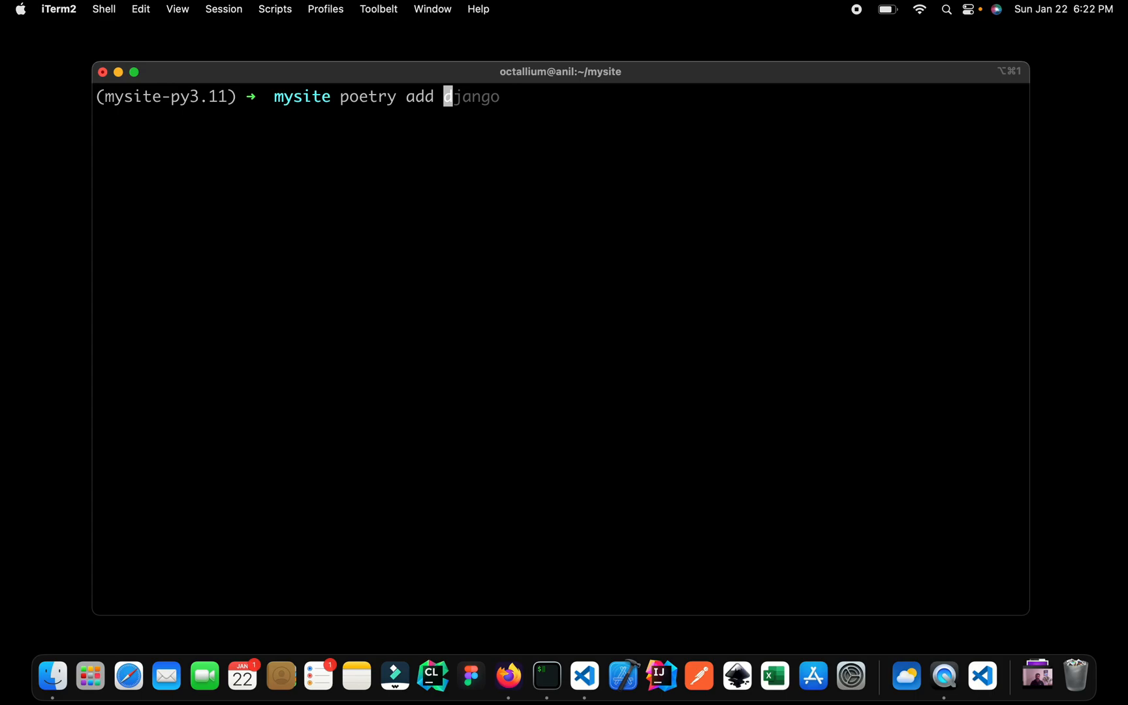
{"action": "type", "text": "--group dev black --allow-prereleases"}
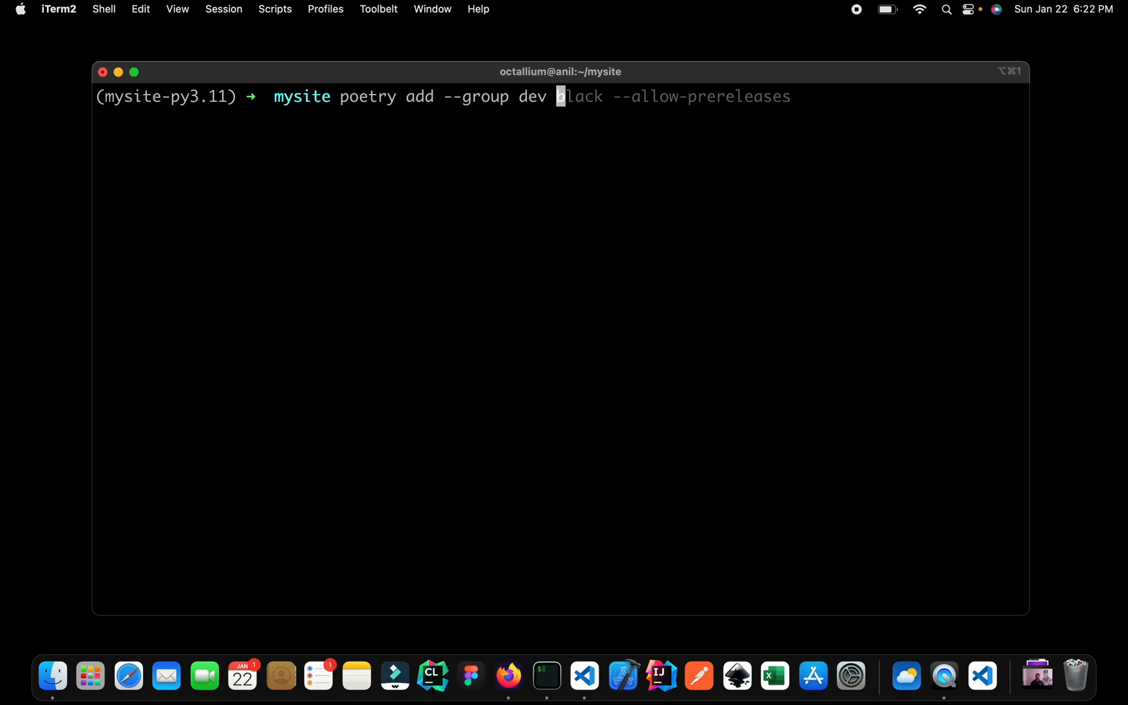
{"action": "type", "text": "django-stubs"}
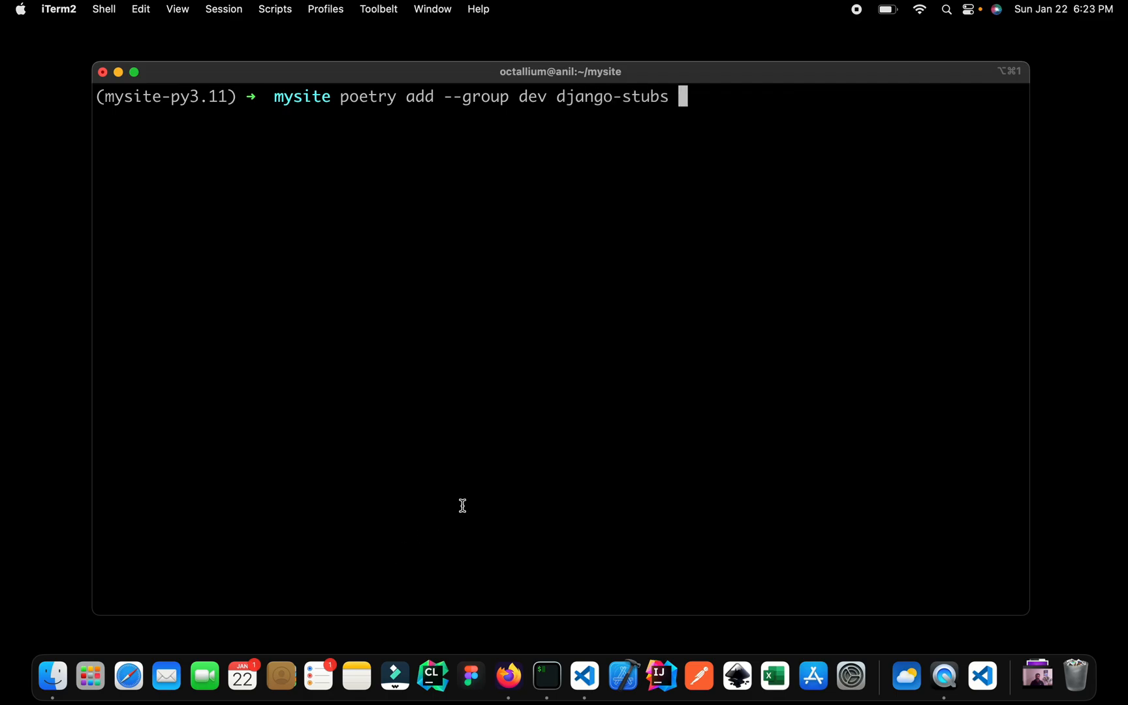
{"action": "mouse_move", "coordinate": [633, 141]}
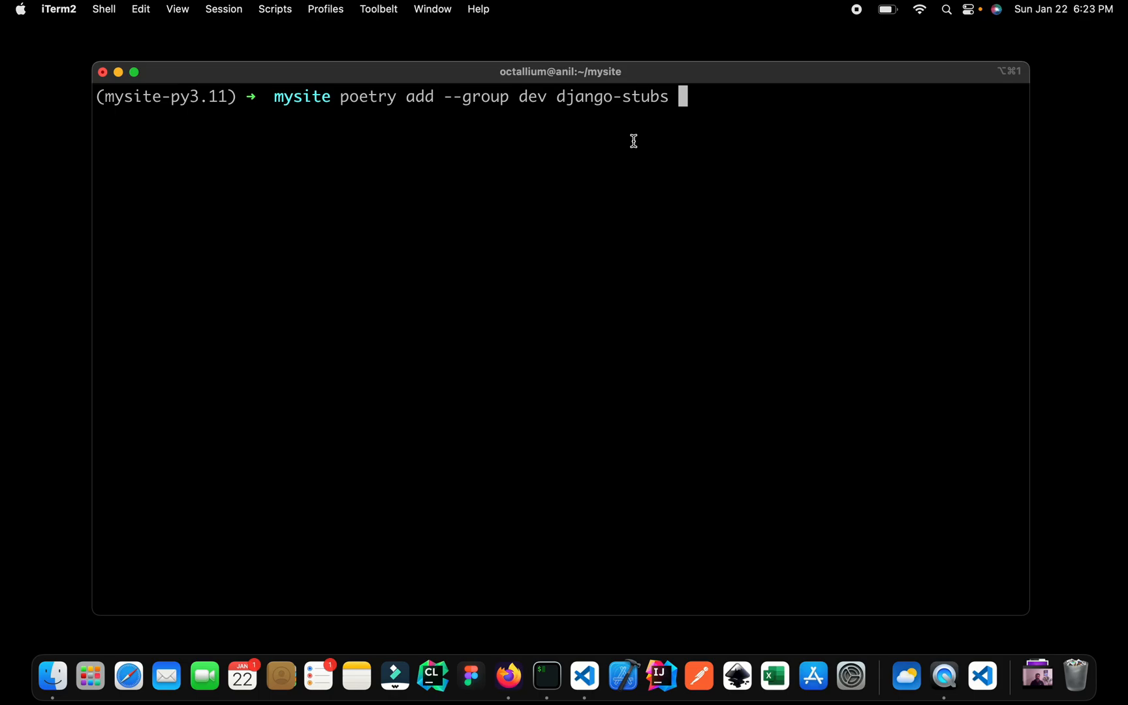
{"action": "type", "text": "mypy"}
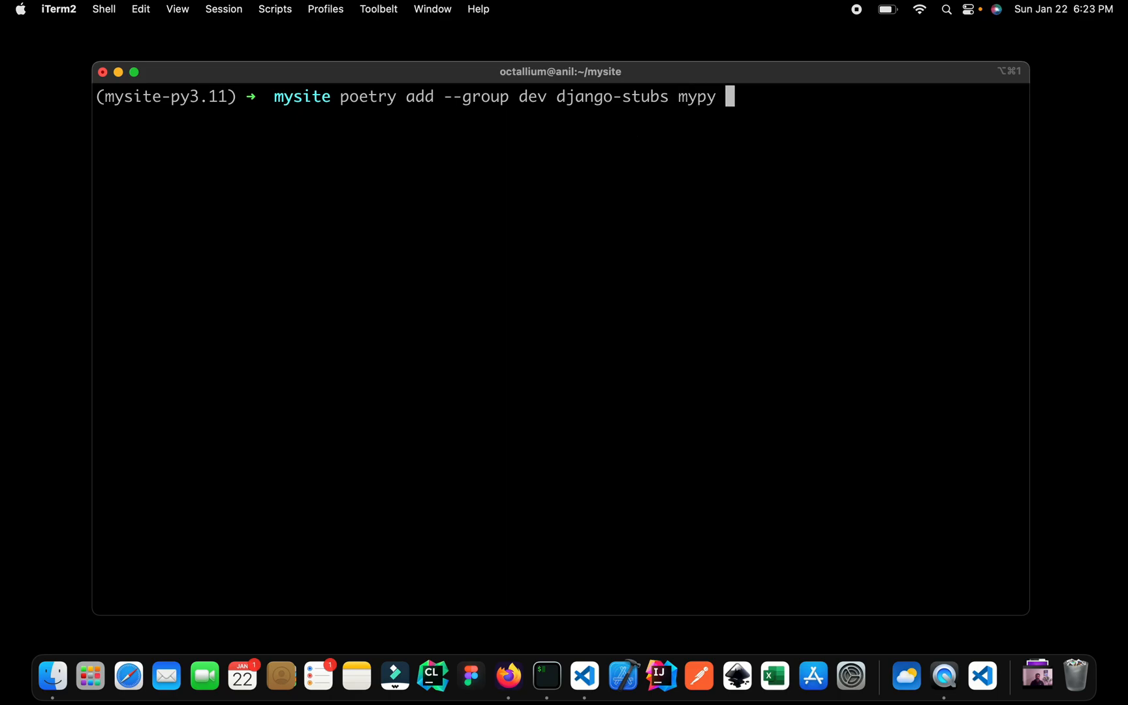
{"action": "type", "text": "is"}
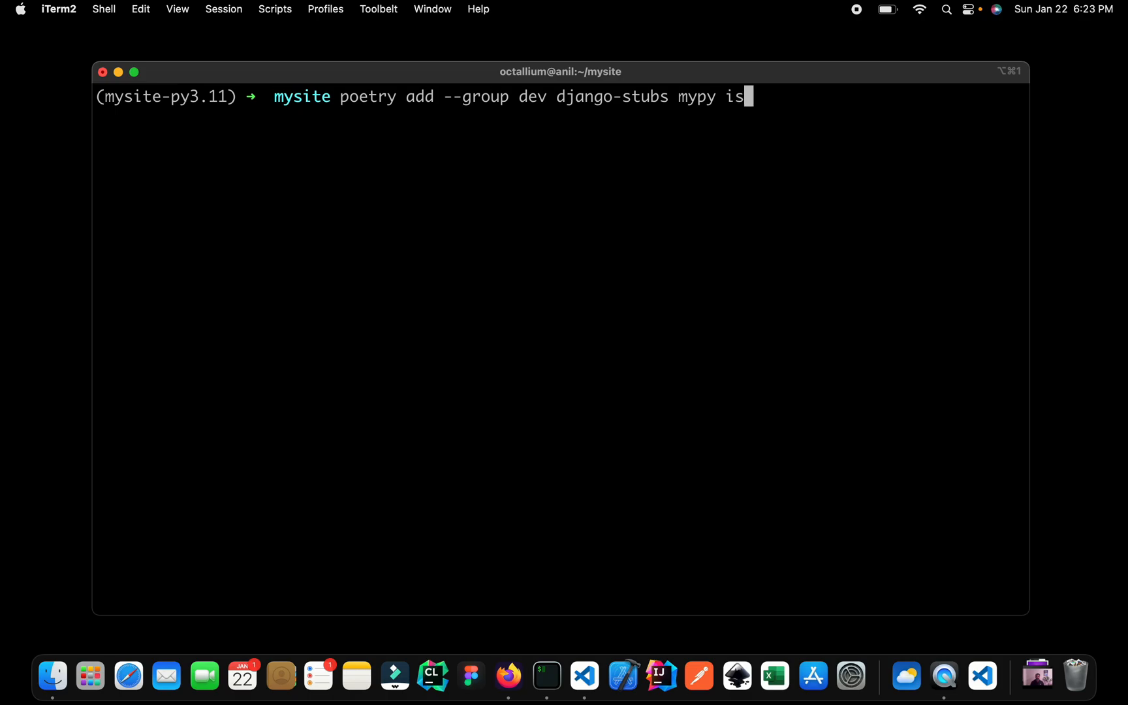
{"action": "type", "text": "ort"}
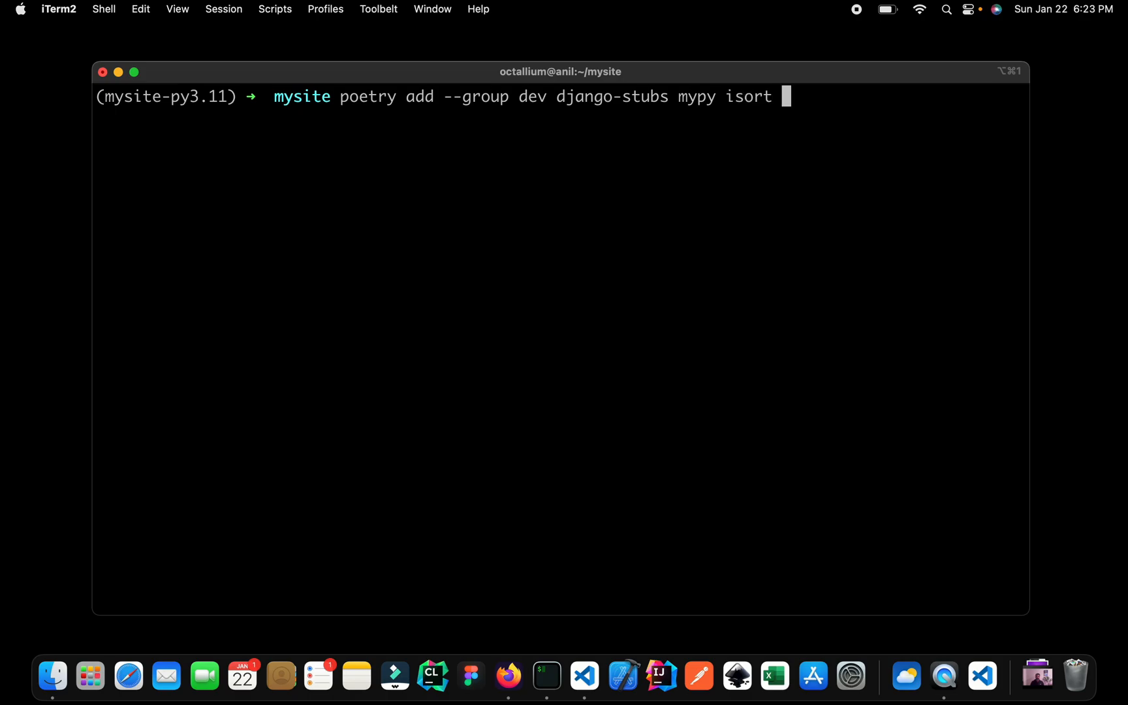
{"action": "type", "text": "black"}
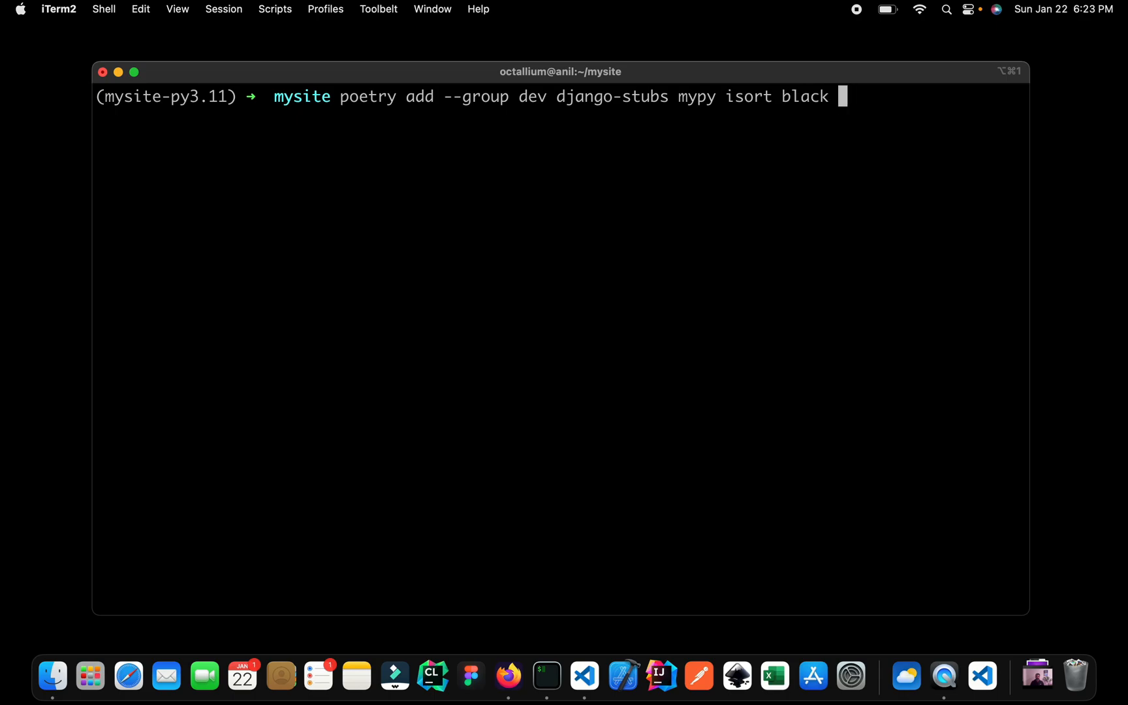
{"action": "type", "text": "ip"}
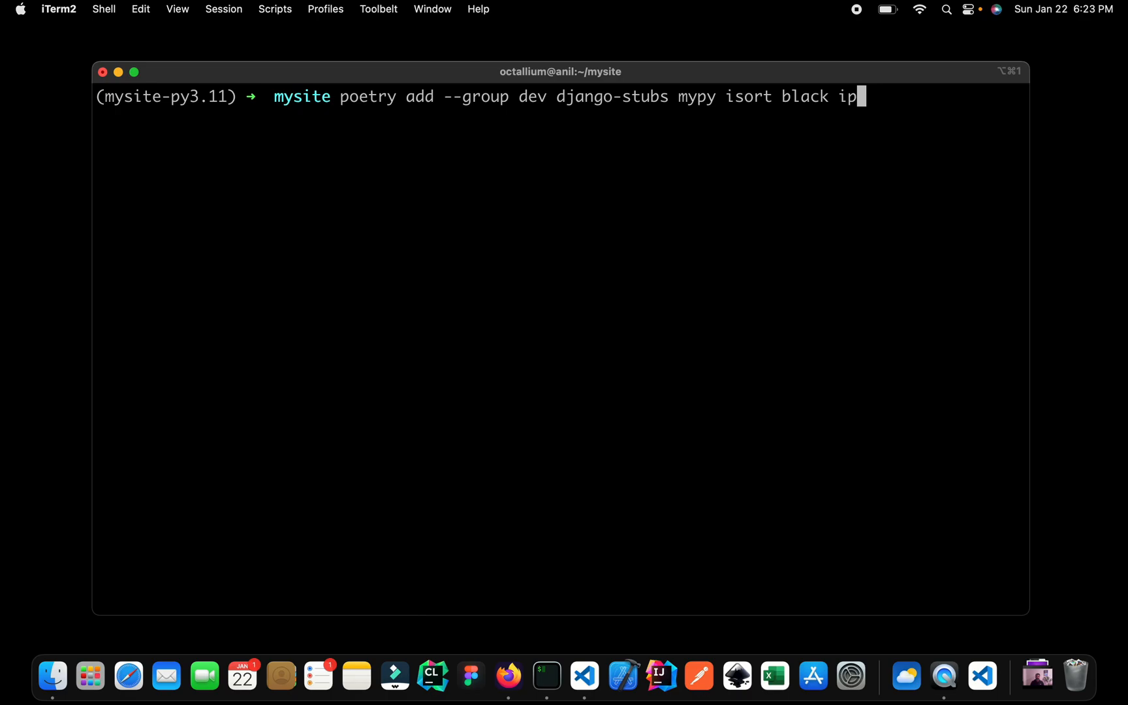
{"action": "type", "text": "ython"}
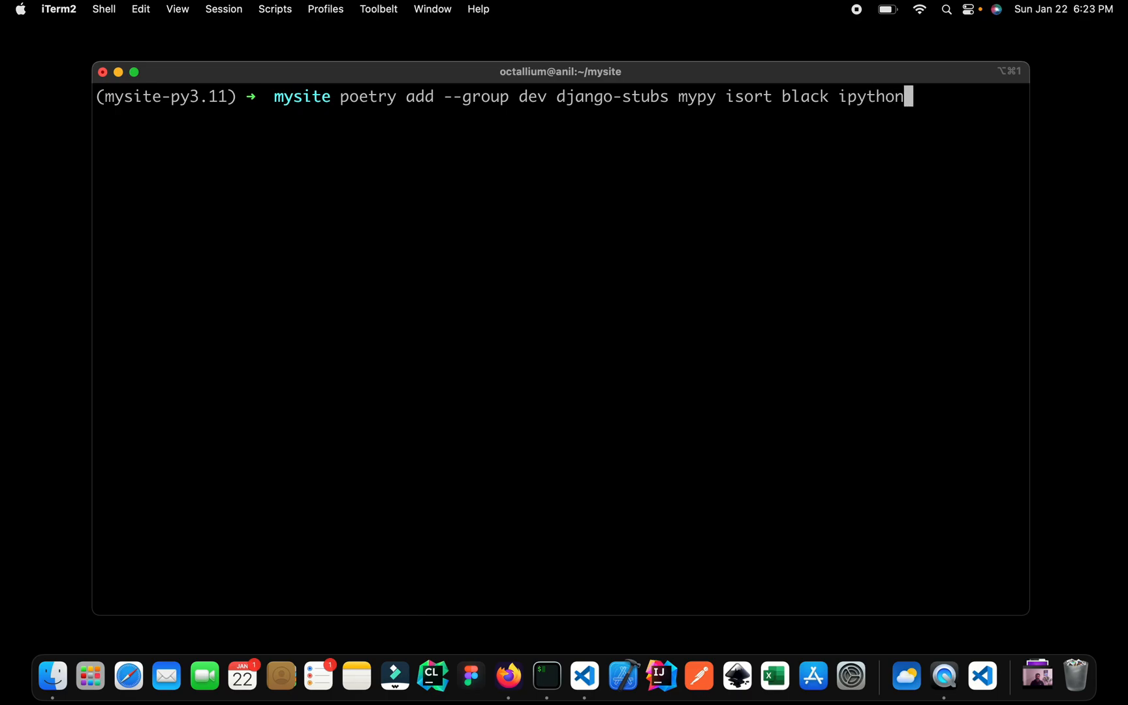
{"action": "key", "text": "Return"}
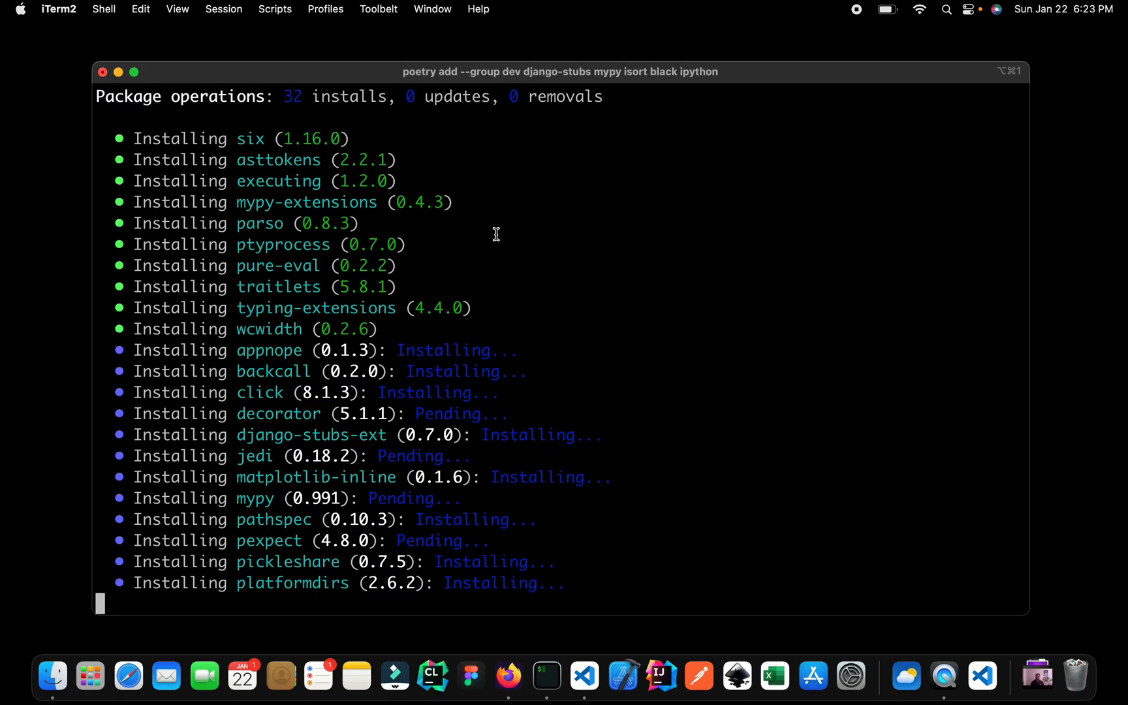
{"action": "scroll", "scroll_direction": "down", "scroll_amount": 3}
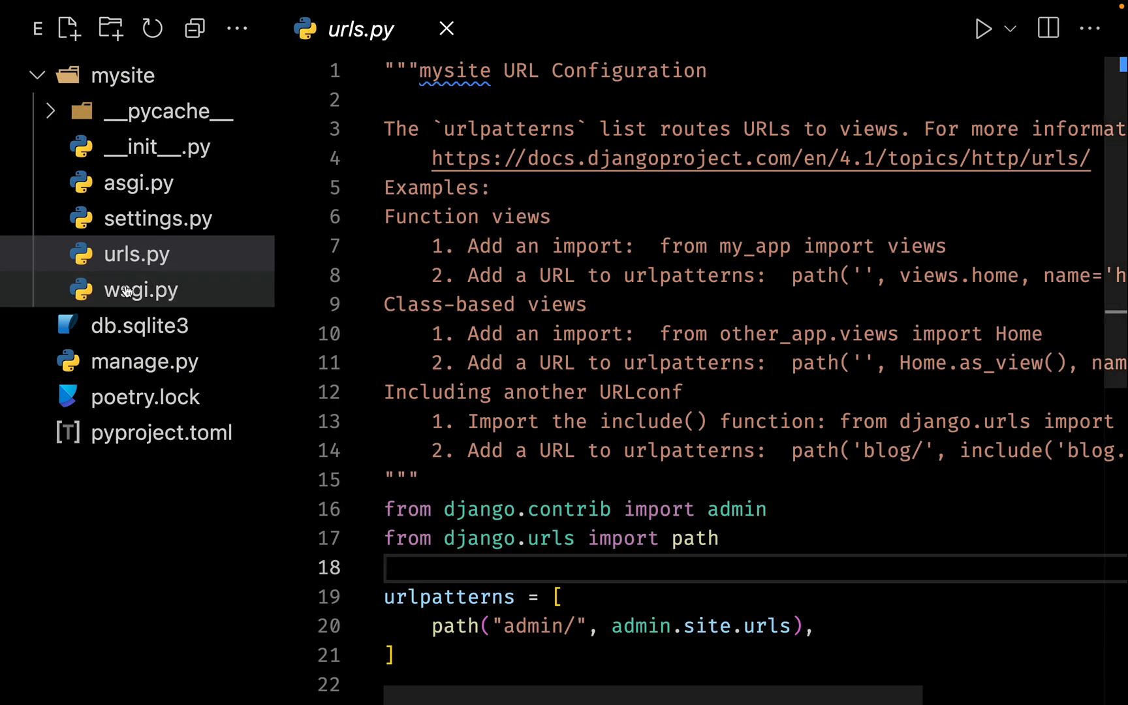
Step: Inspect pyproject.toml's [tool.poetry.group.dev.dependencies] listing django-stubs, mypy, isort, black and ipython
{"action": "left_click", "coordinate": [160, 432]}
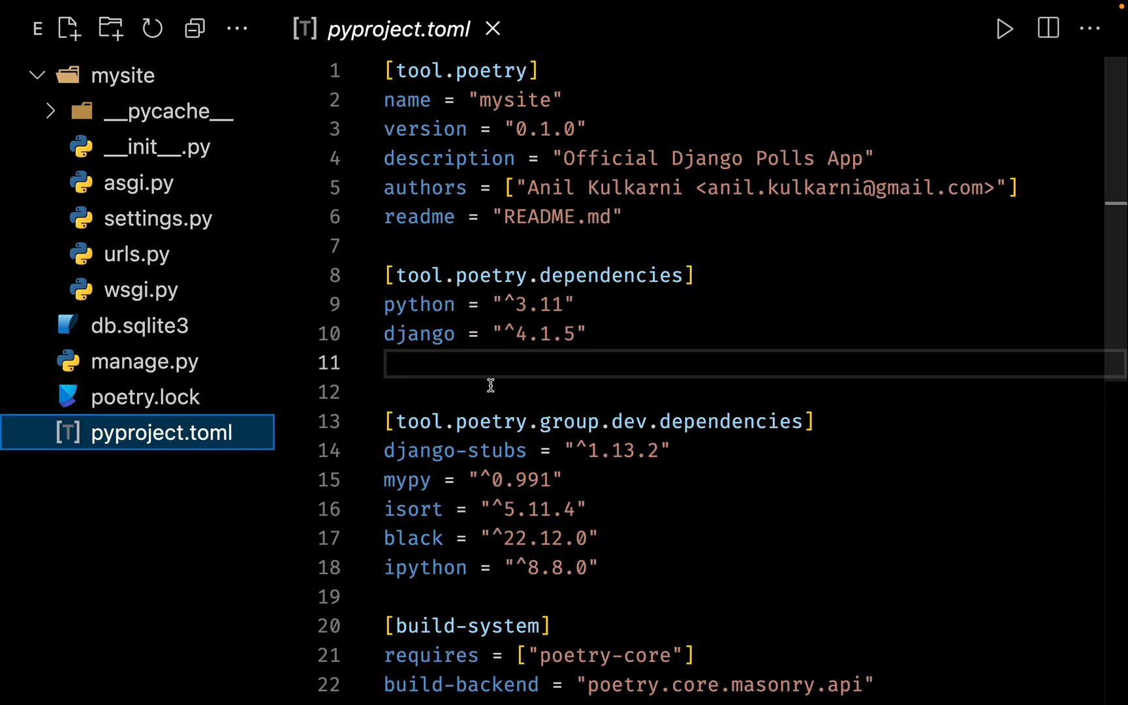
{"action": "scroll", "scroll_direction": "down", "scroll_amount": 3}
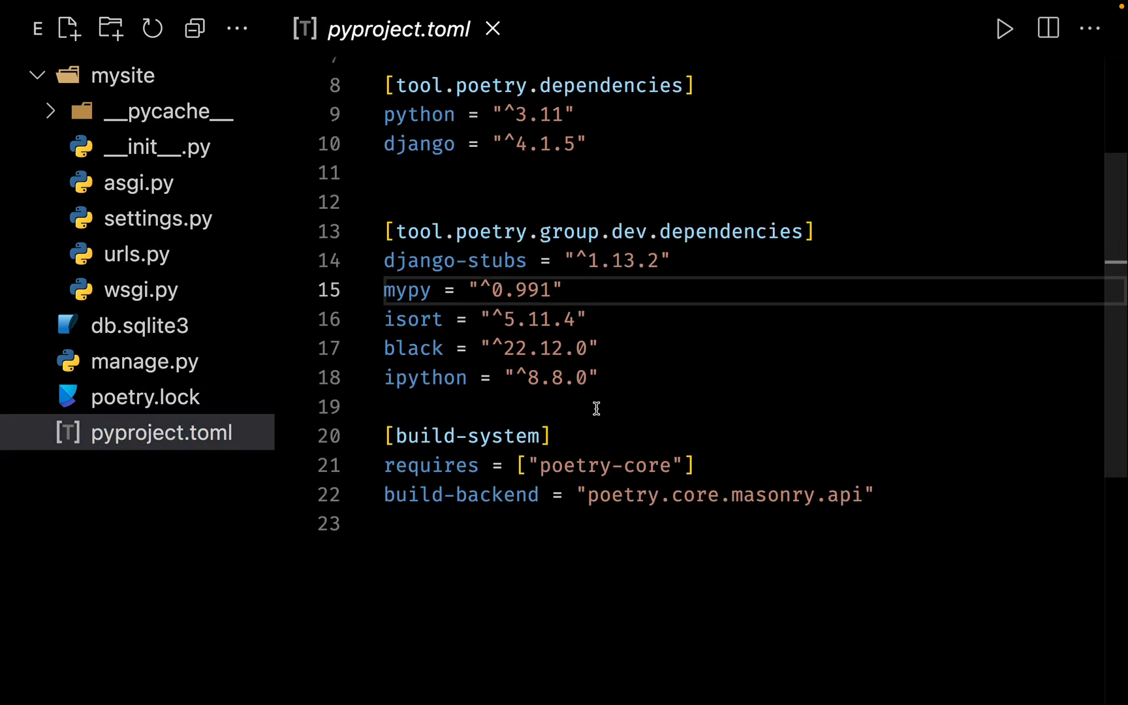
{"action": "left_click", "coordinate": [799, 231]}
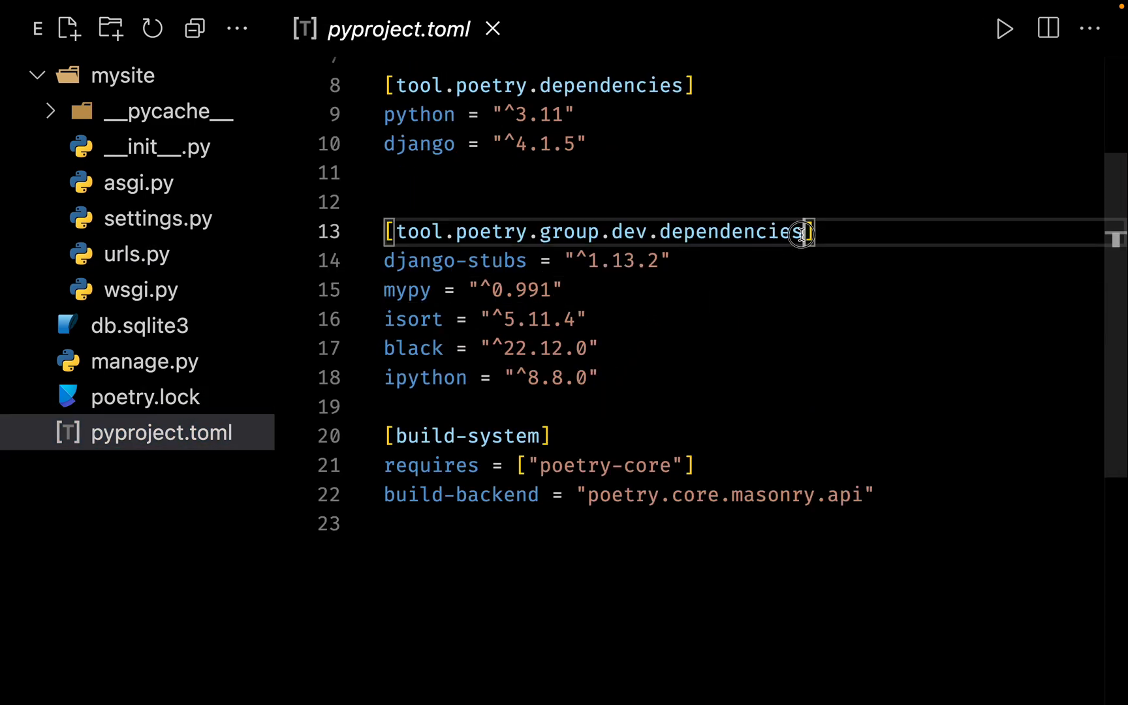
{"action": "double_click", "coordinate": [704, 231]}
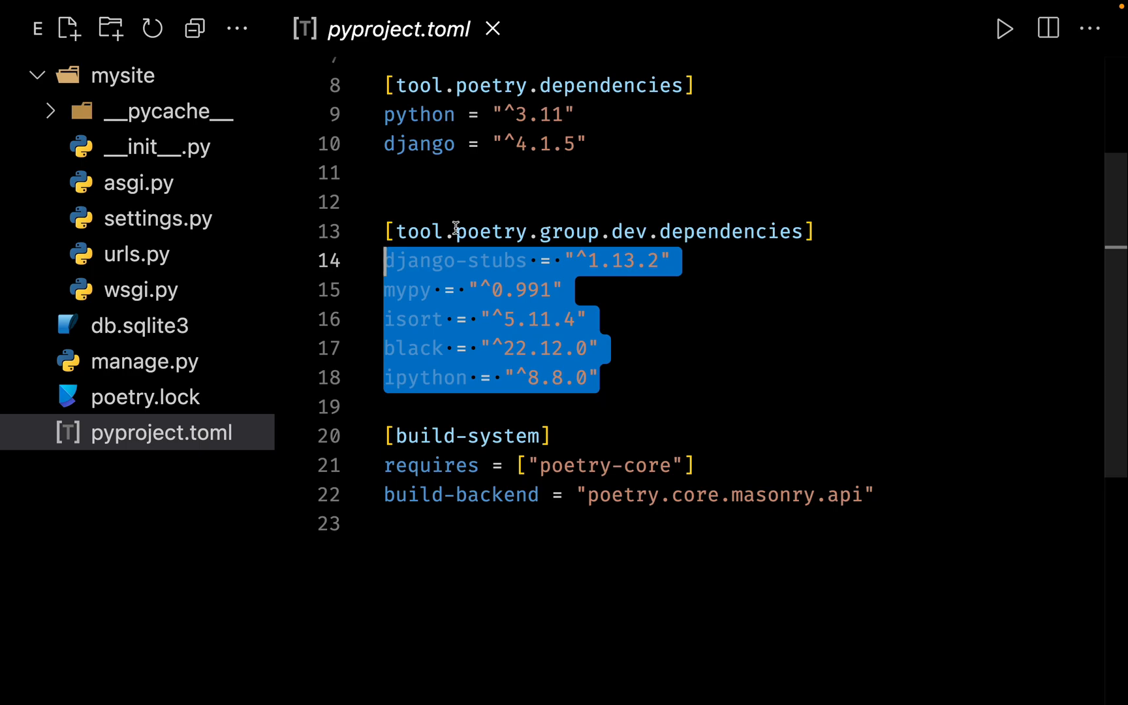
{"action": "left_click", "coordinate": [600, 348]}
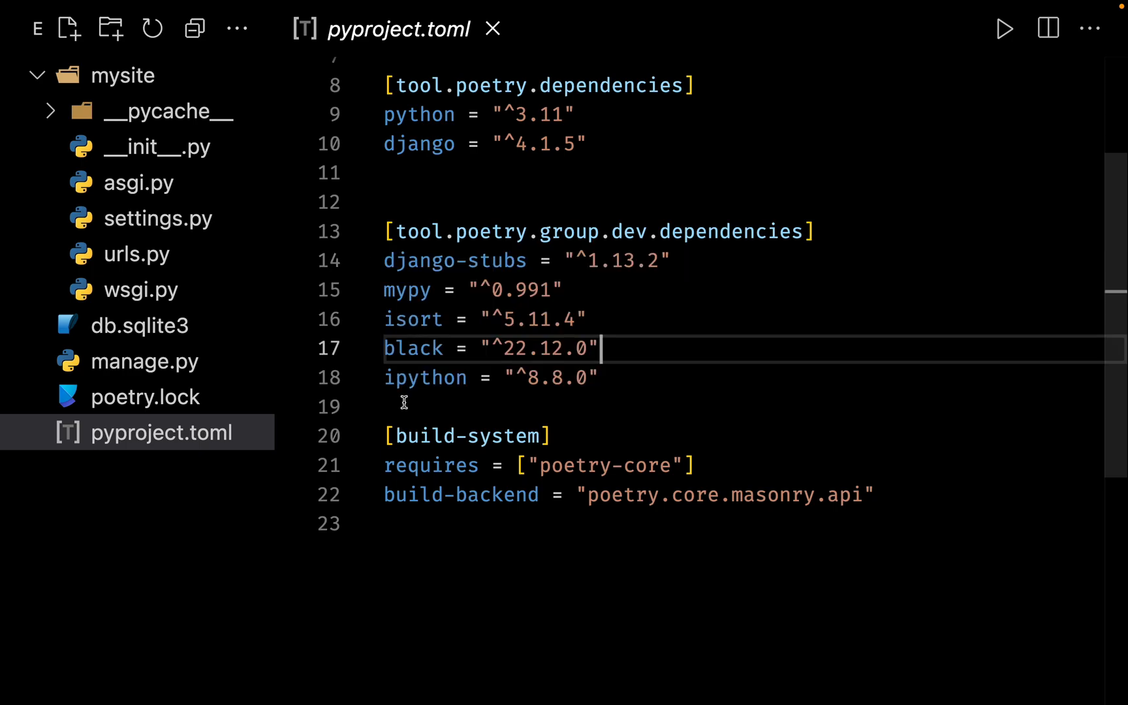
{"action": "mouse_move", "coordinate": [396, 260]}
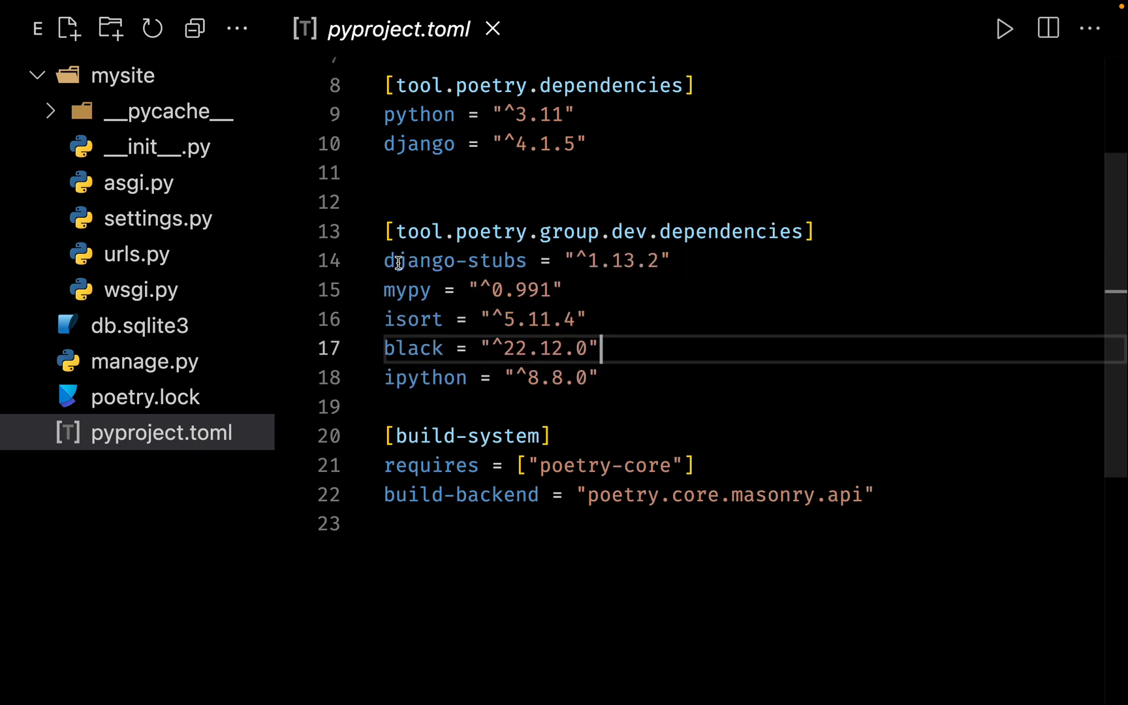
{"action": "mouse_move", "coordinate": [436, 289]}
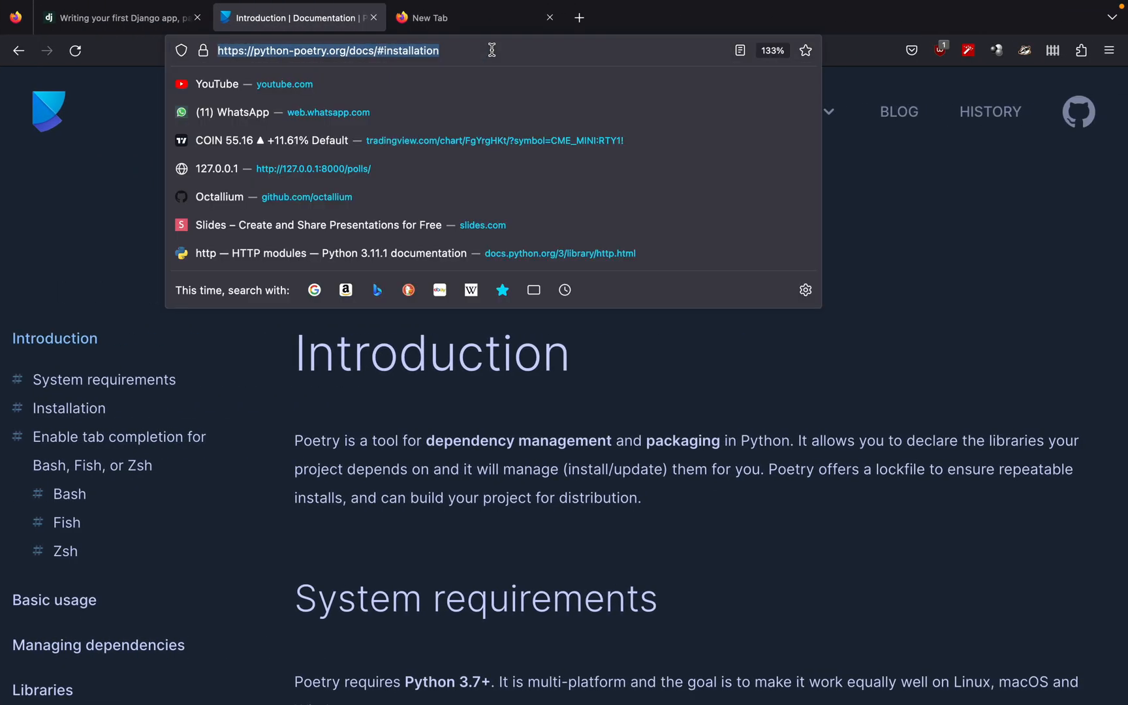
Step: In a new tab, navigate via the 'dja' suggestion to the django-stubs GitHub repository
{"action": "type", "text": "dja"}
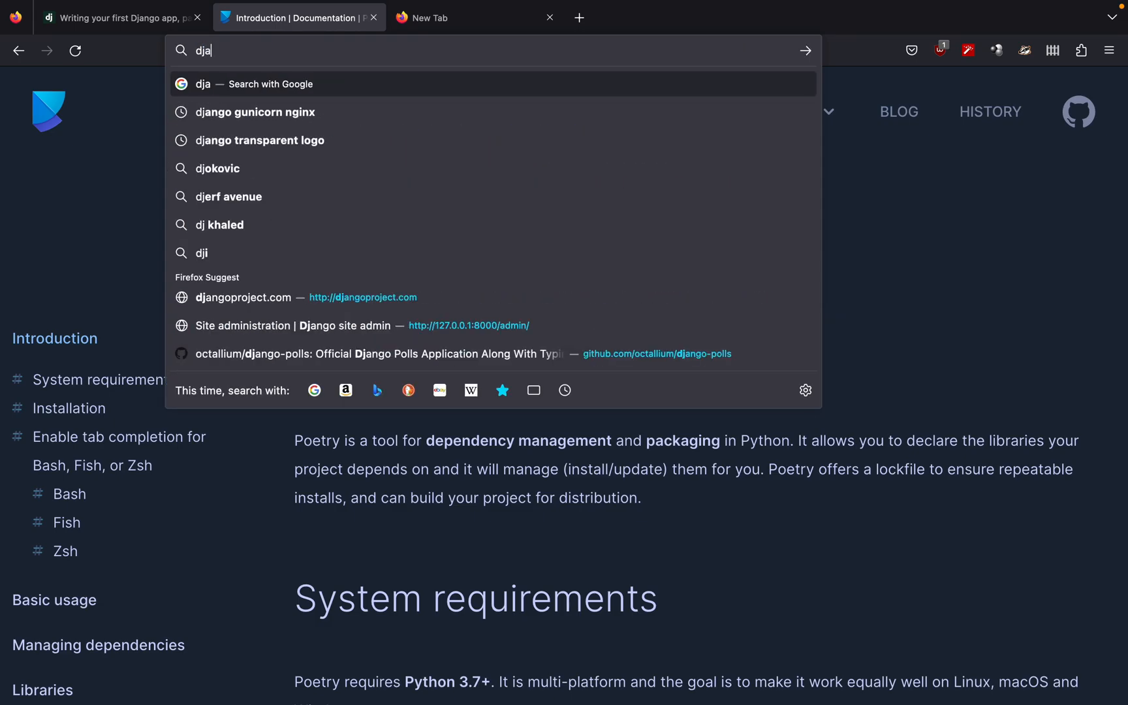
{"action": "key", "text": "Return"}
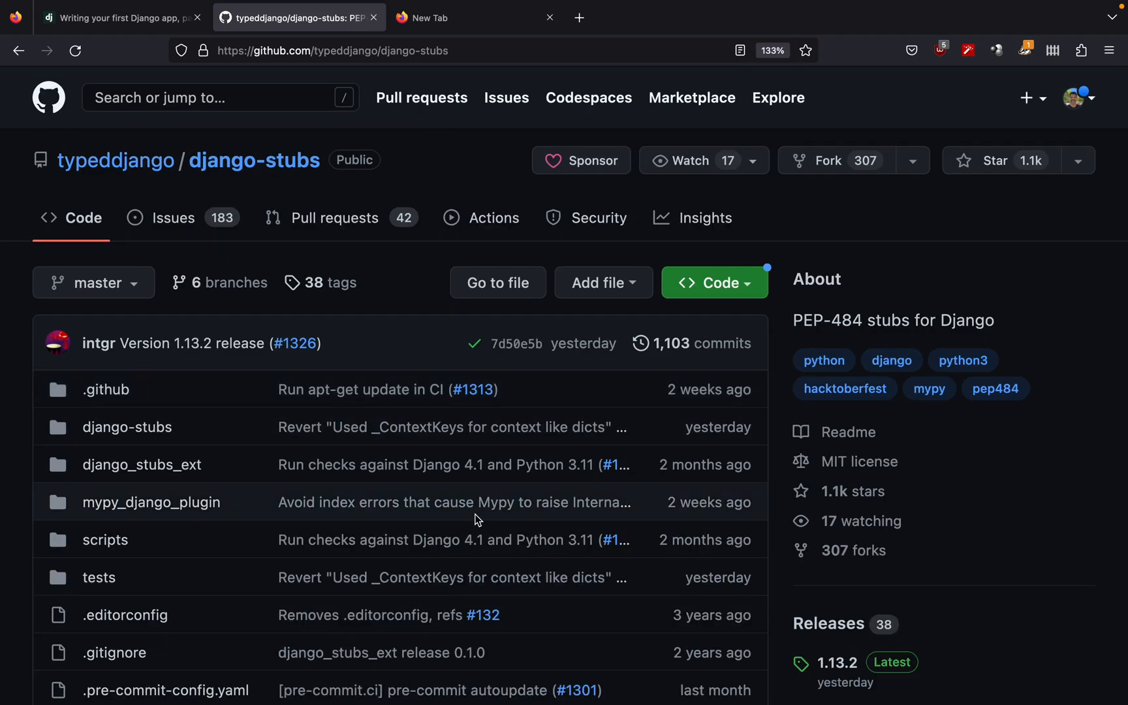
Step: Scroll the django-stubs README down to the Installation section's mypy.ini and pyproject.toml examples
{"action": "scroll", "scroll_direction": "down", "scroll_amount": 3}
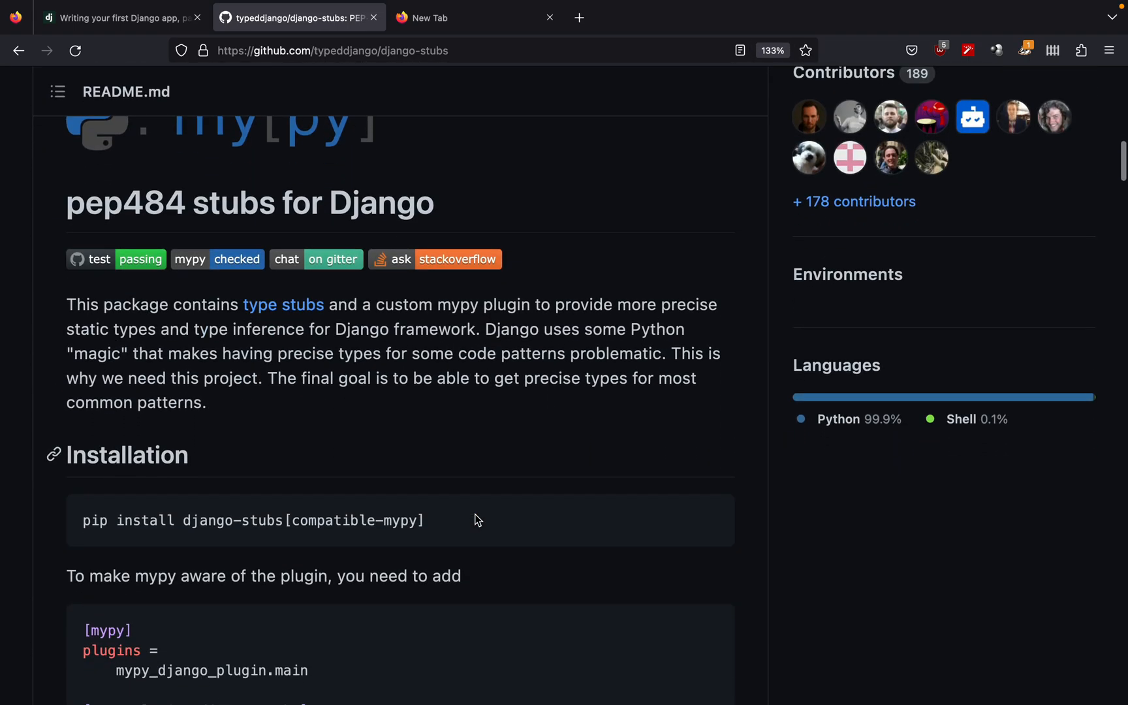
{"action": "scroll", "scroll_direction": "down", "scroll_amount": 3}
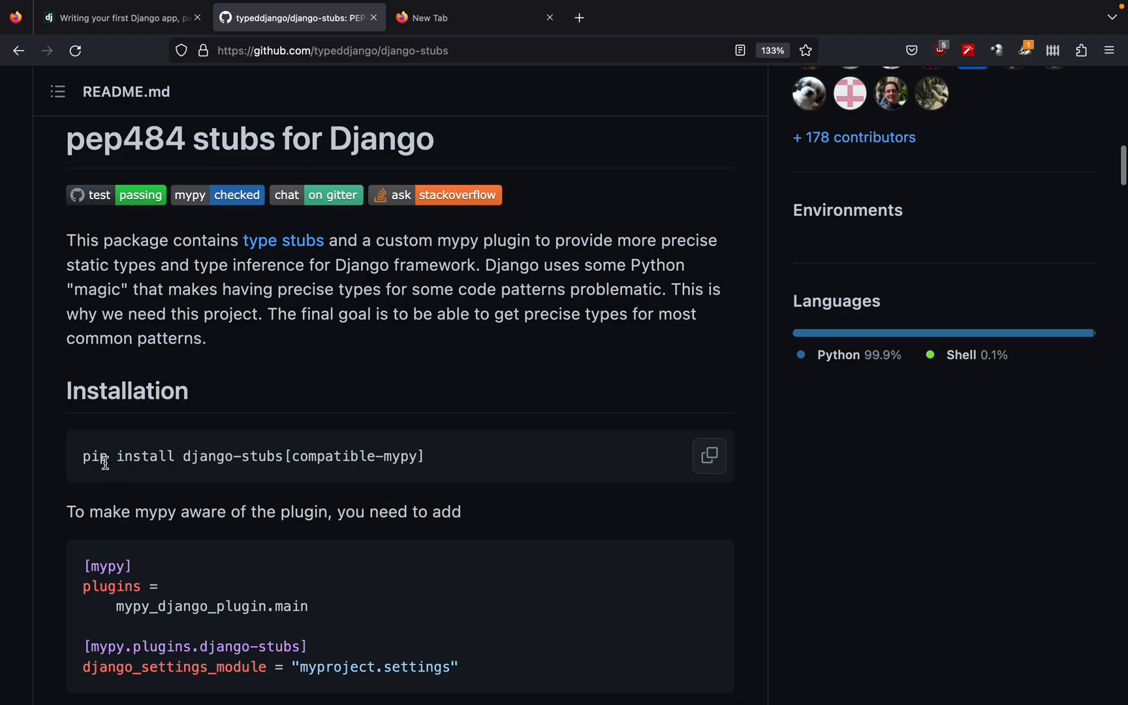
{"action": "mouse_move", "coordinate": [290, 462]}
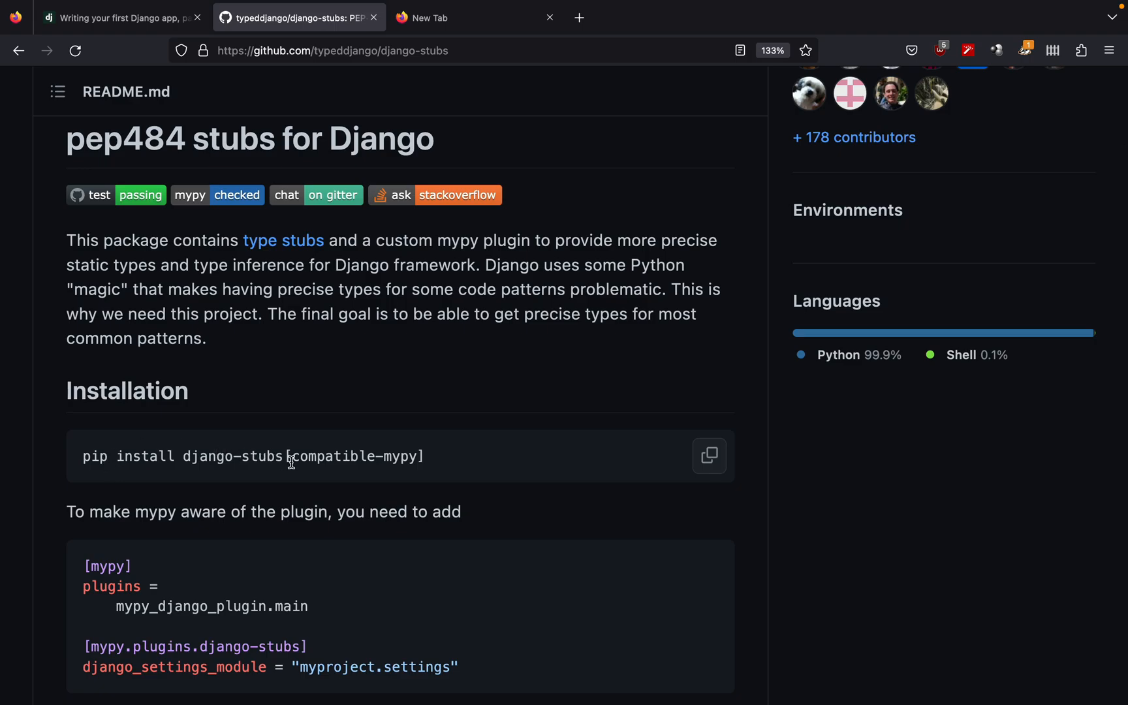
{"action": "scroll", "scroll_direction": "down", "scroll_amount": 3}
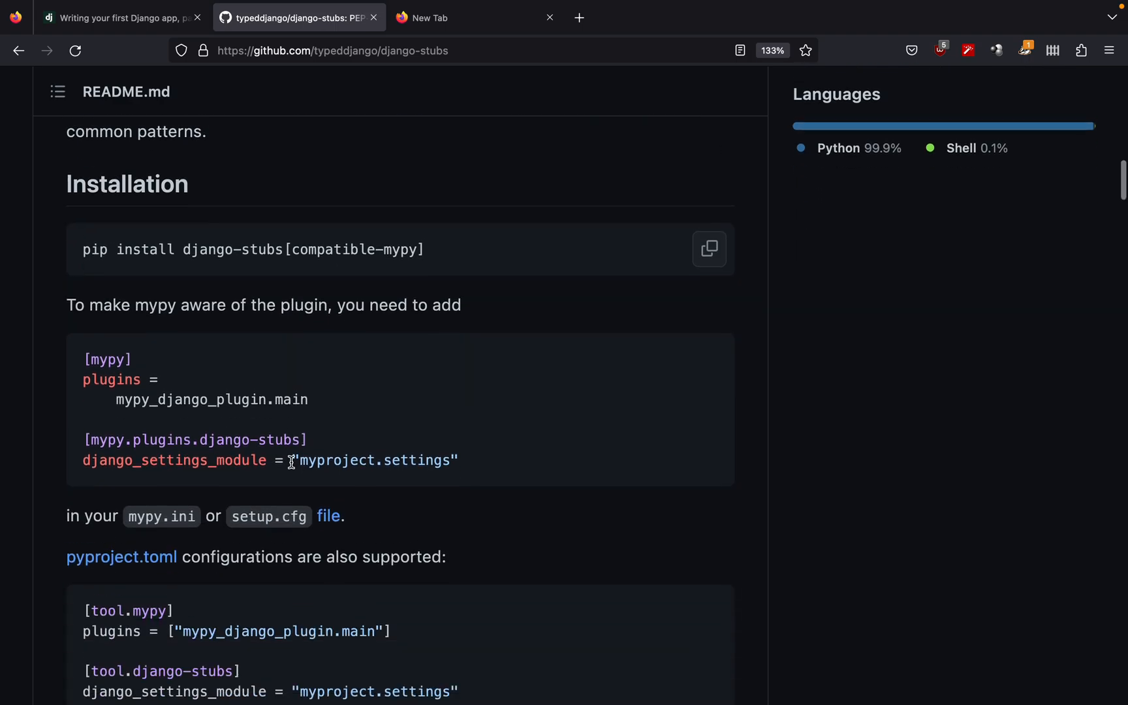
{"action": "scroll", "scroll_direction": "down", "scroll_amount": 3}
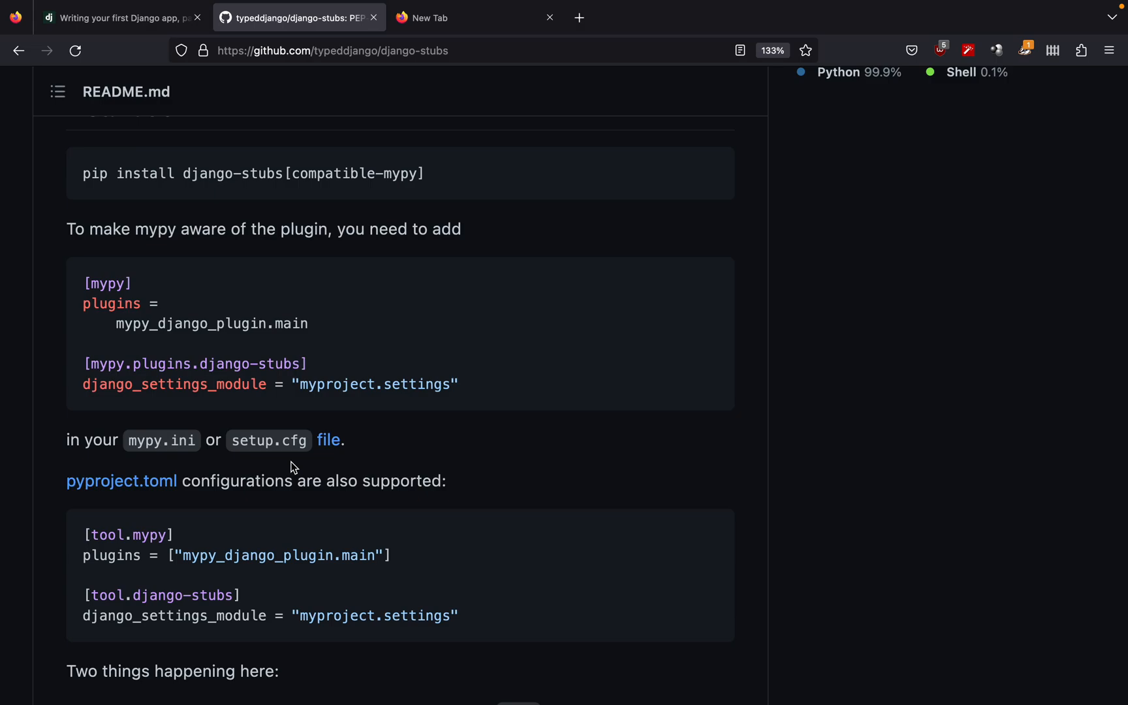
{"action": "scroll", "scroll_direction": "down", "scroll_amount": 3}
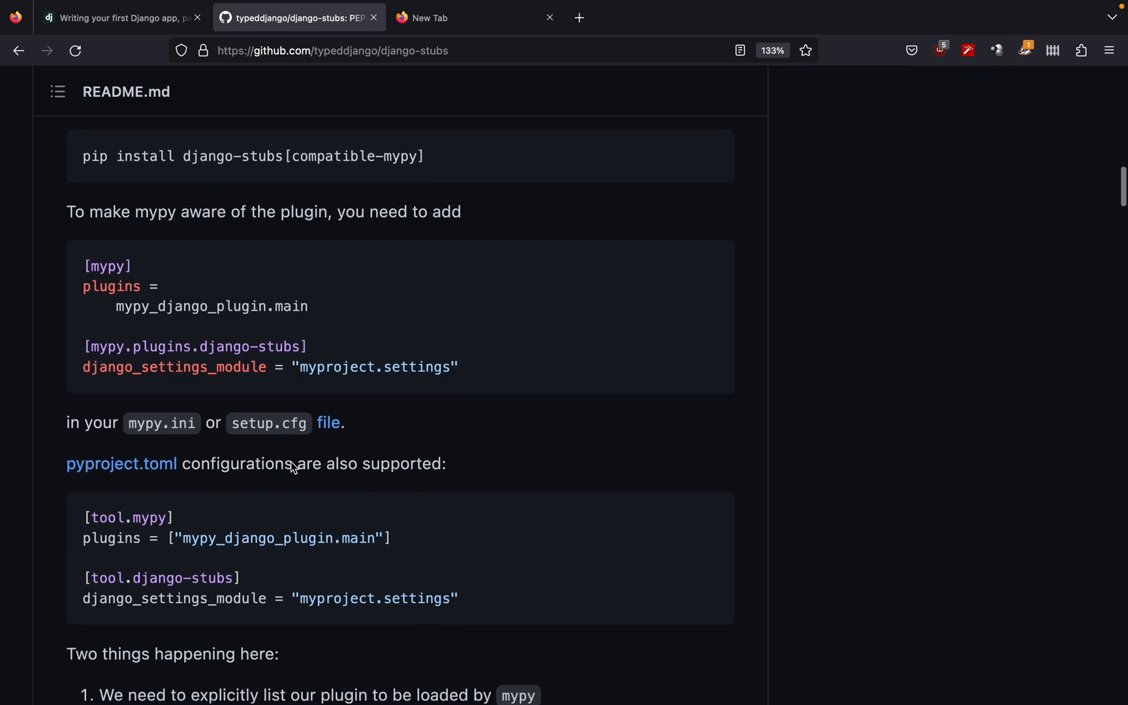
{"action": "scroll", "scroll_direction": "down", "scroll_amount": 3}
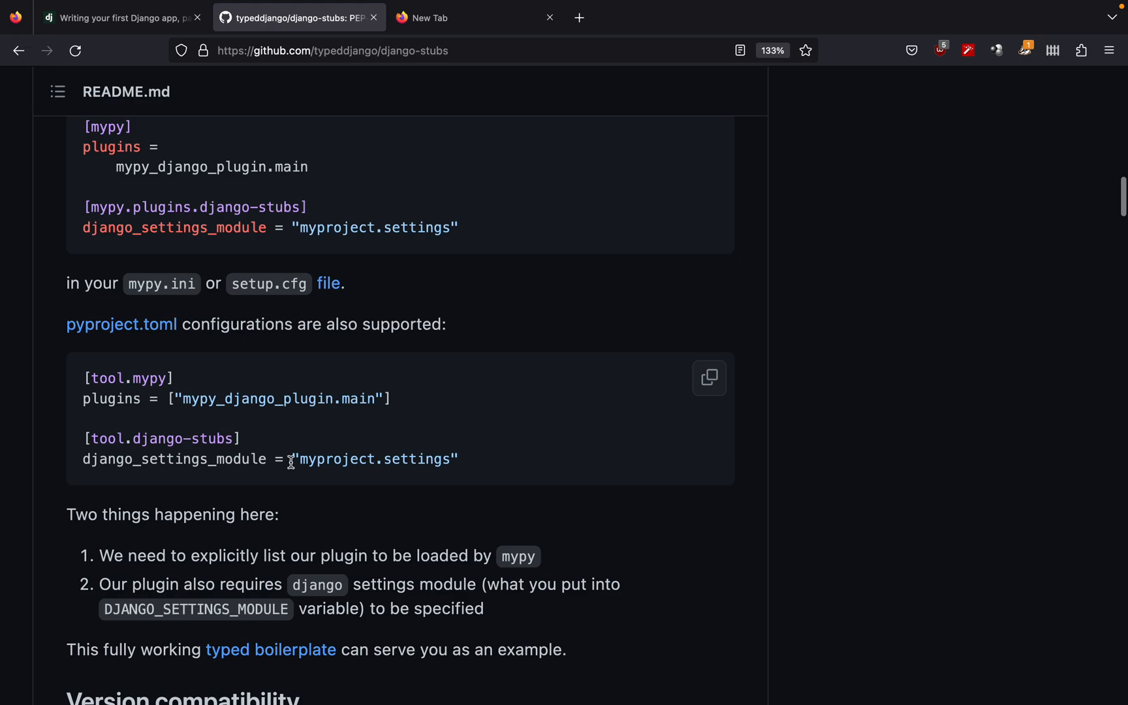
{"action": "scroll", "scroll_direction": "down", "scroll_amount": 3}
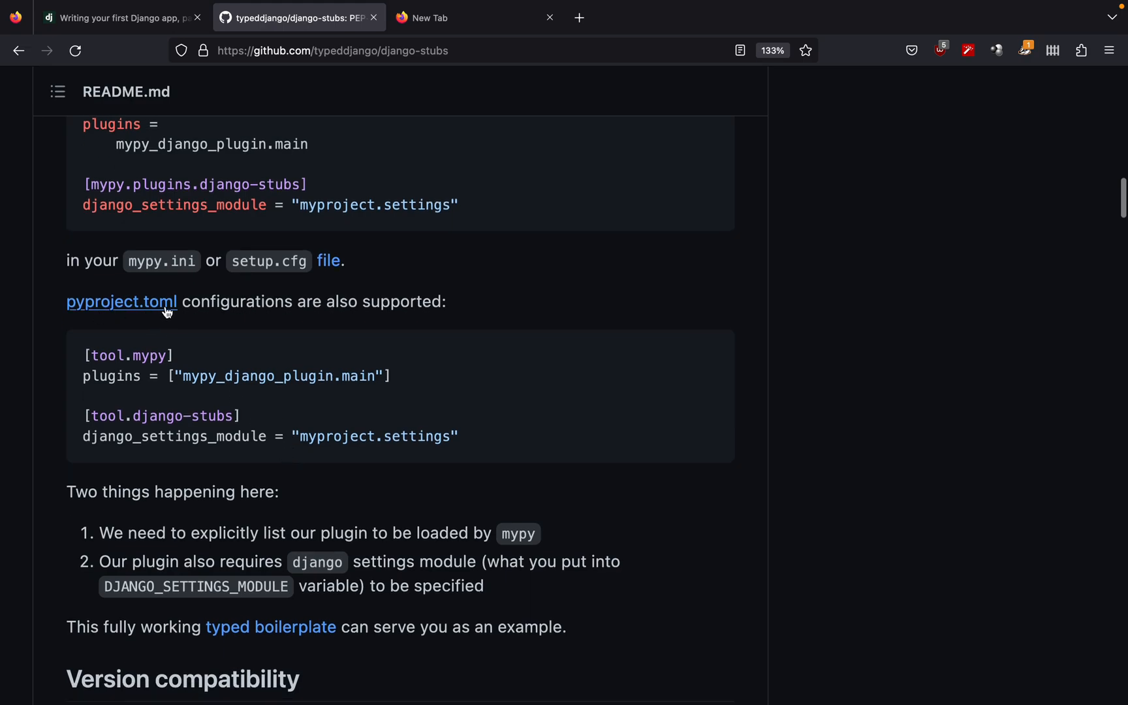
{"action": "mouse_move", "coordinate": [84, 321]}
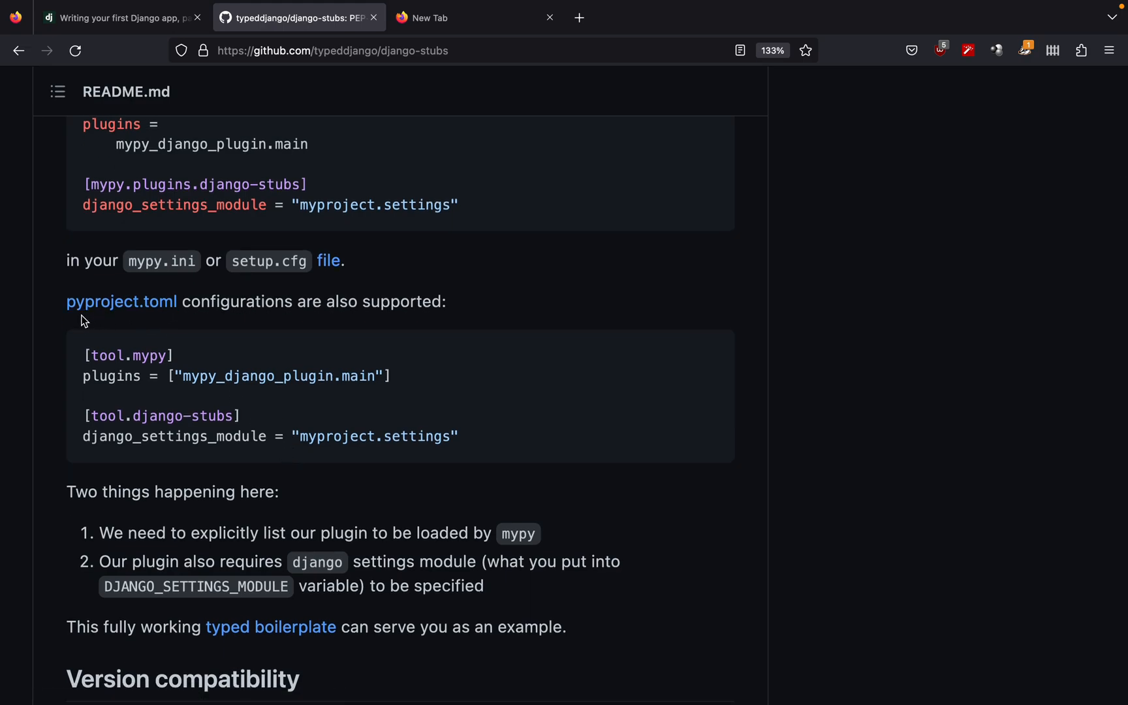
{"action": "mouse_move", "coordinate": [149, 321]}
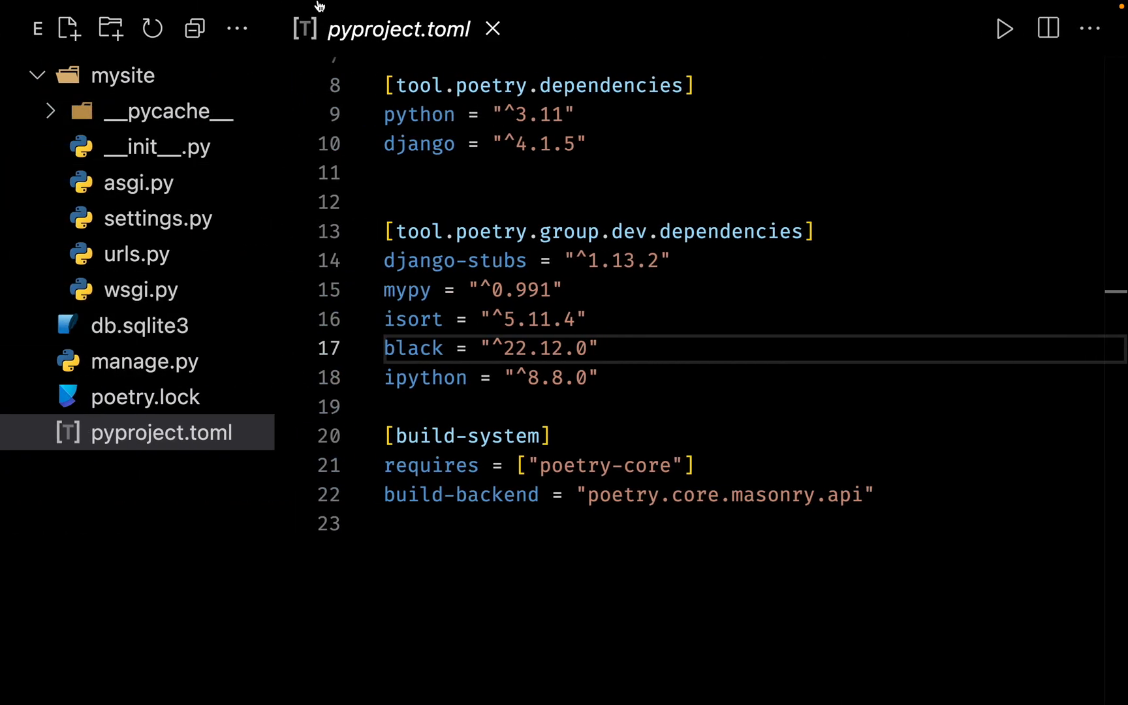
{"action": "mouse_move", "coordinate": [123, 441]}
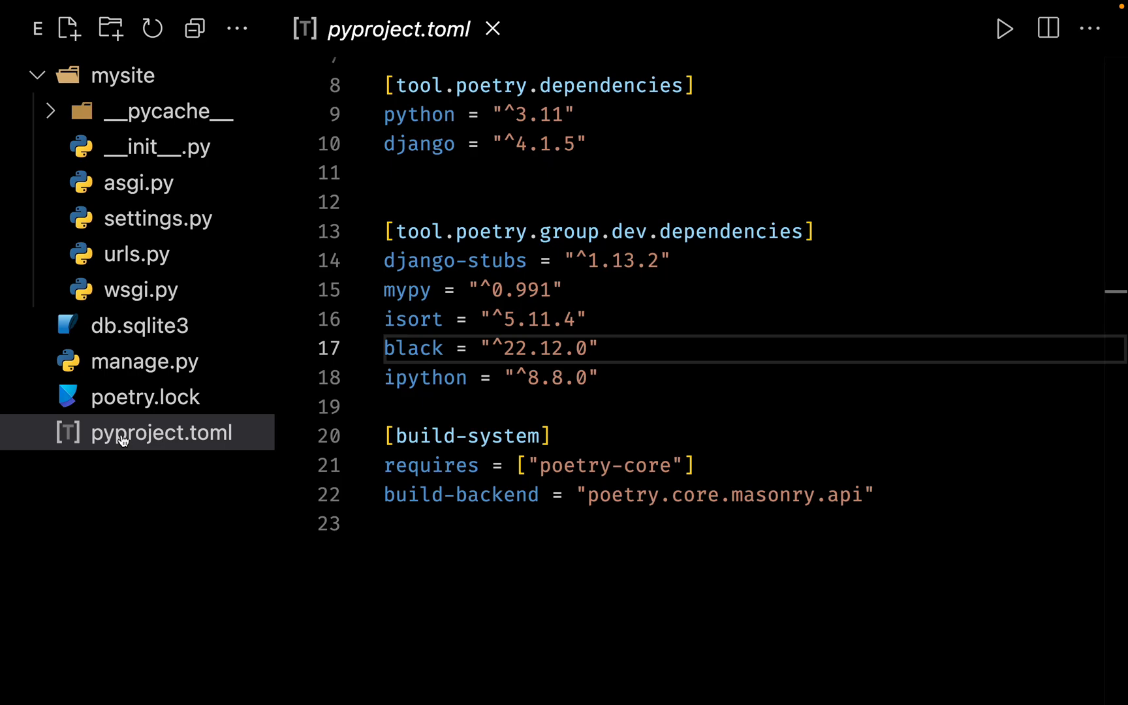
{"action": "mouse_move", "coordinate": [158, 475]}
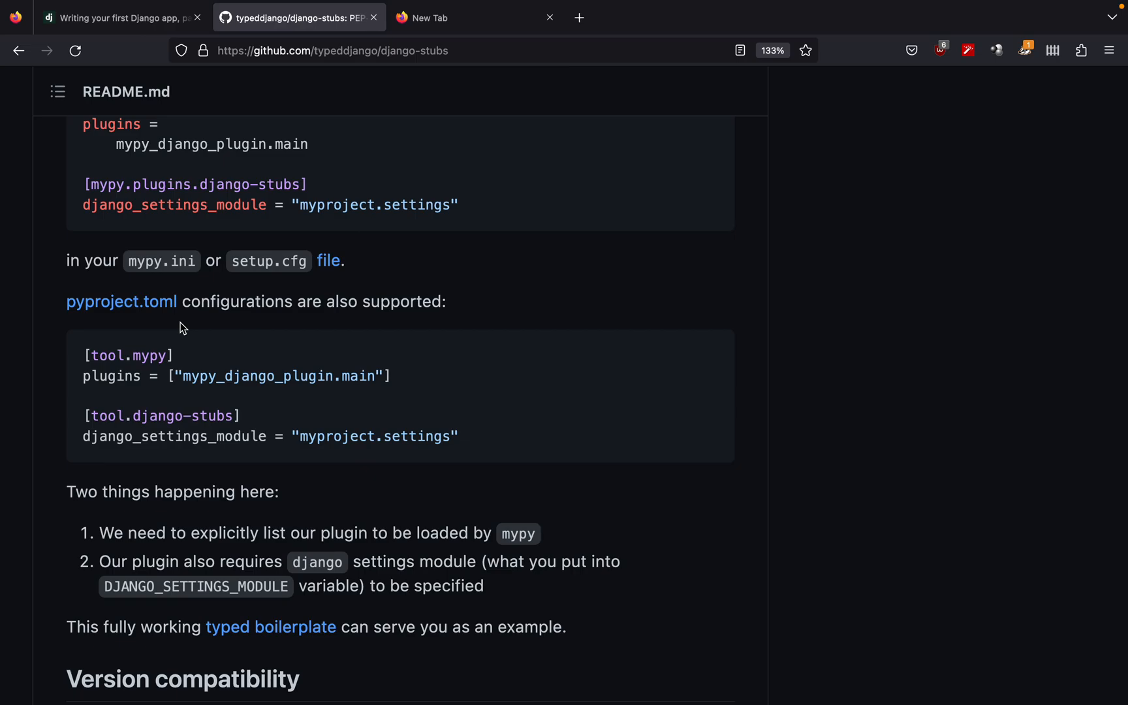
{"action": "mouse_move", "coordinate": [215, 338]}
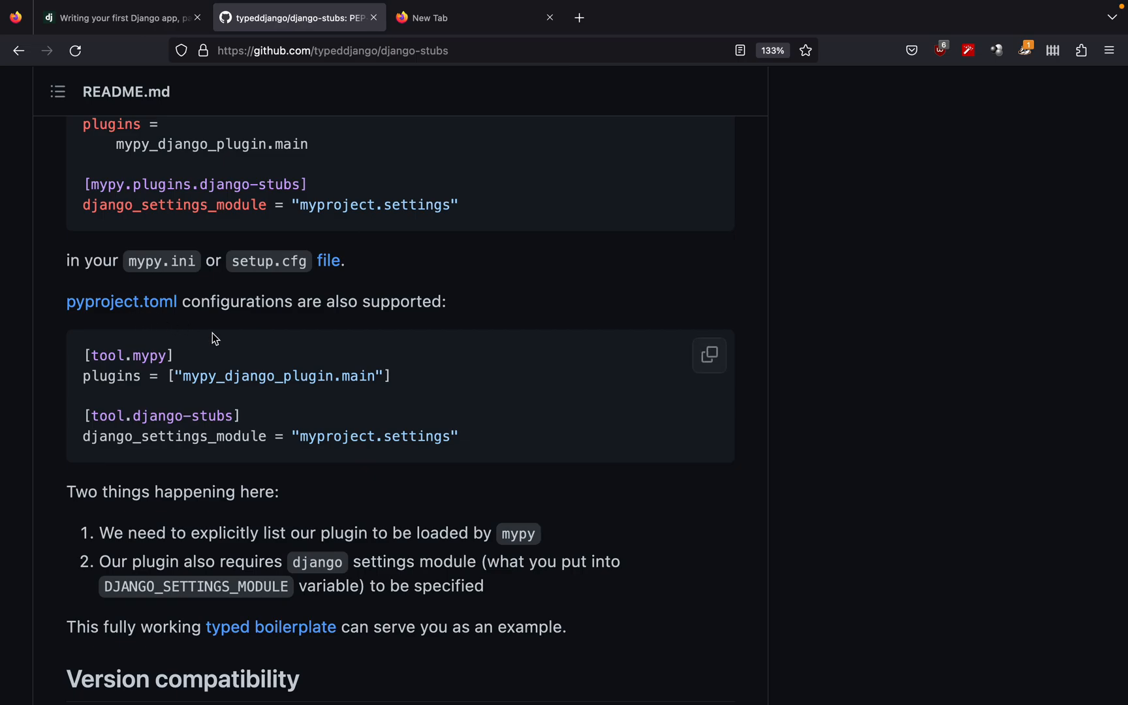
{"action": "mouse_move", "coordinate": [635, 383]}
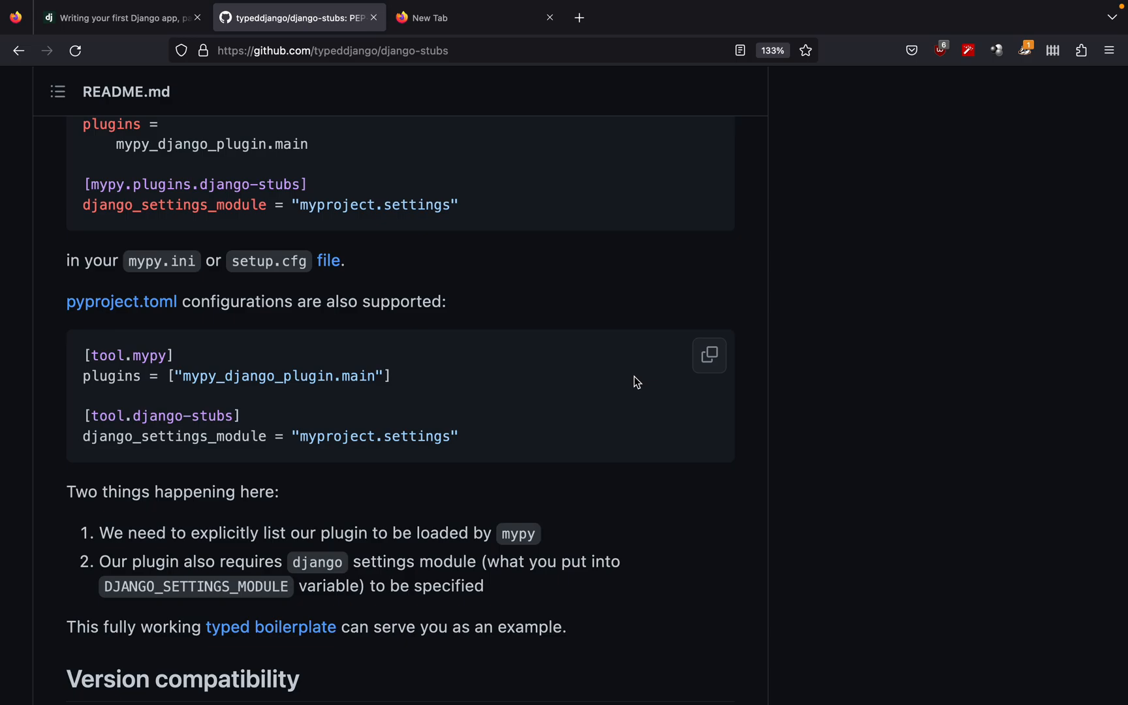
Step: Copy the README's pyproject.toml code block with the [tool.mypy] and [tool.django-stubs] settings
{"action": "left_click", "coordinate": [709, 355]}
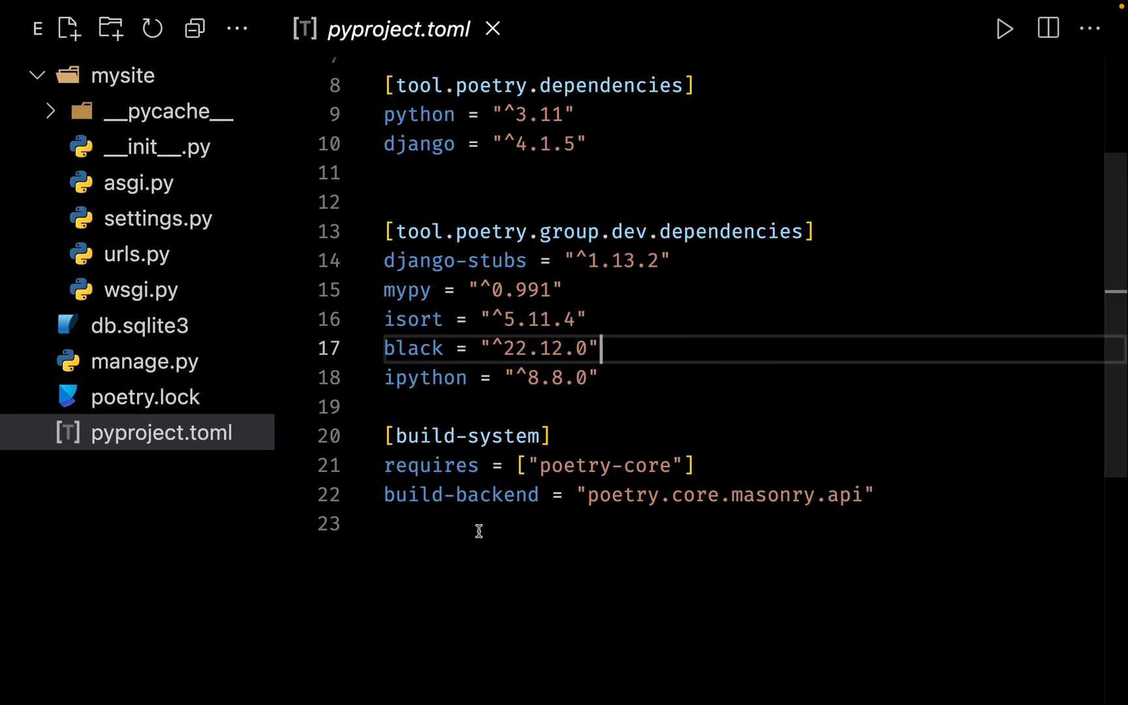
Step: Paste the mypy/django-stubs snippet into pyproject.toml and set django_settings_module to "mysite.settings"
{"action": "scroll", "scroll_direction": "down", "scroll_amount": 3}
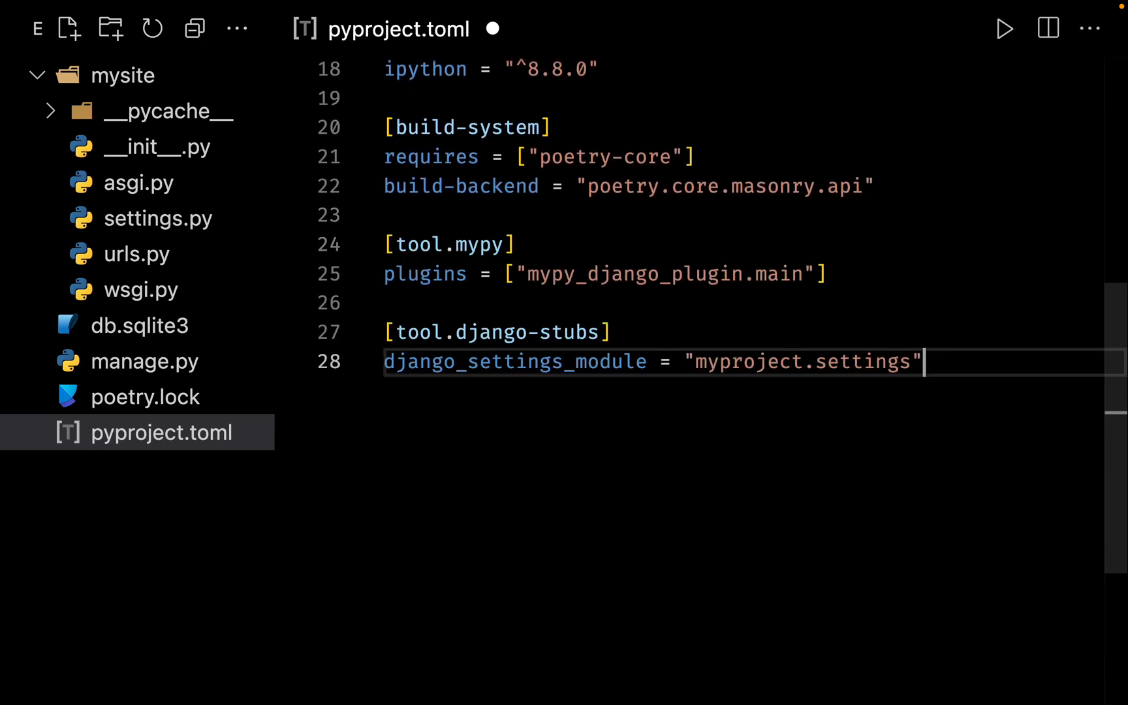
{"action": "mouse_move", "coordinate": [488, 537]}
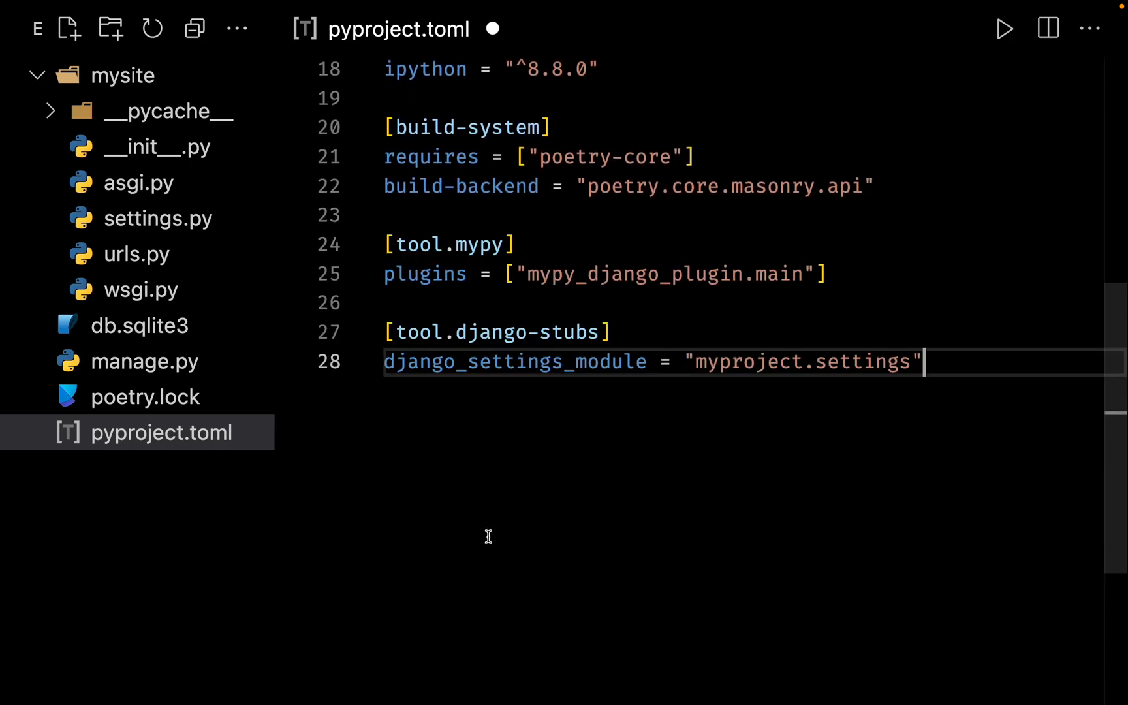
{"action": "mouse_move", "coordinate": [509, 429]}
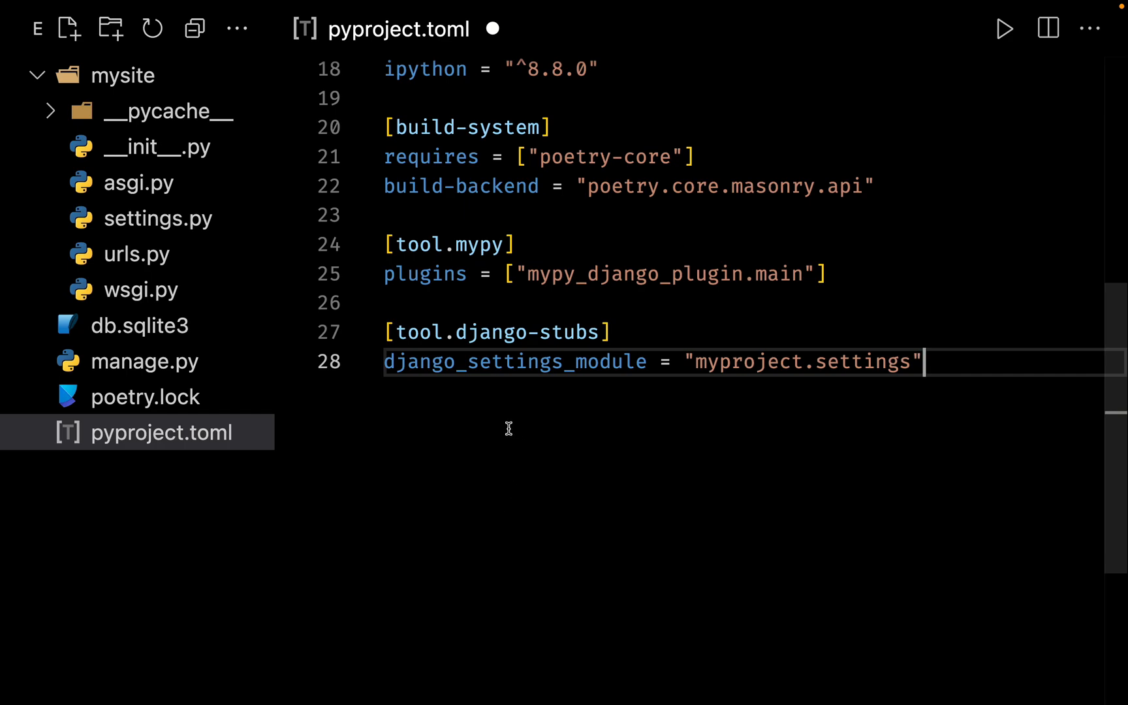
{"action": "mouse_move", "coordinate": [552, 377]}
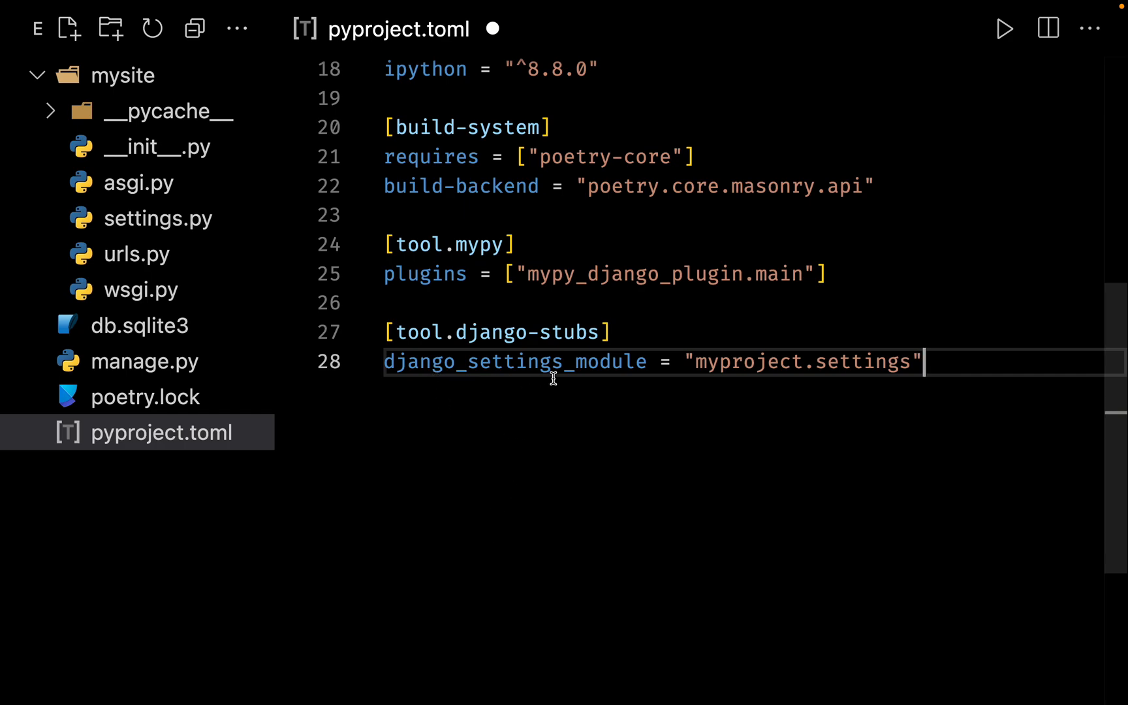
{"action": "mouse_move", "coordinate": [867, 368]}
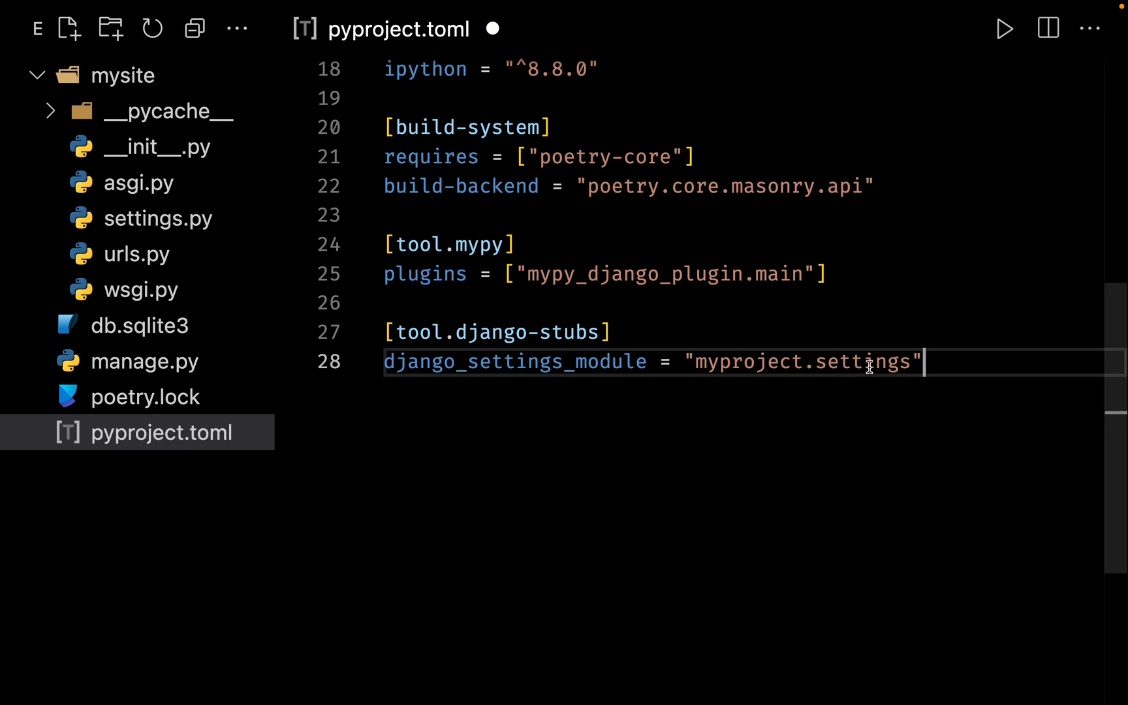
{"action": "mouse_move", "coordinate": [815, 418]}
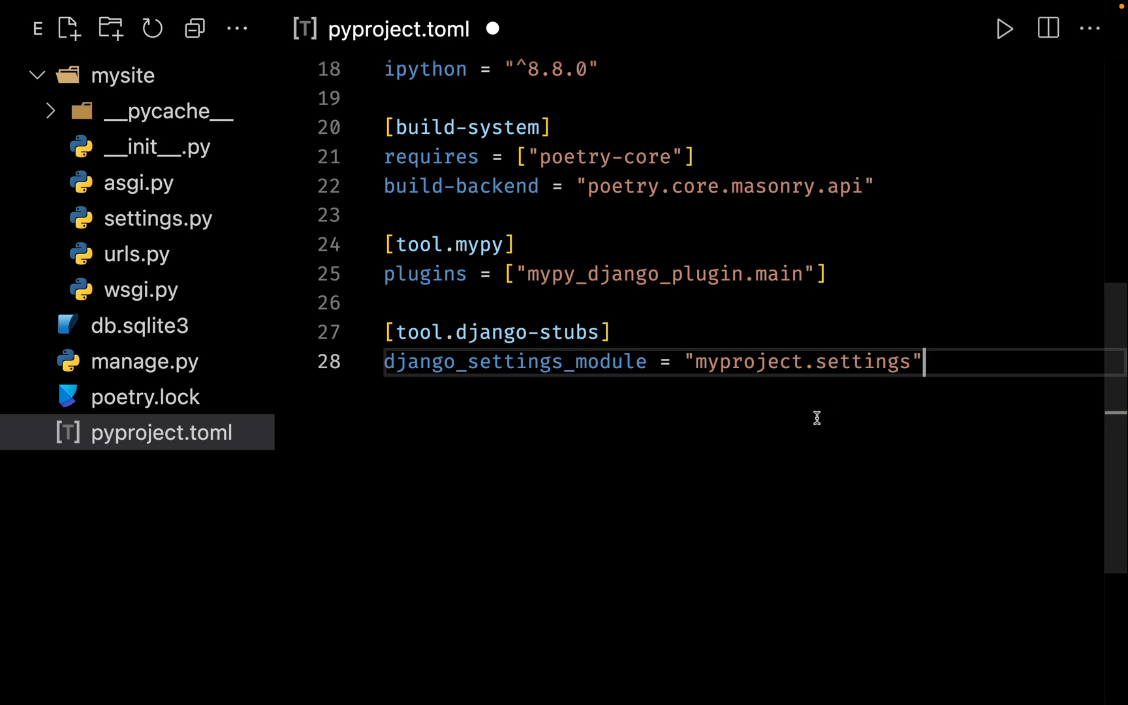
{"action": "mouse_move", "coordinate": [761, 381]}
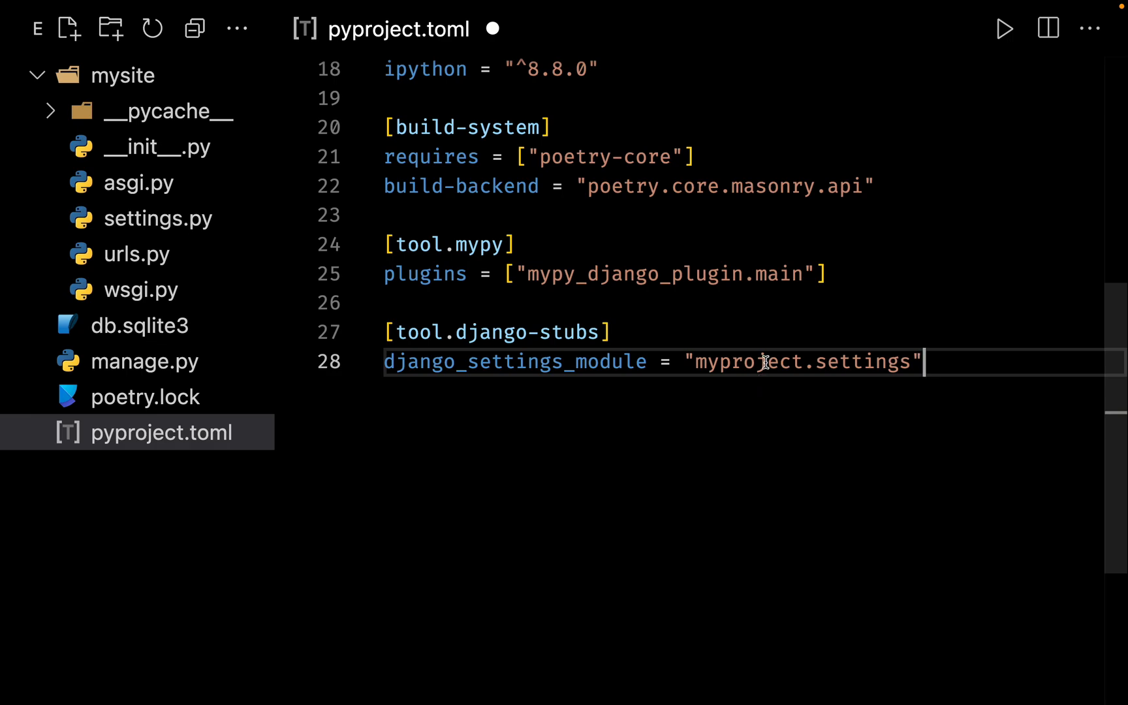
{"action": "key", "text": "Backspace"}
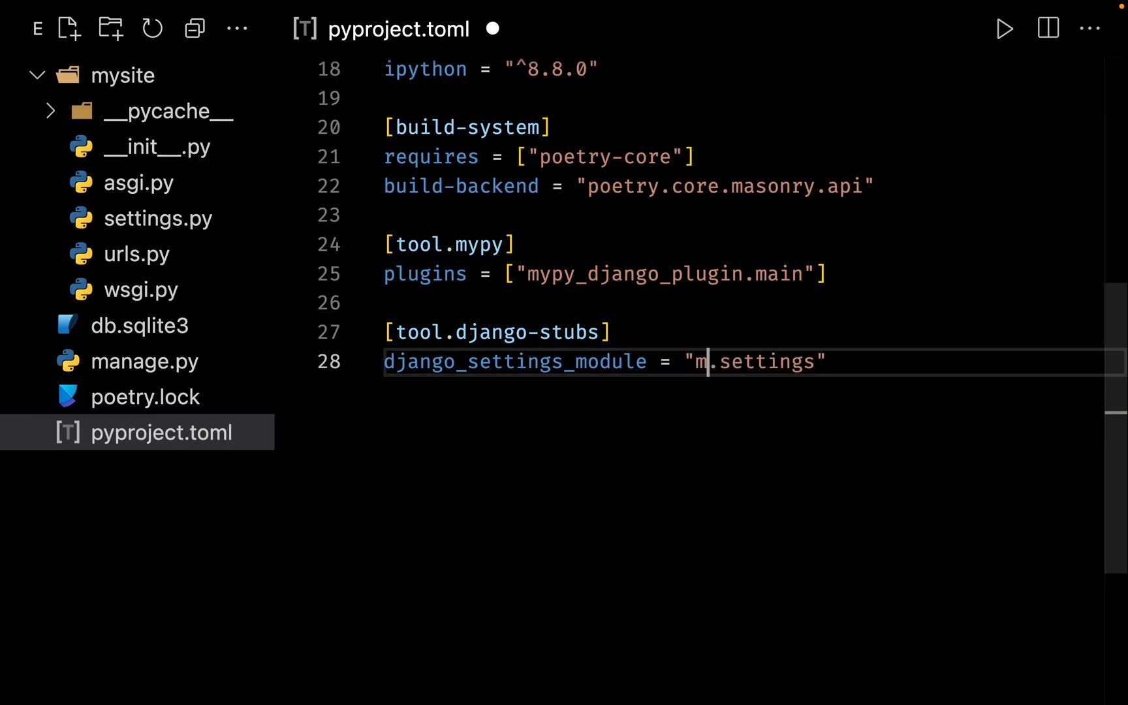
{"action": "type", "text": "ysite"}
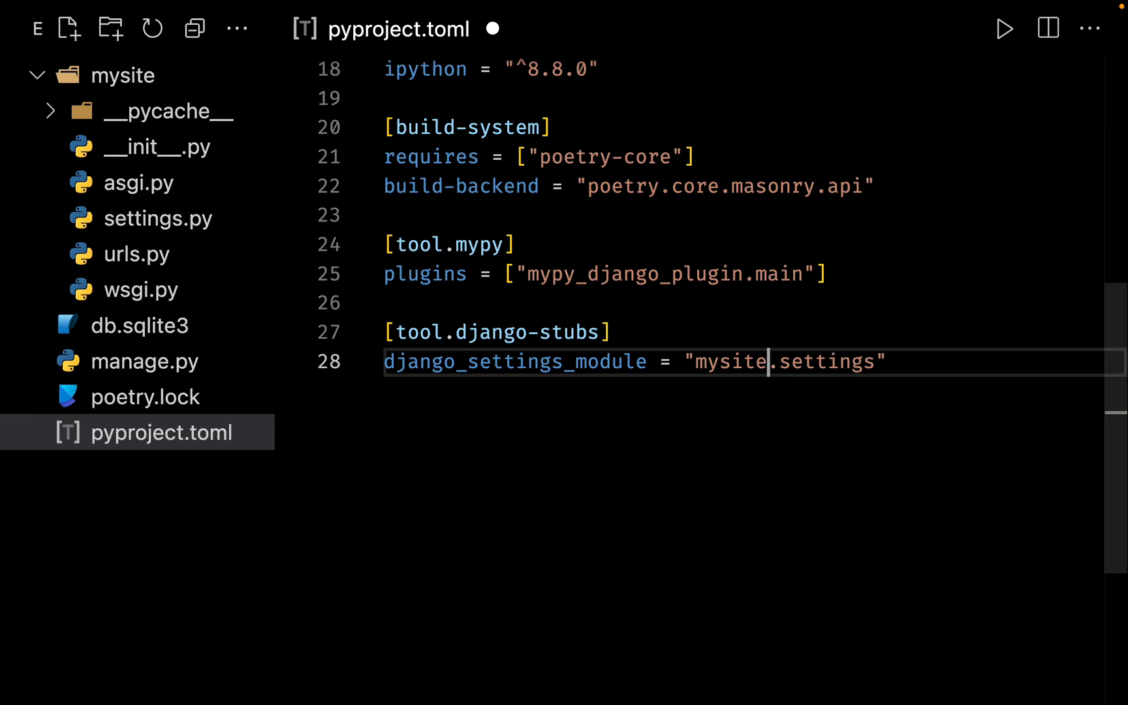